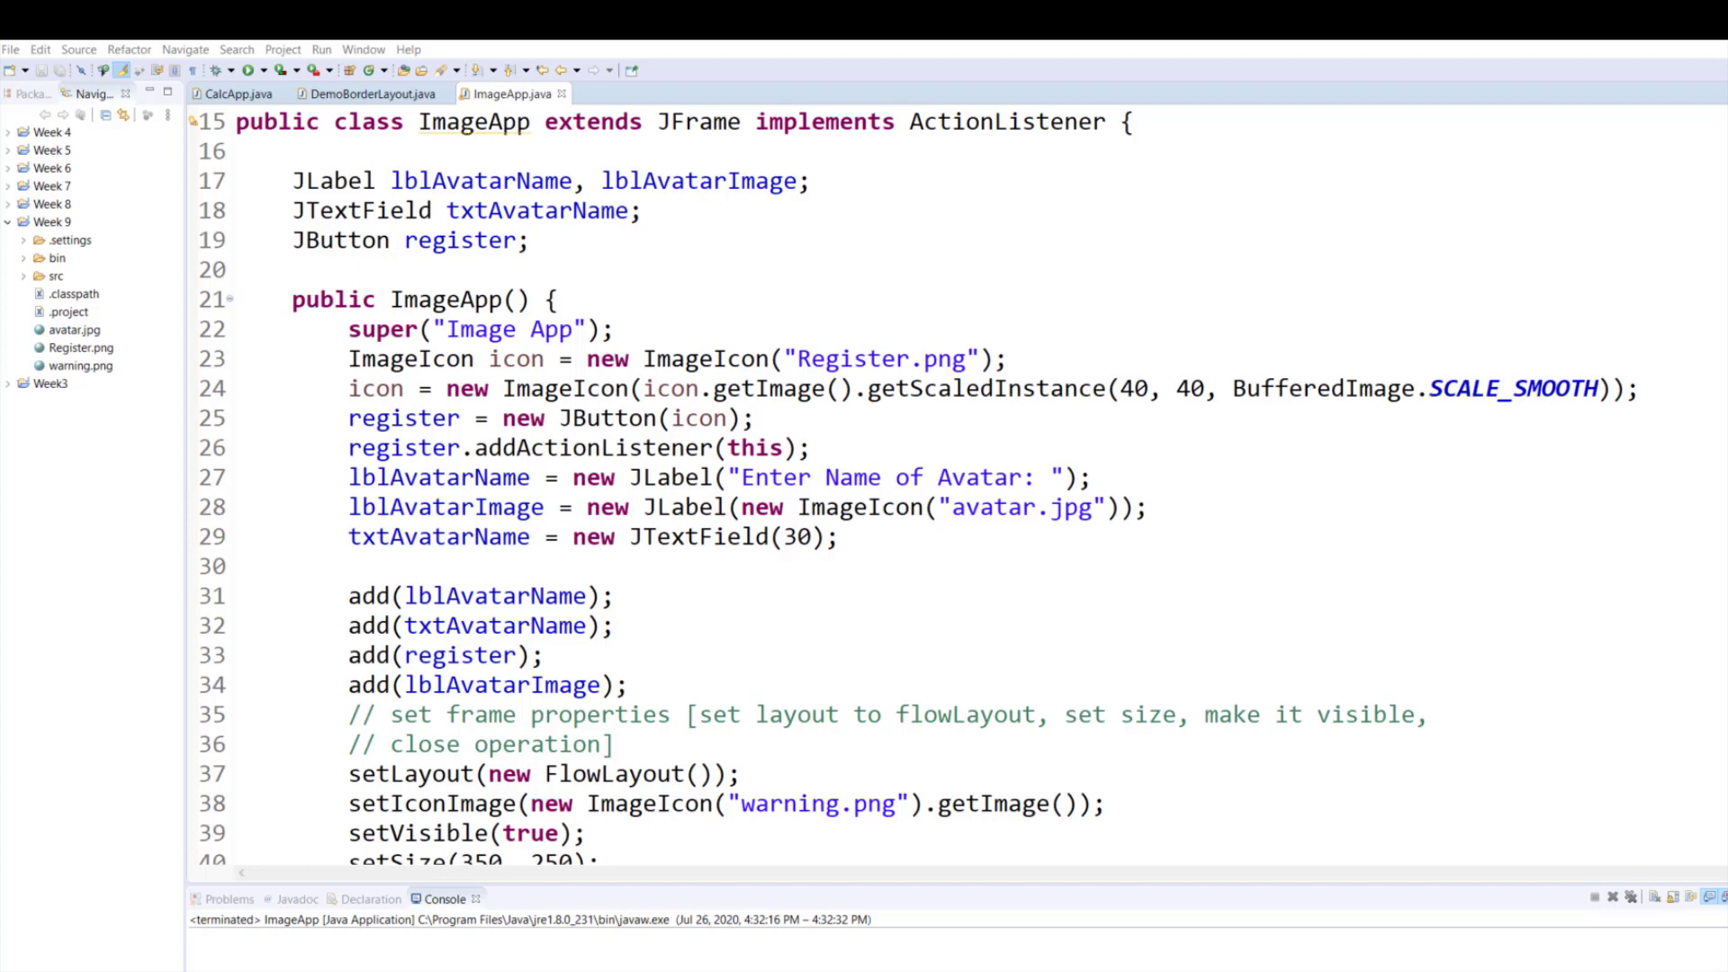
mouse_move(815, 117)
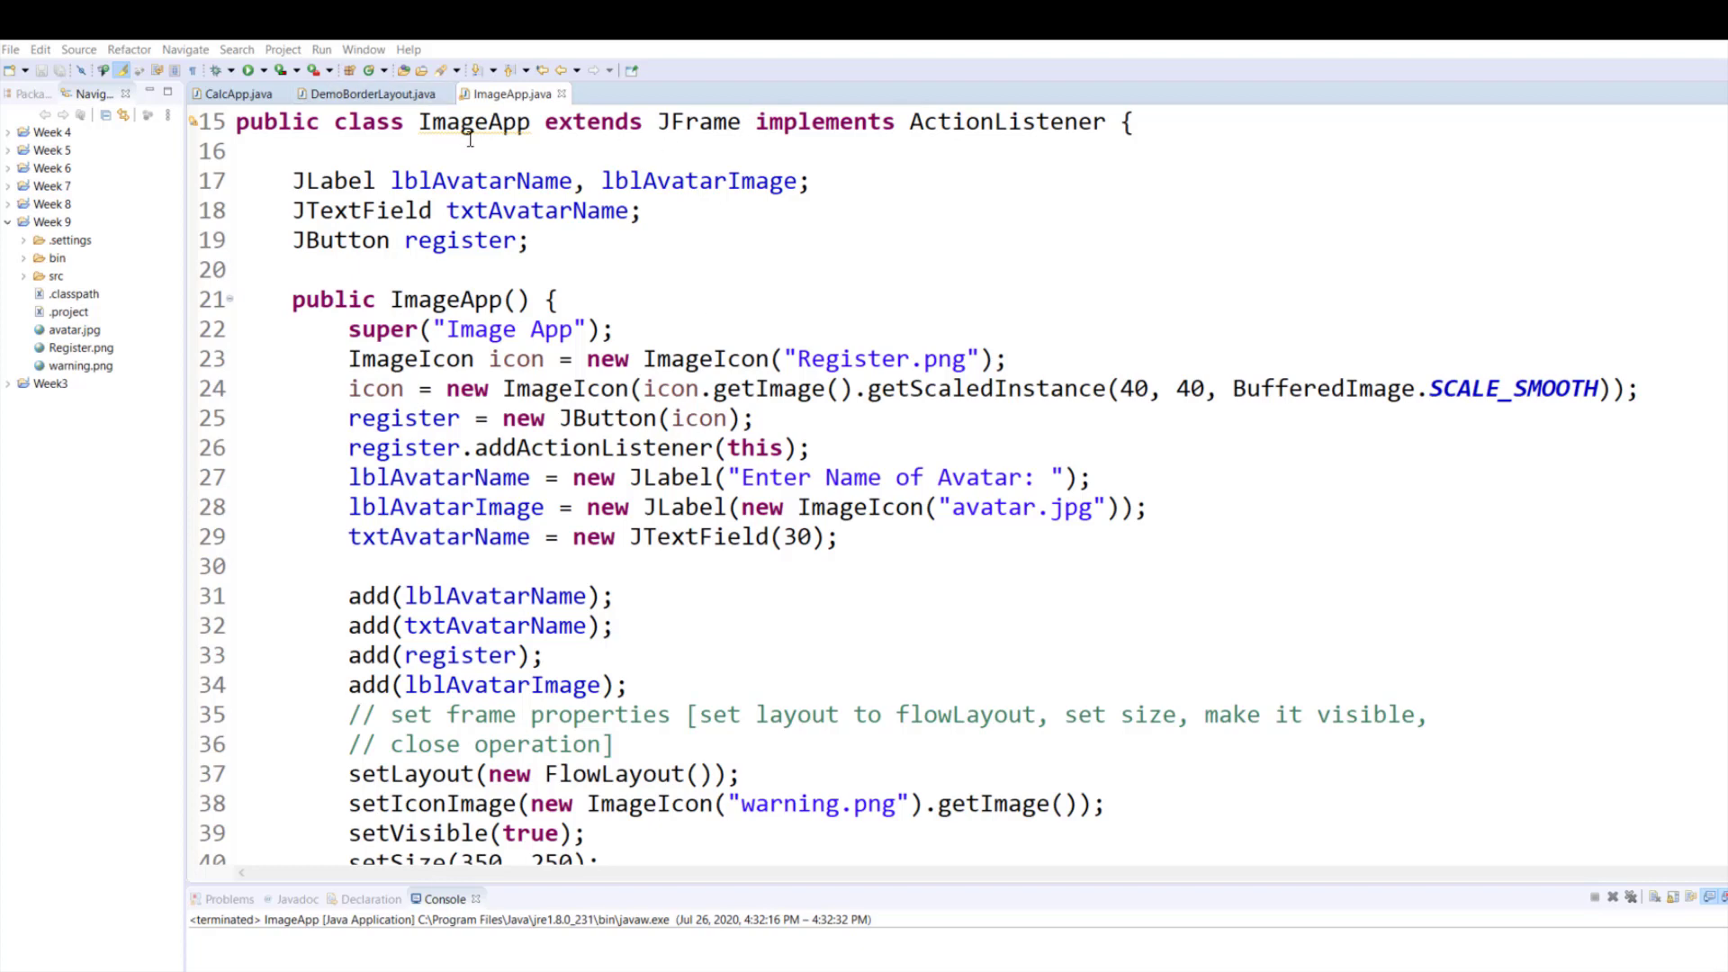
mouse_move(1019, 122)
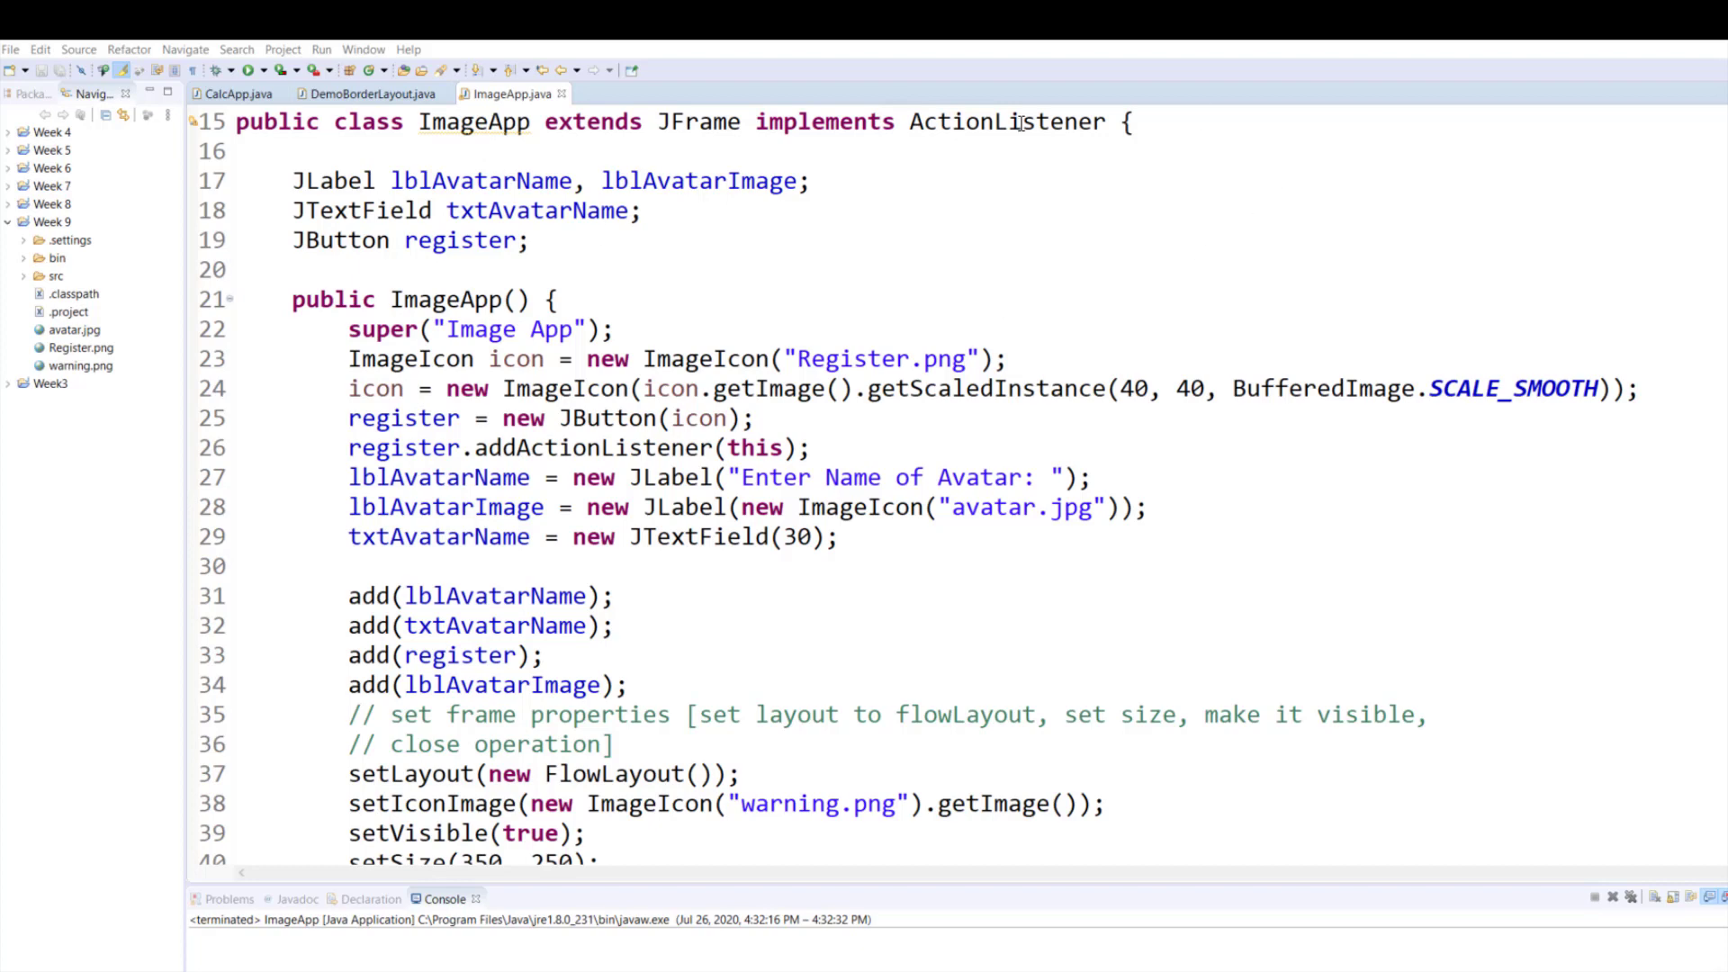
mouse_move(1000, 158)
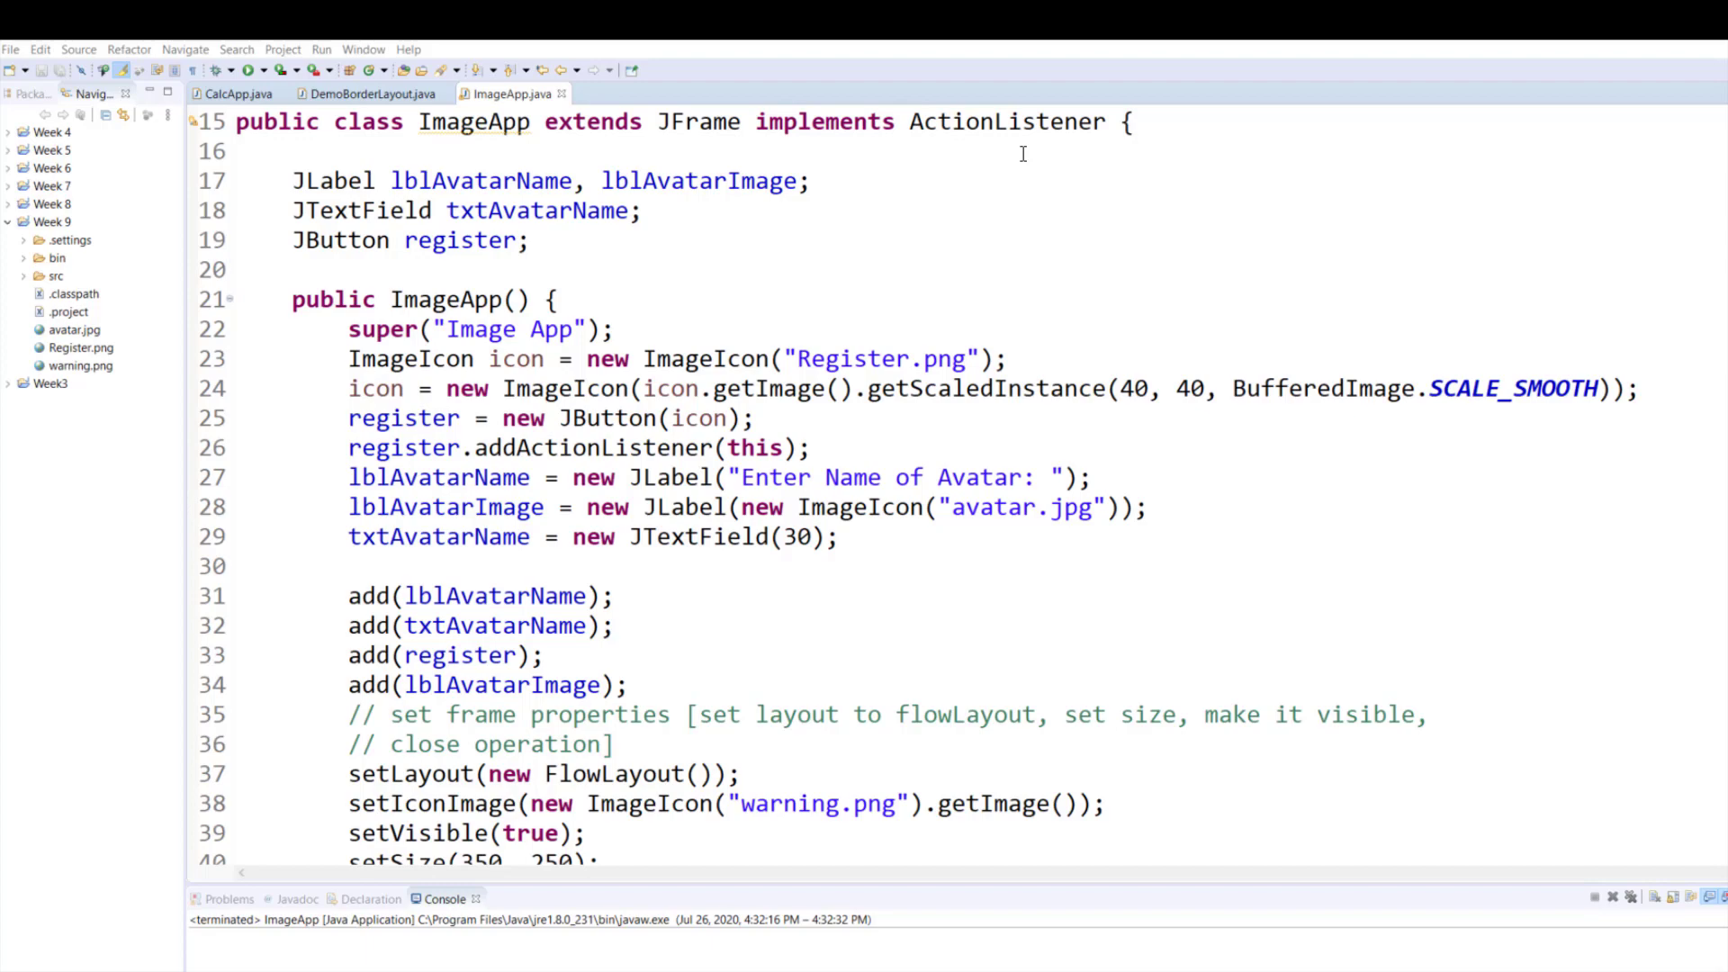
mouse_move(882, 179)
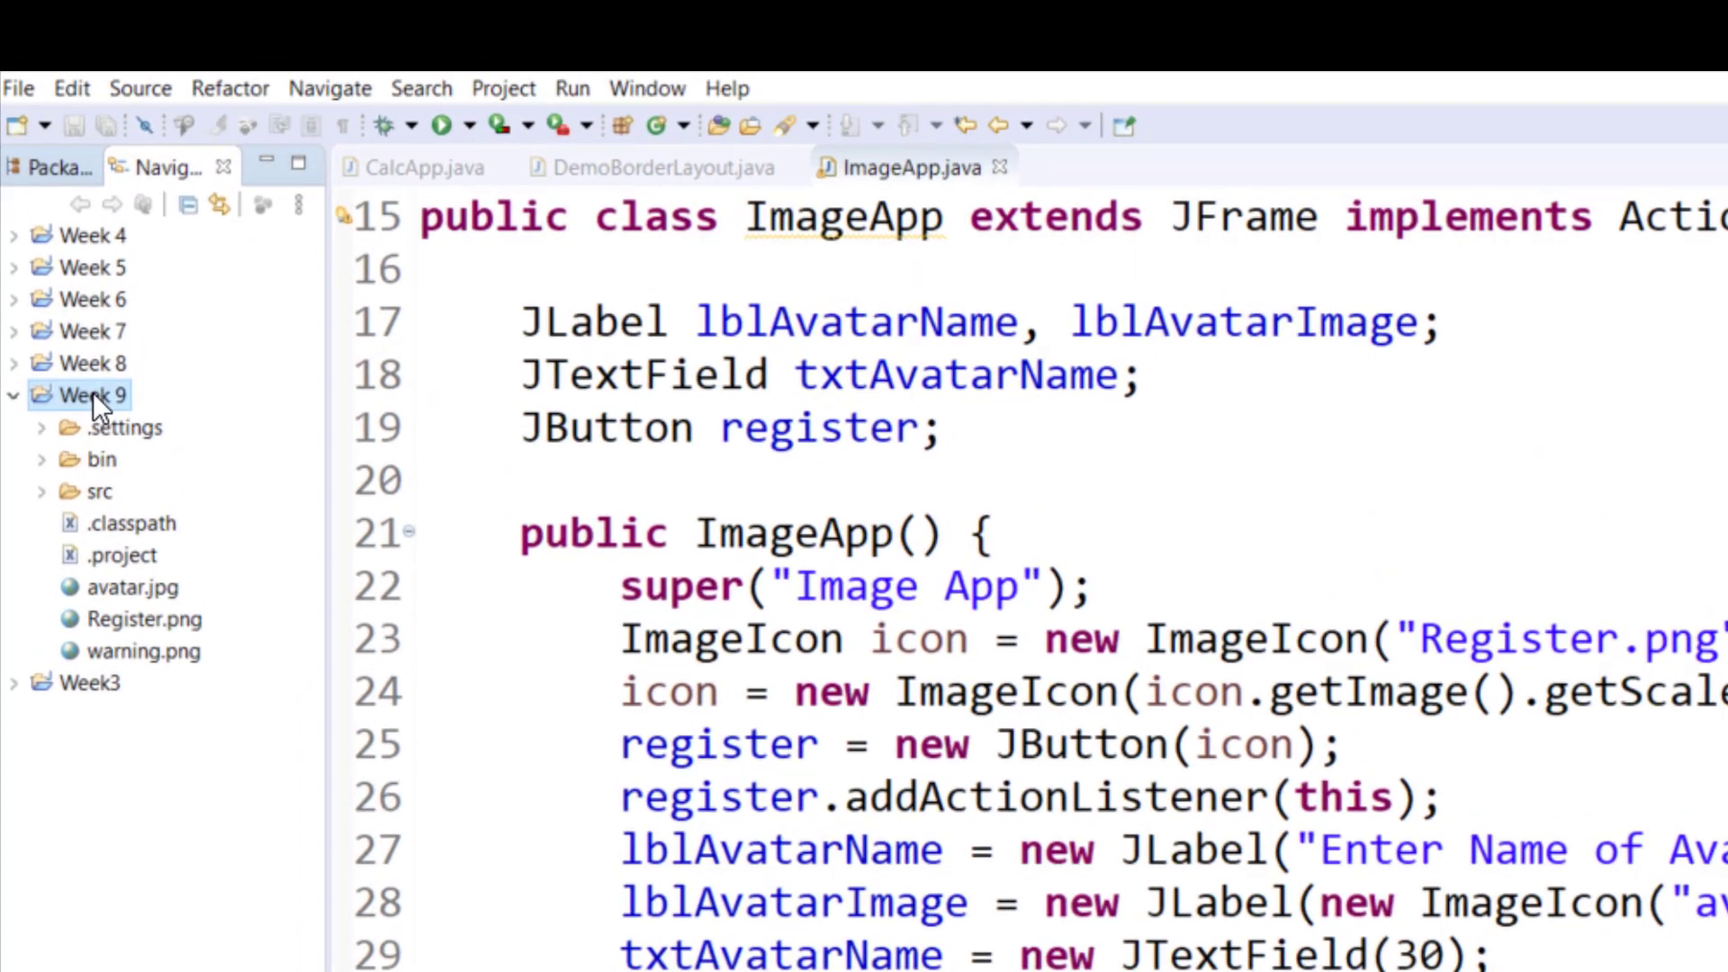
Create a new untitled text file from the Week 9 project's context menu.
right_click(81, 394)
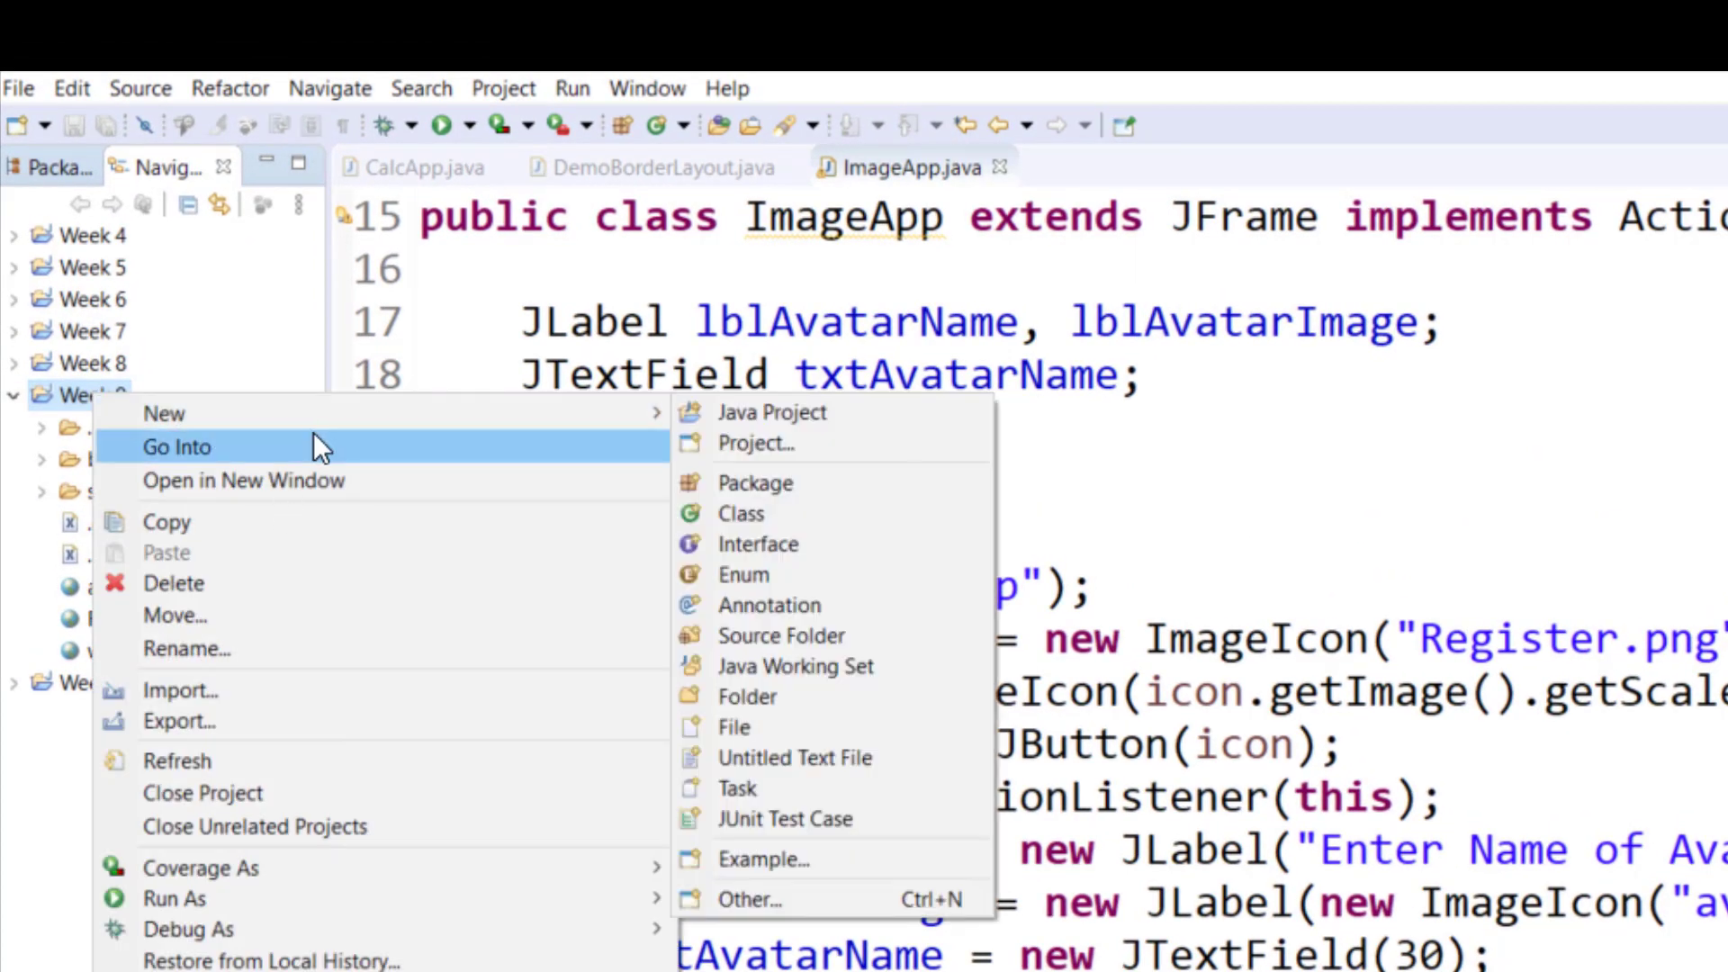
mouse_move(745, 701)
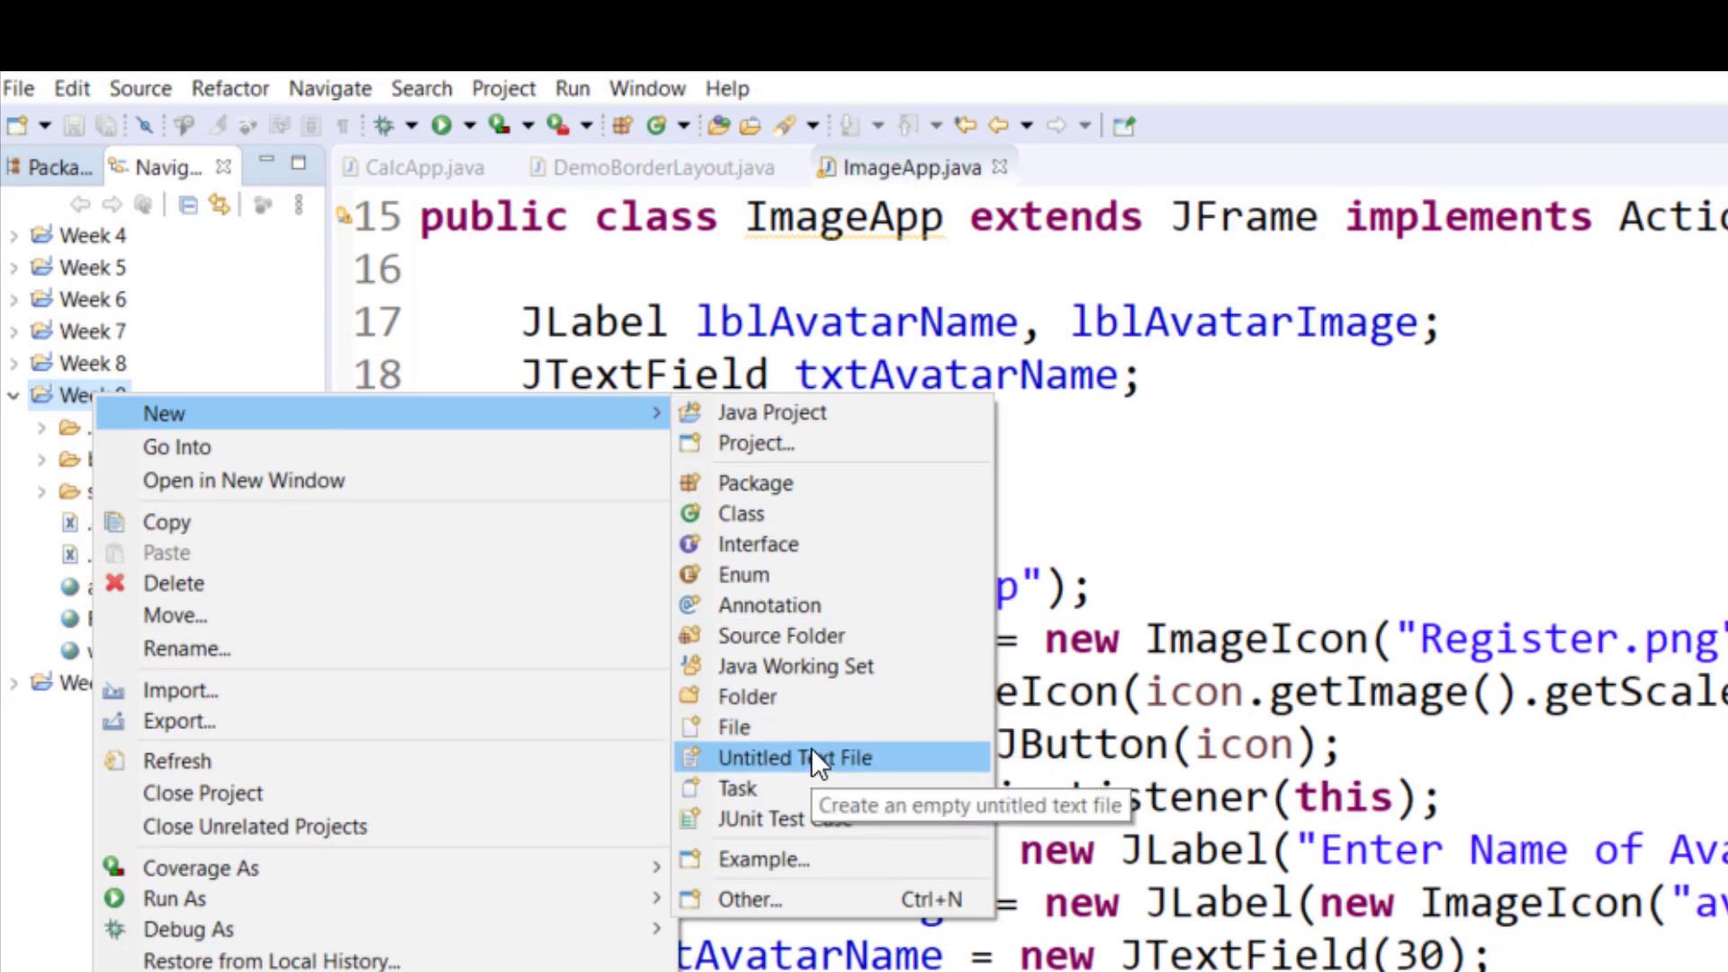
left_click(795, 758)
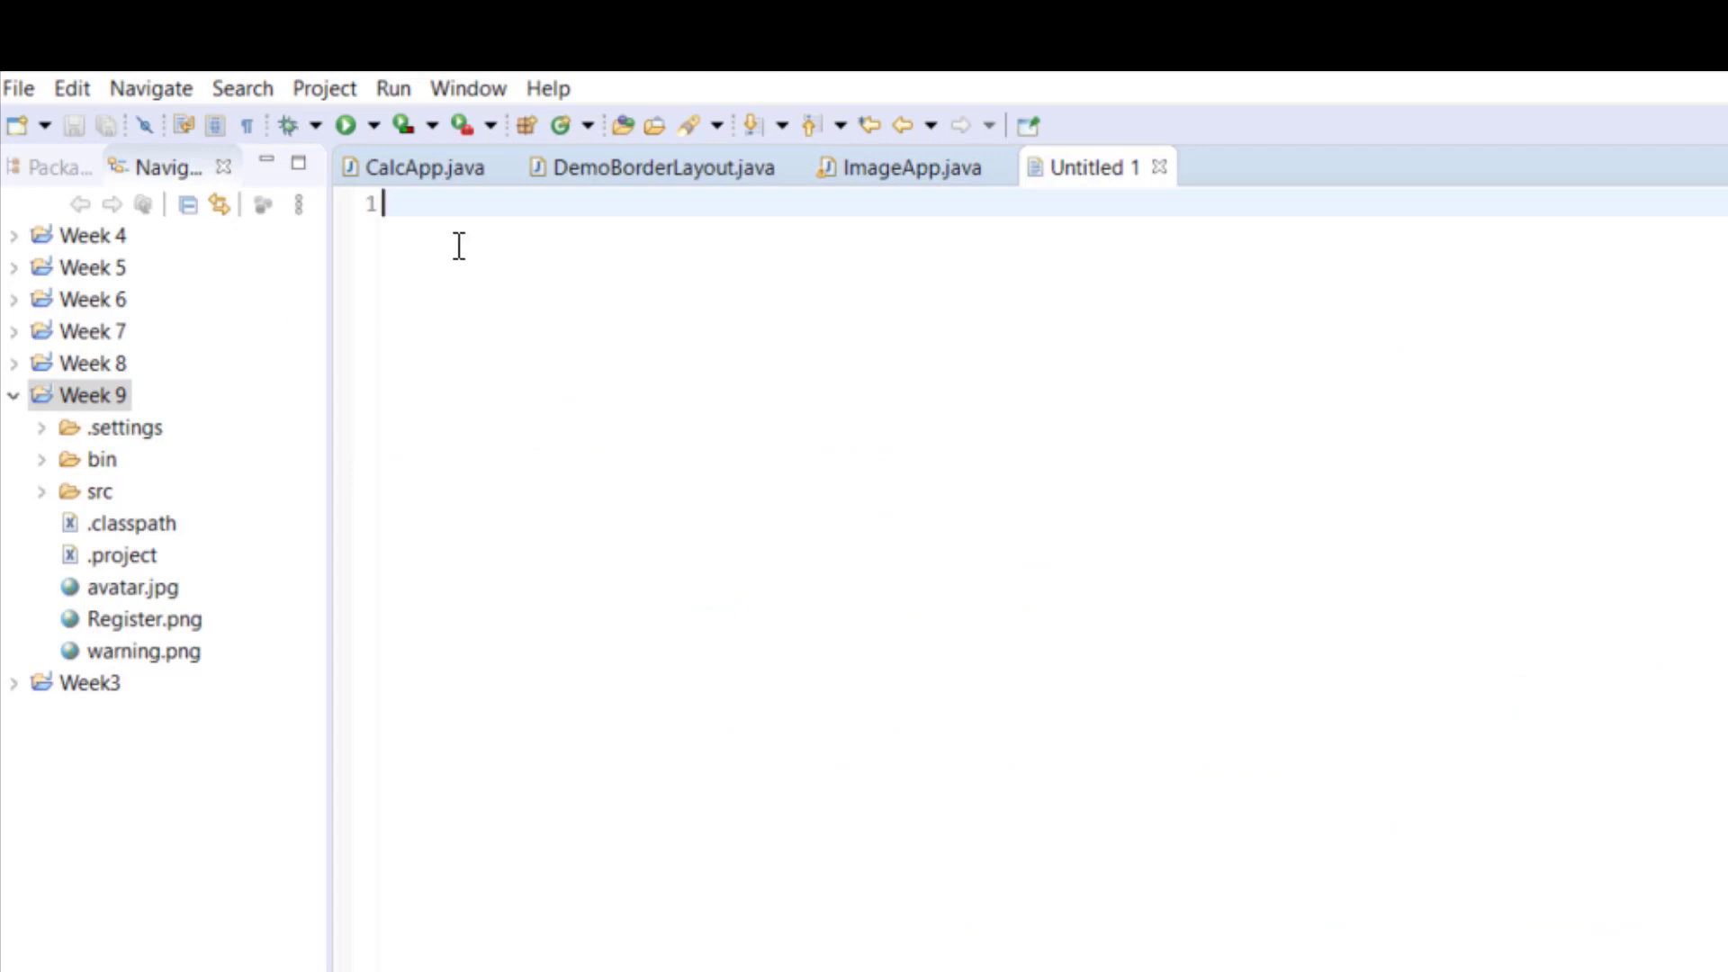
Save the untitled file as names.txt in the Week 9 project.
left_click(15, 90)
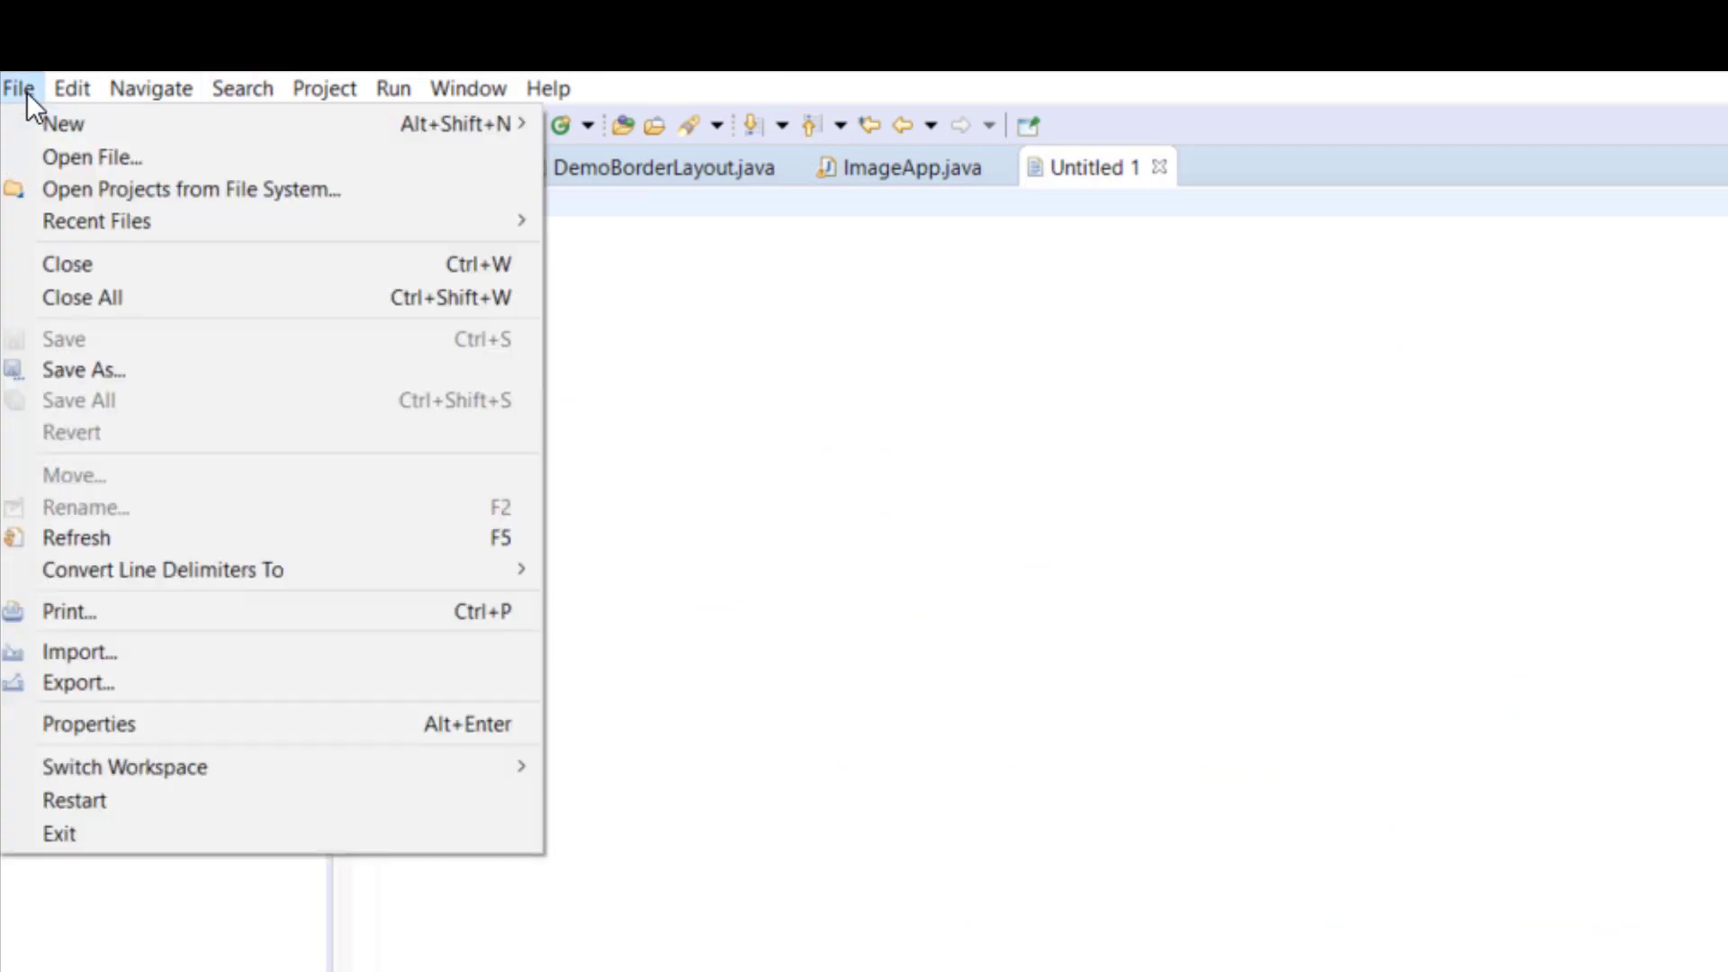
left_click(82, 370)
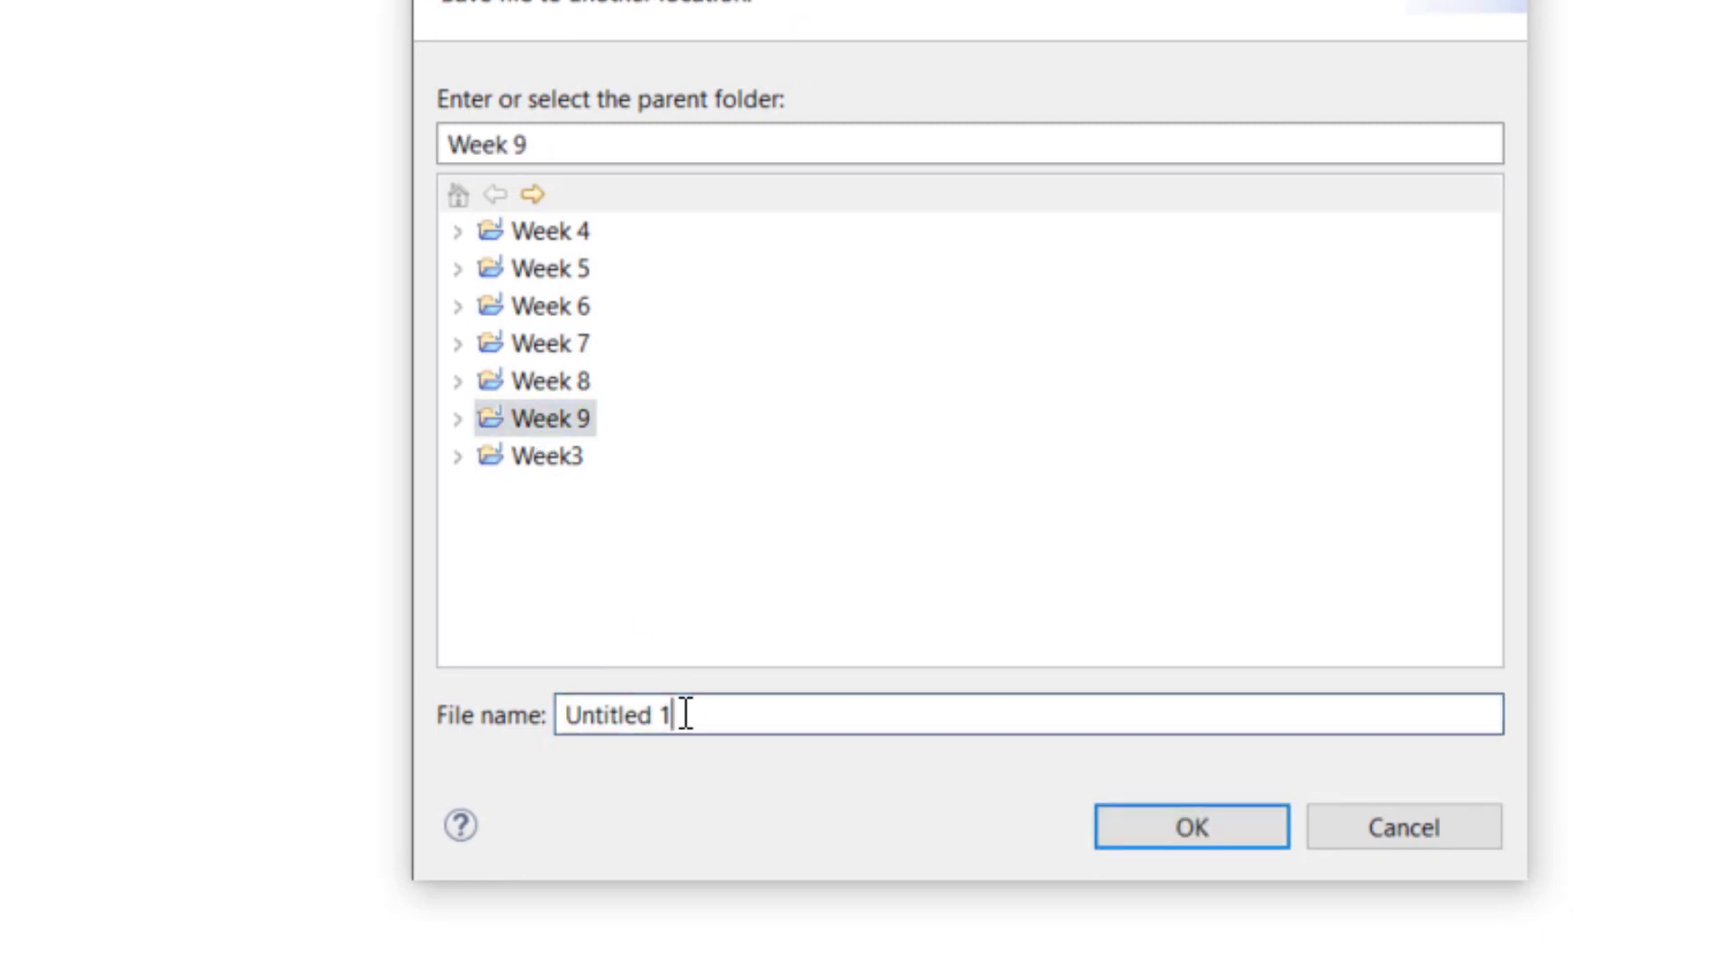
double_click(619, 717)
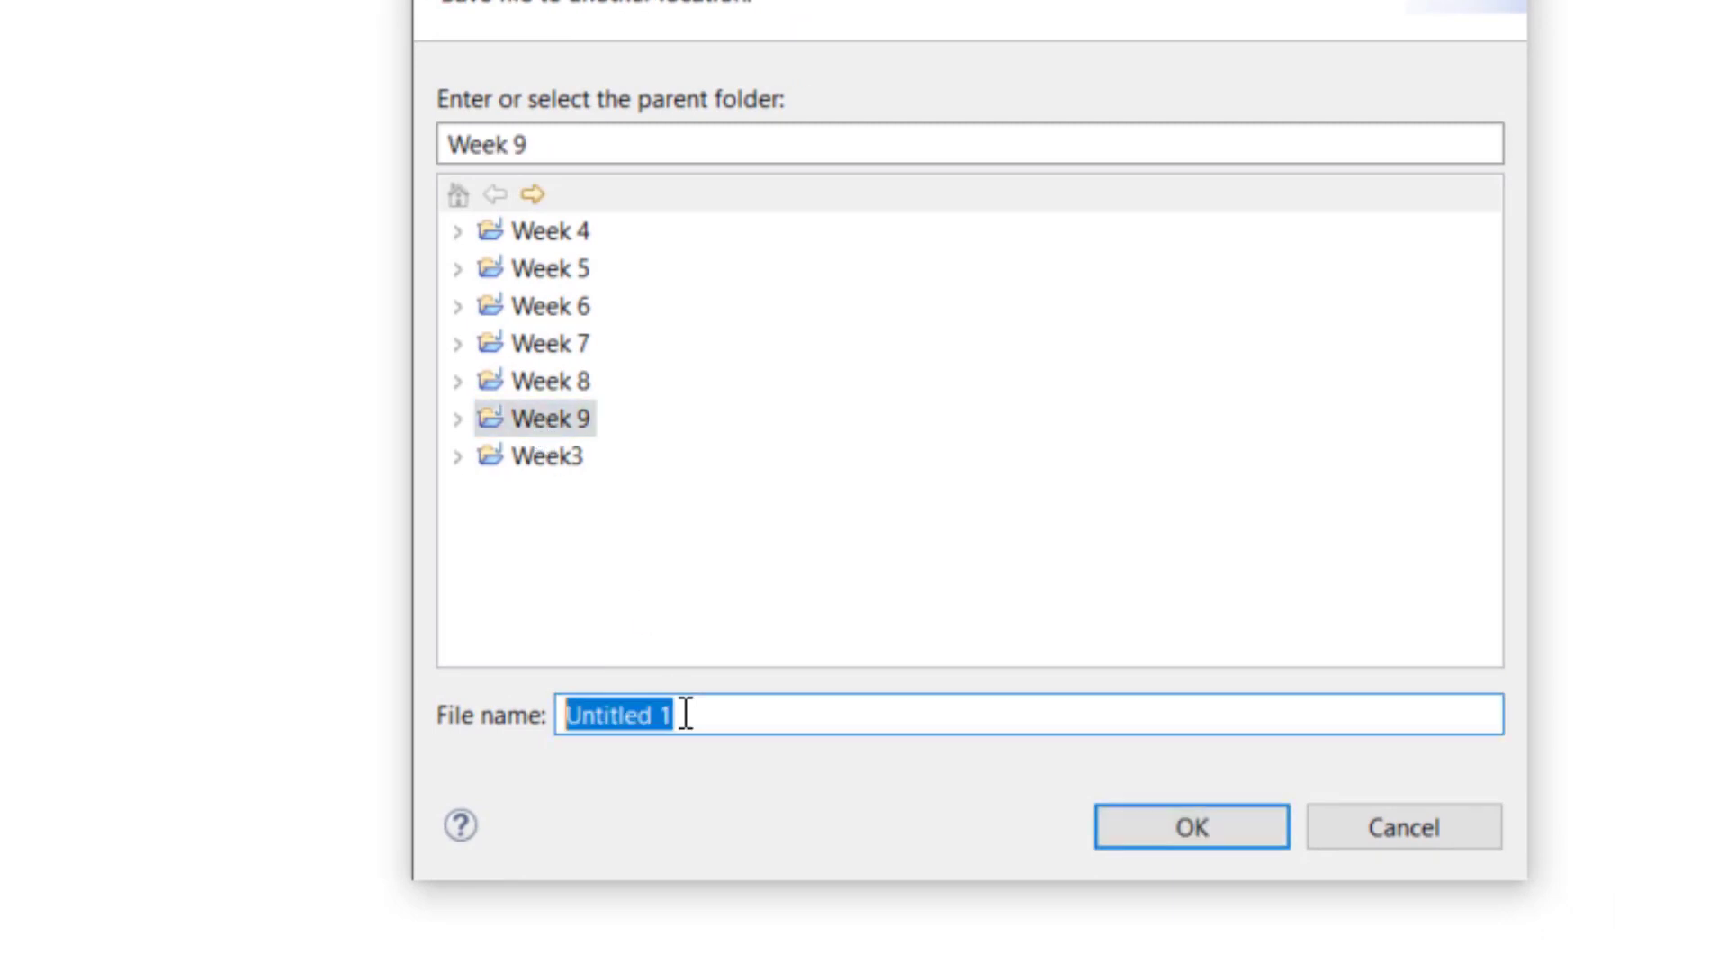
type("names.")
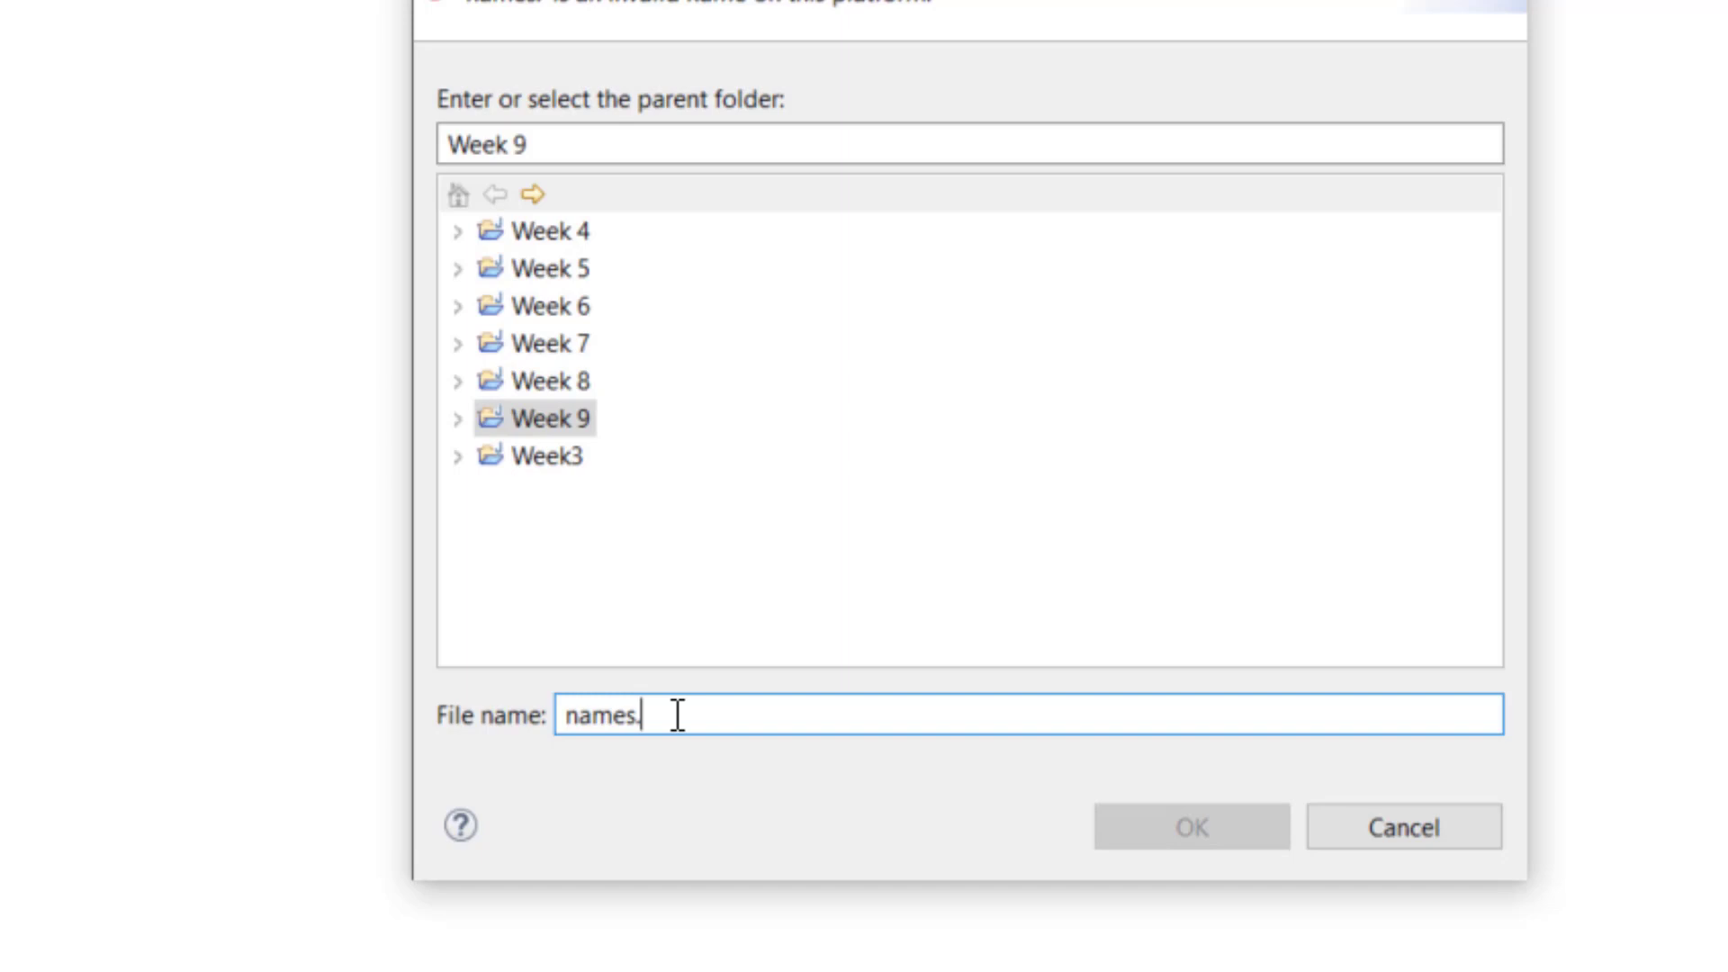
type("txt")
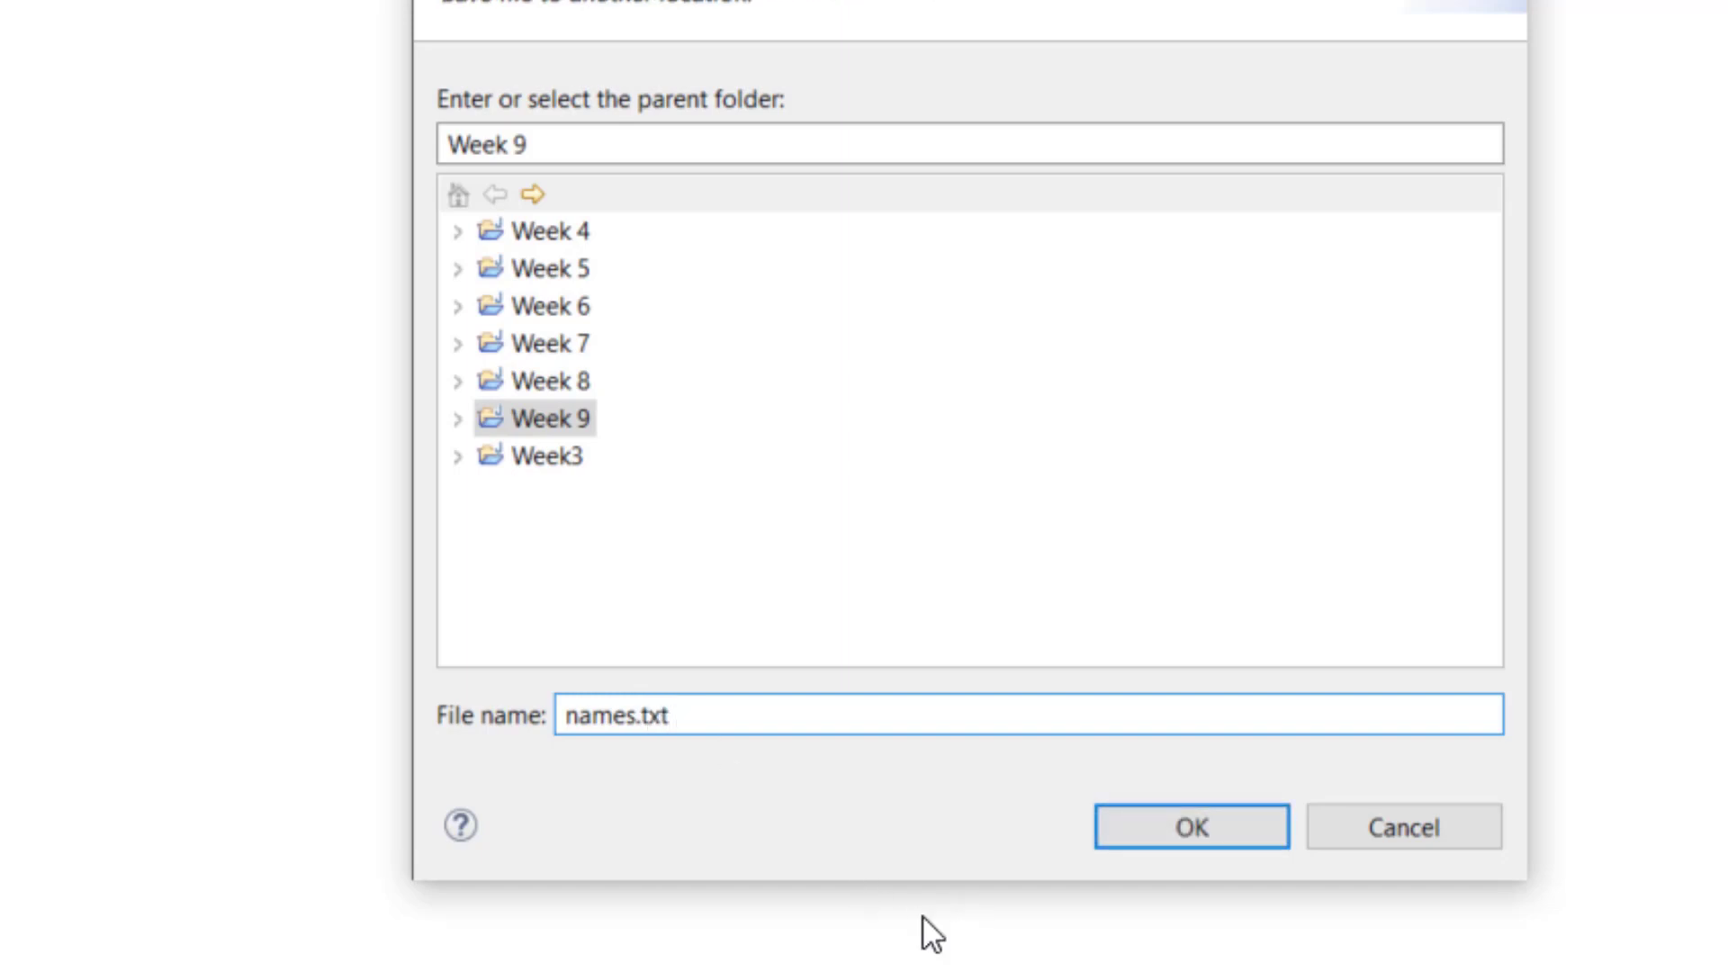
left_click(1191, 826)
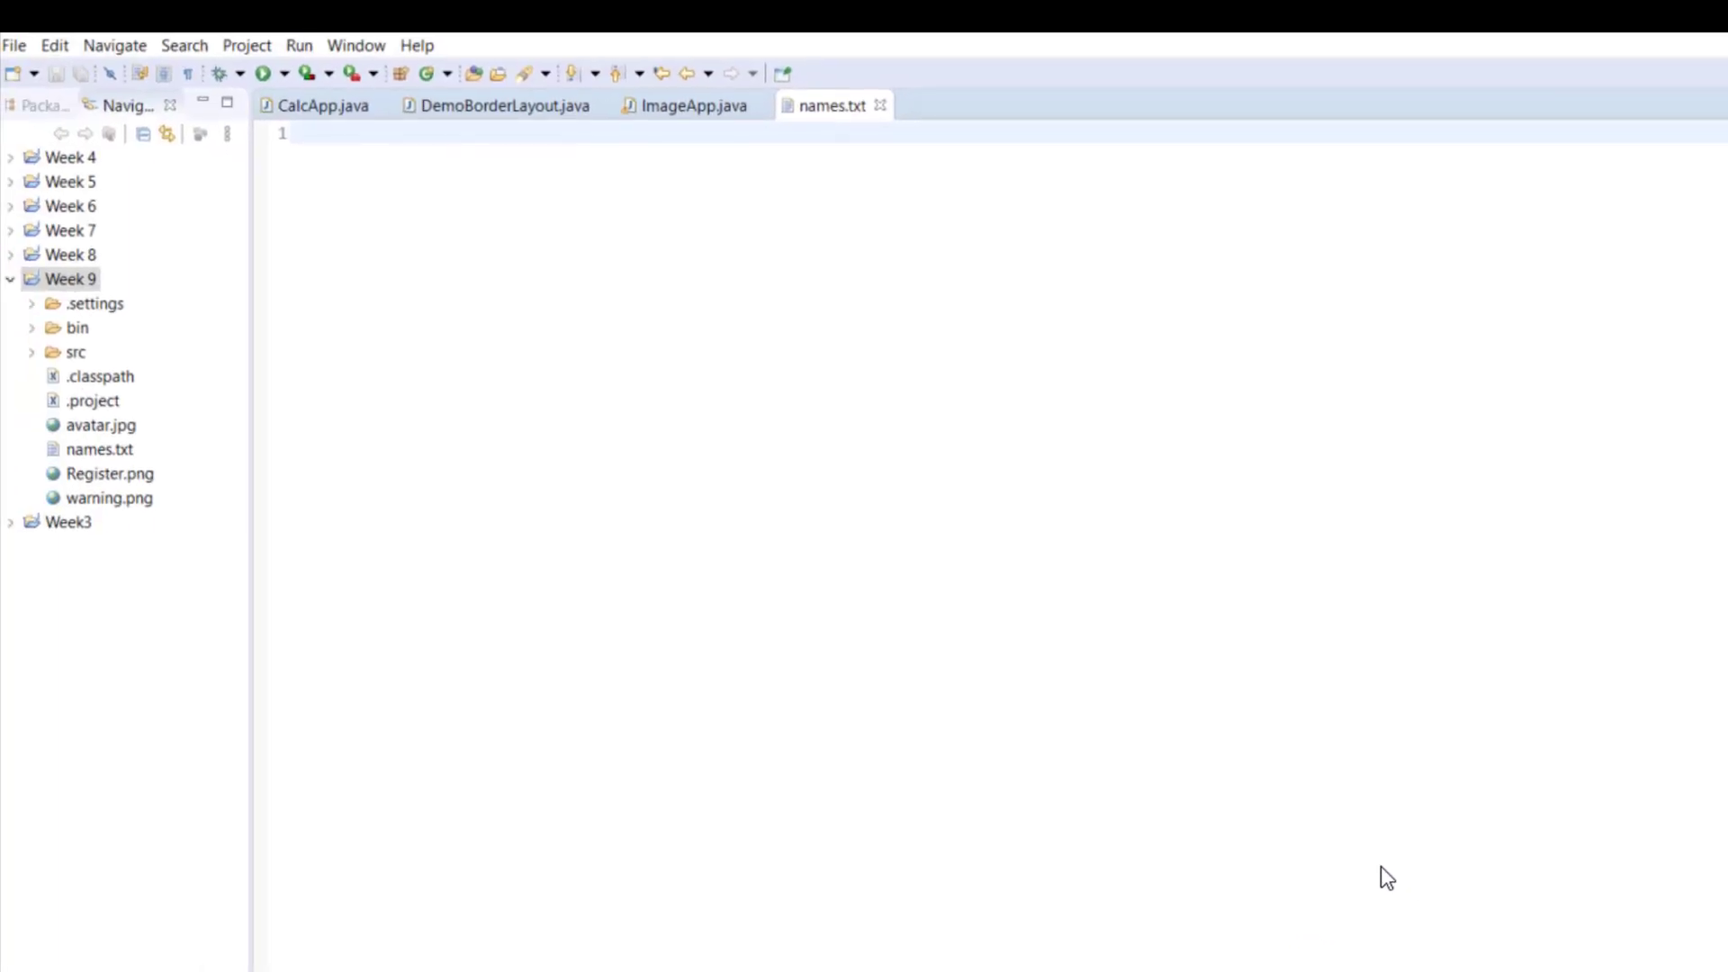
Switch from names.txt back to the ImageApp.java editor.
left_click(688, 104)
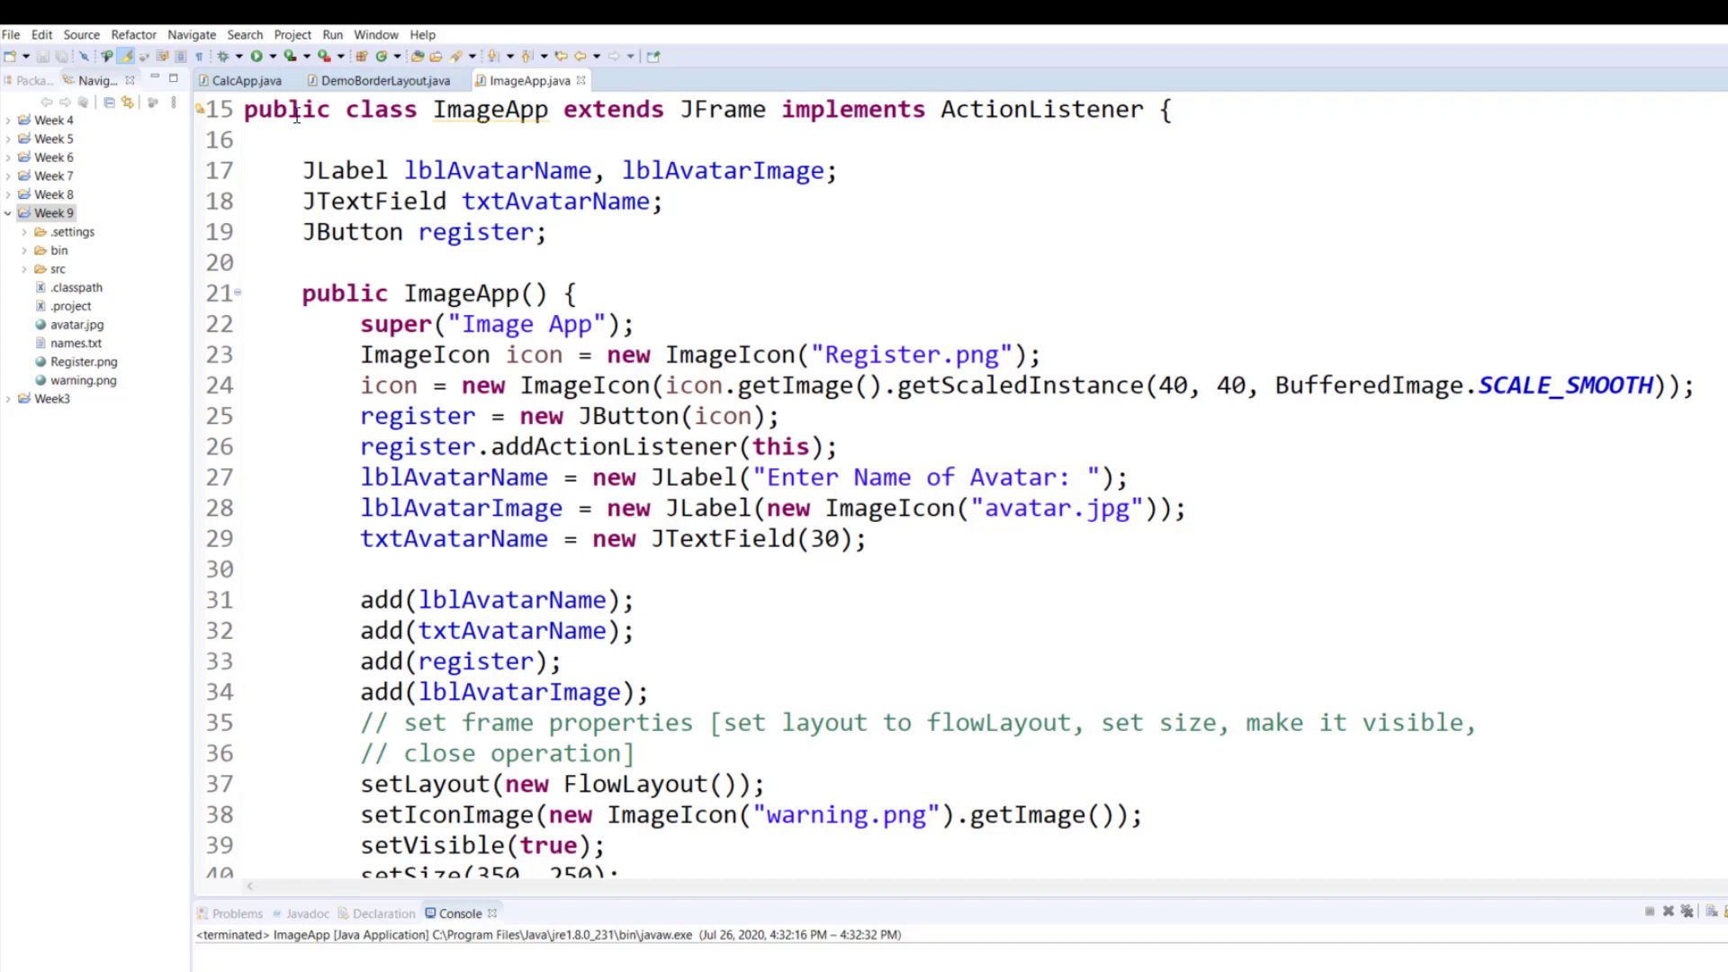
Launch ImageApp and scroll down to the actionPerformed append-to-names.txt handler.
left_click(256, 58)
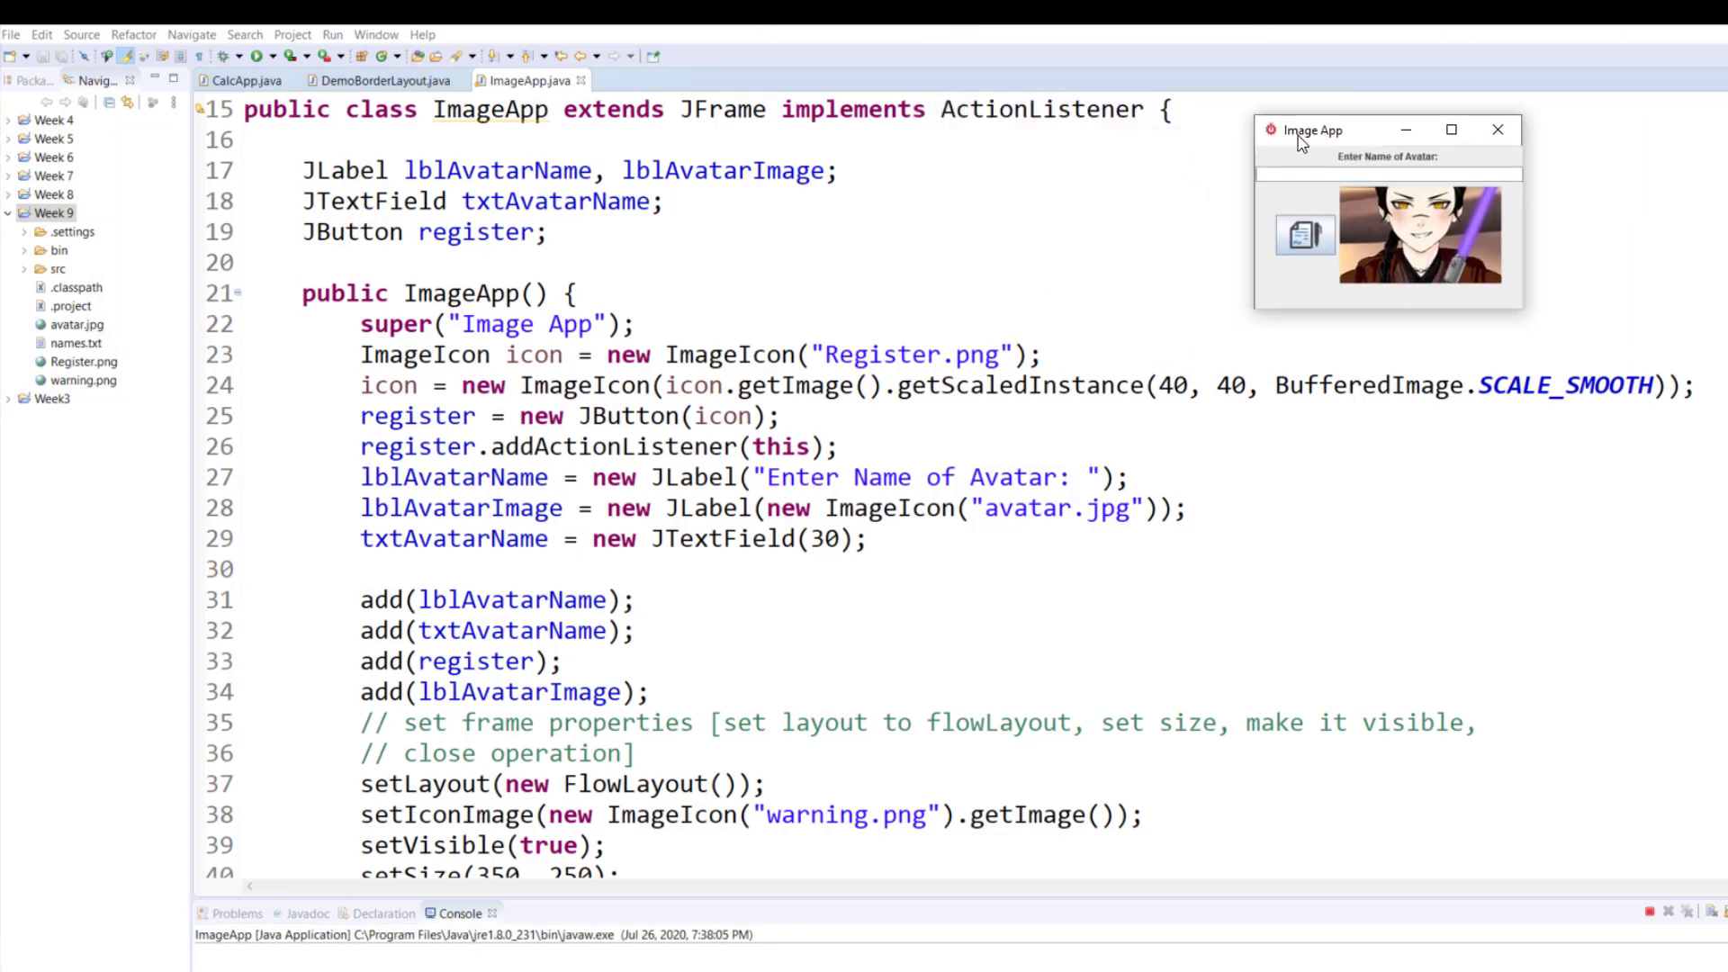
mouse_move(1340, 151)
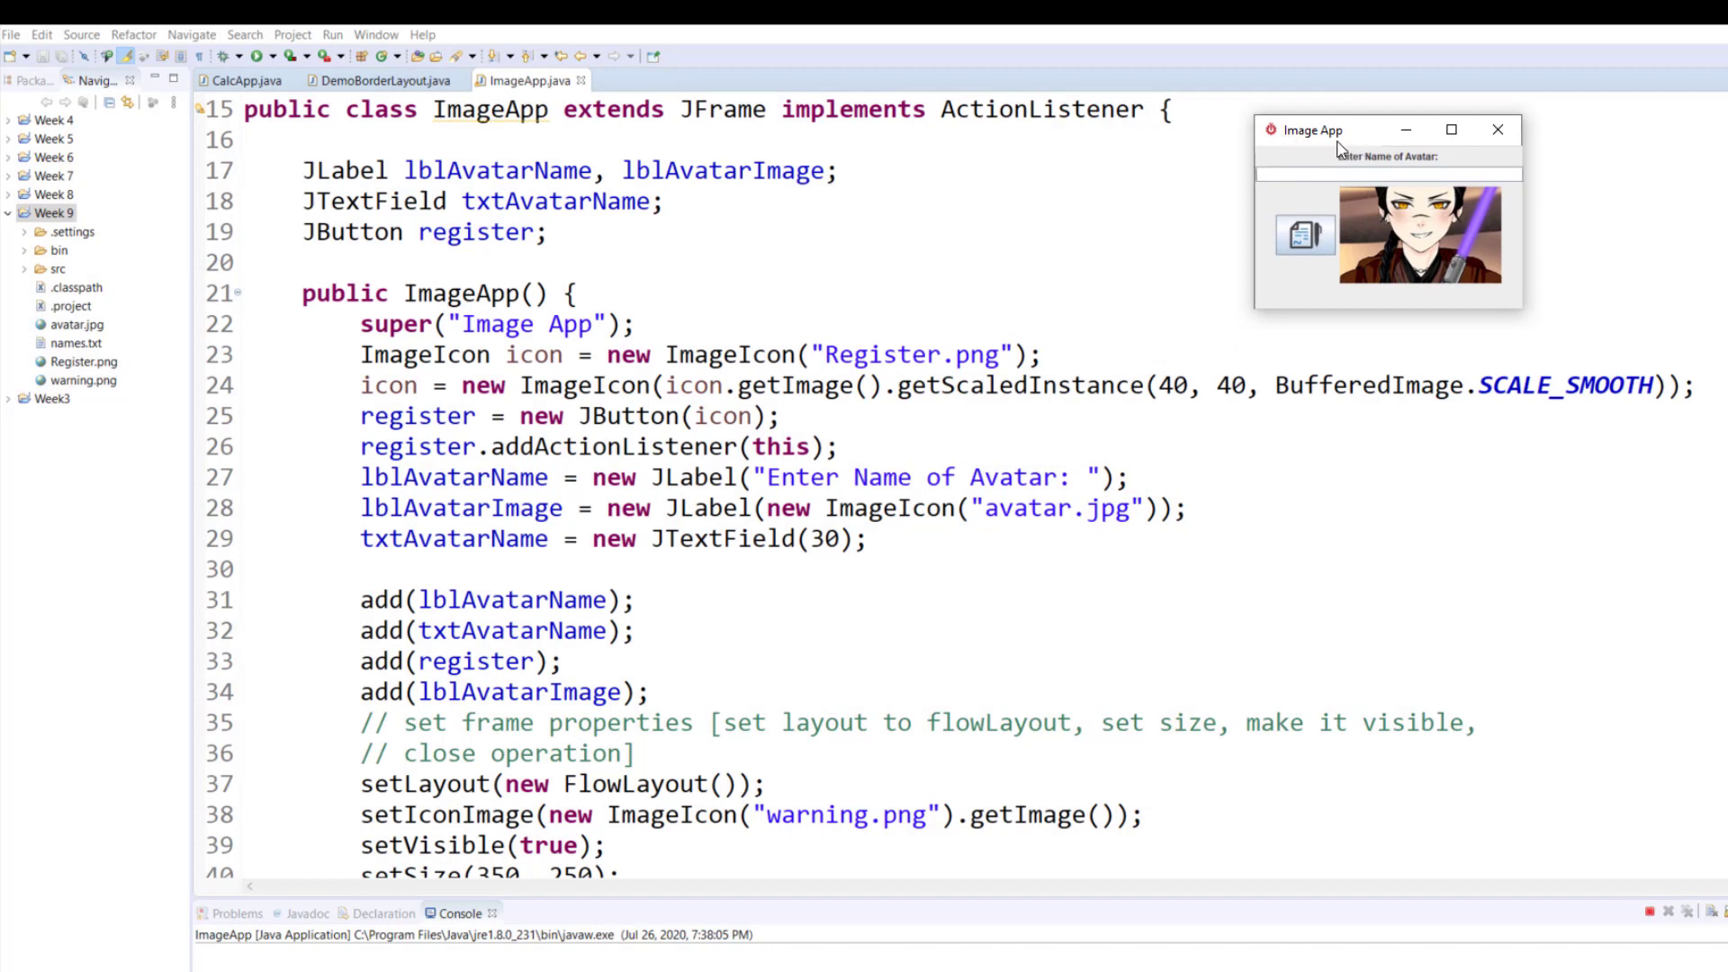
mouse_move(1334, 144)
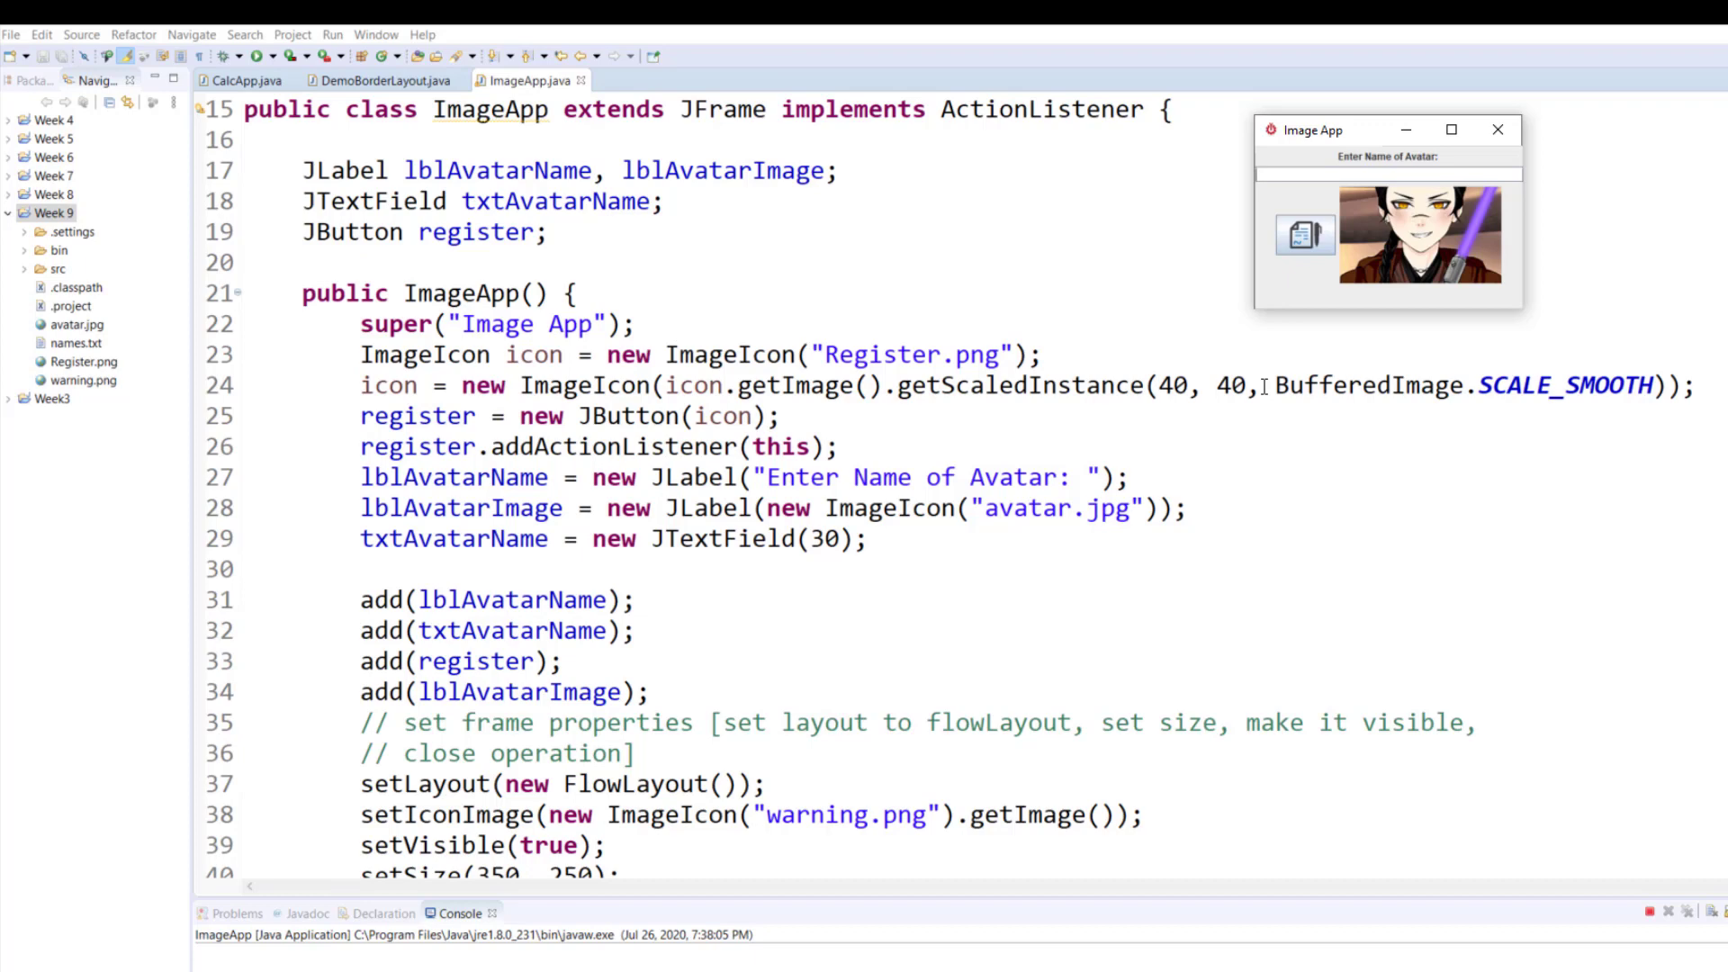
mouse_move(817, 315)
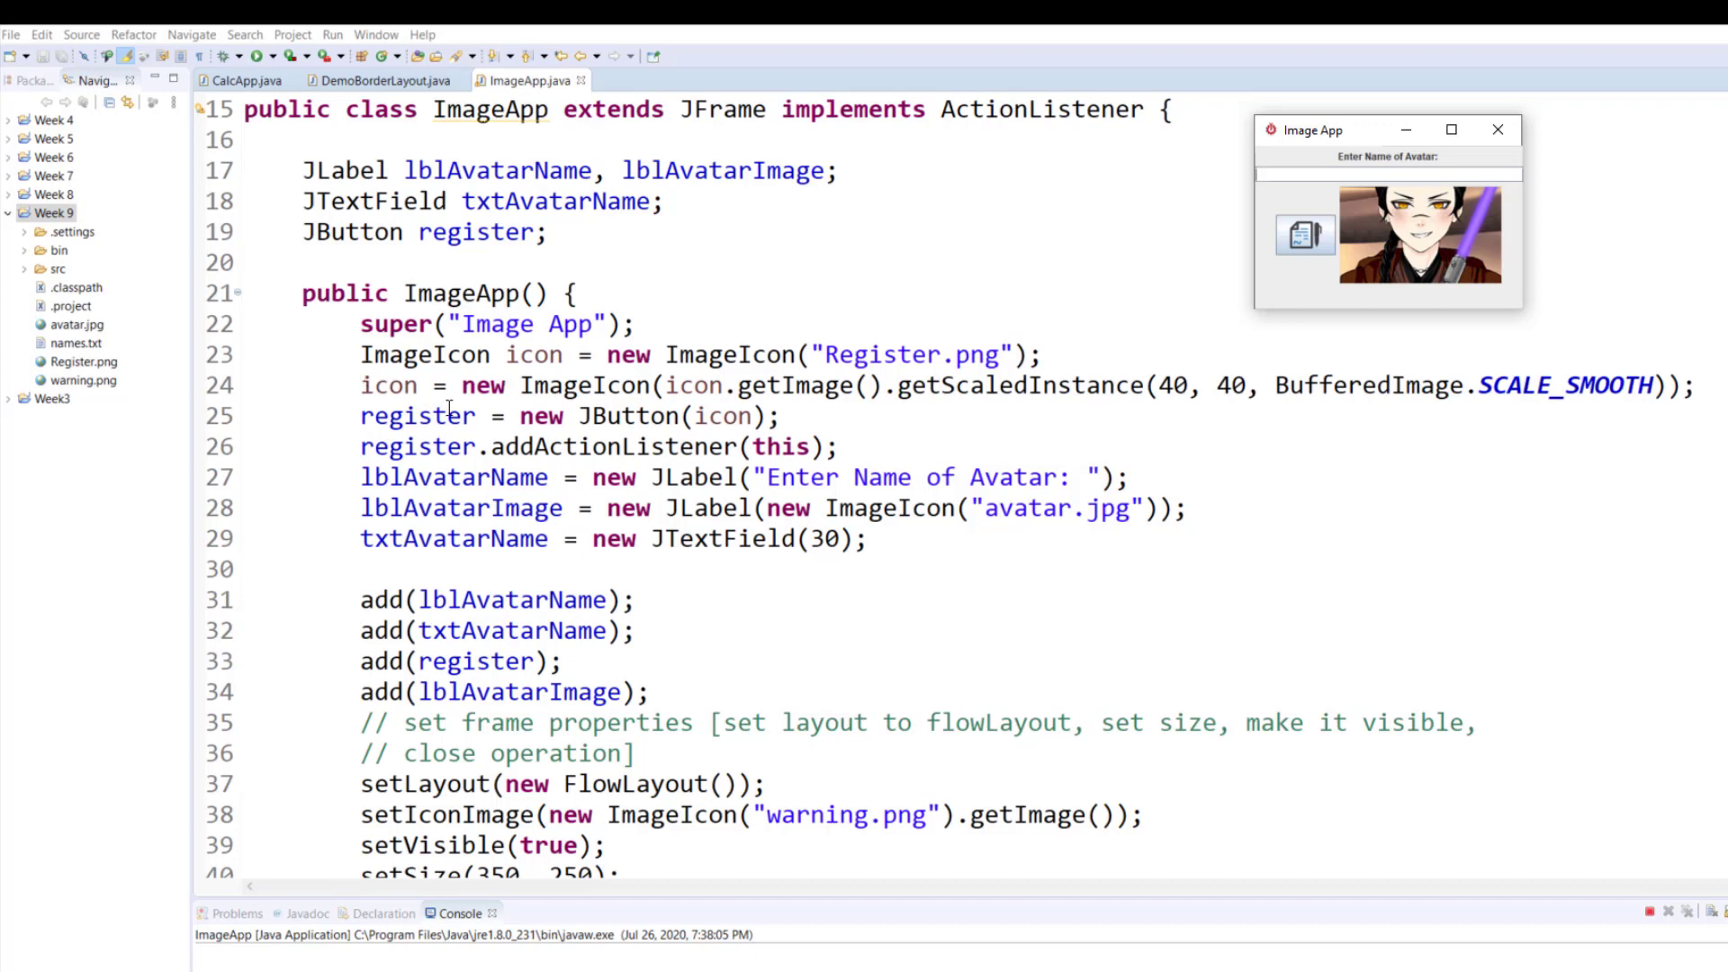
mouse_move(905, 414)
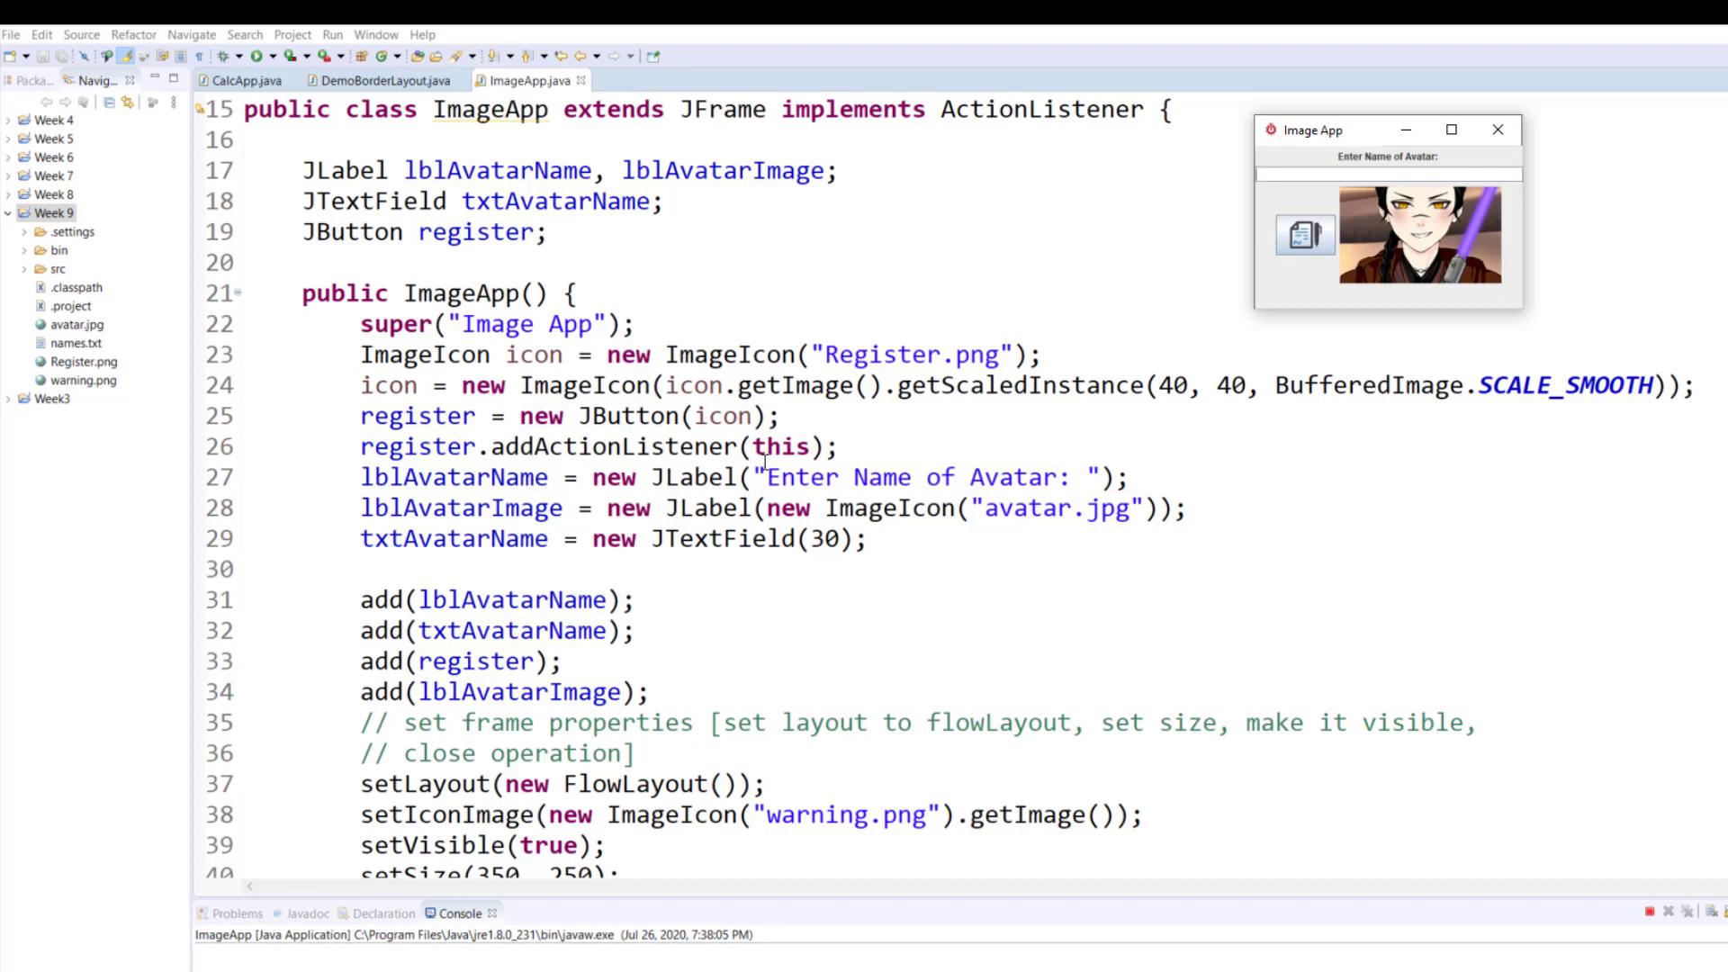
mouse_move(1300, 243)
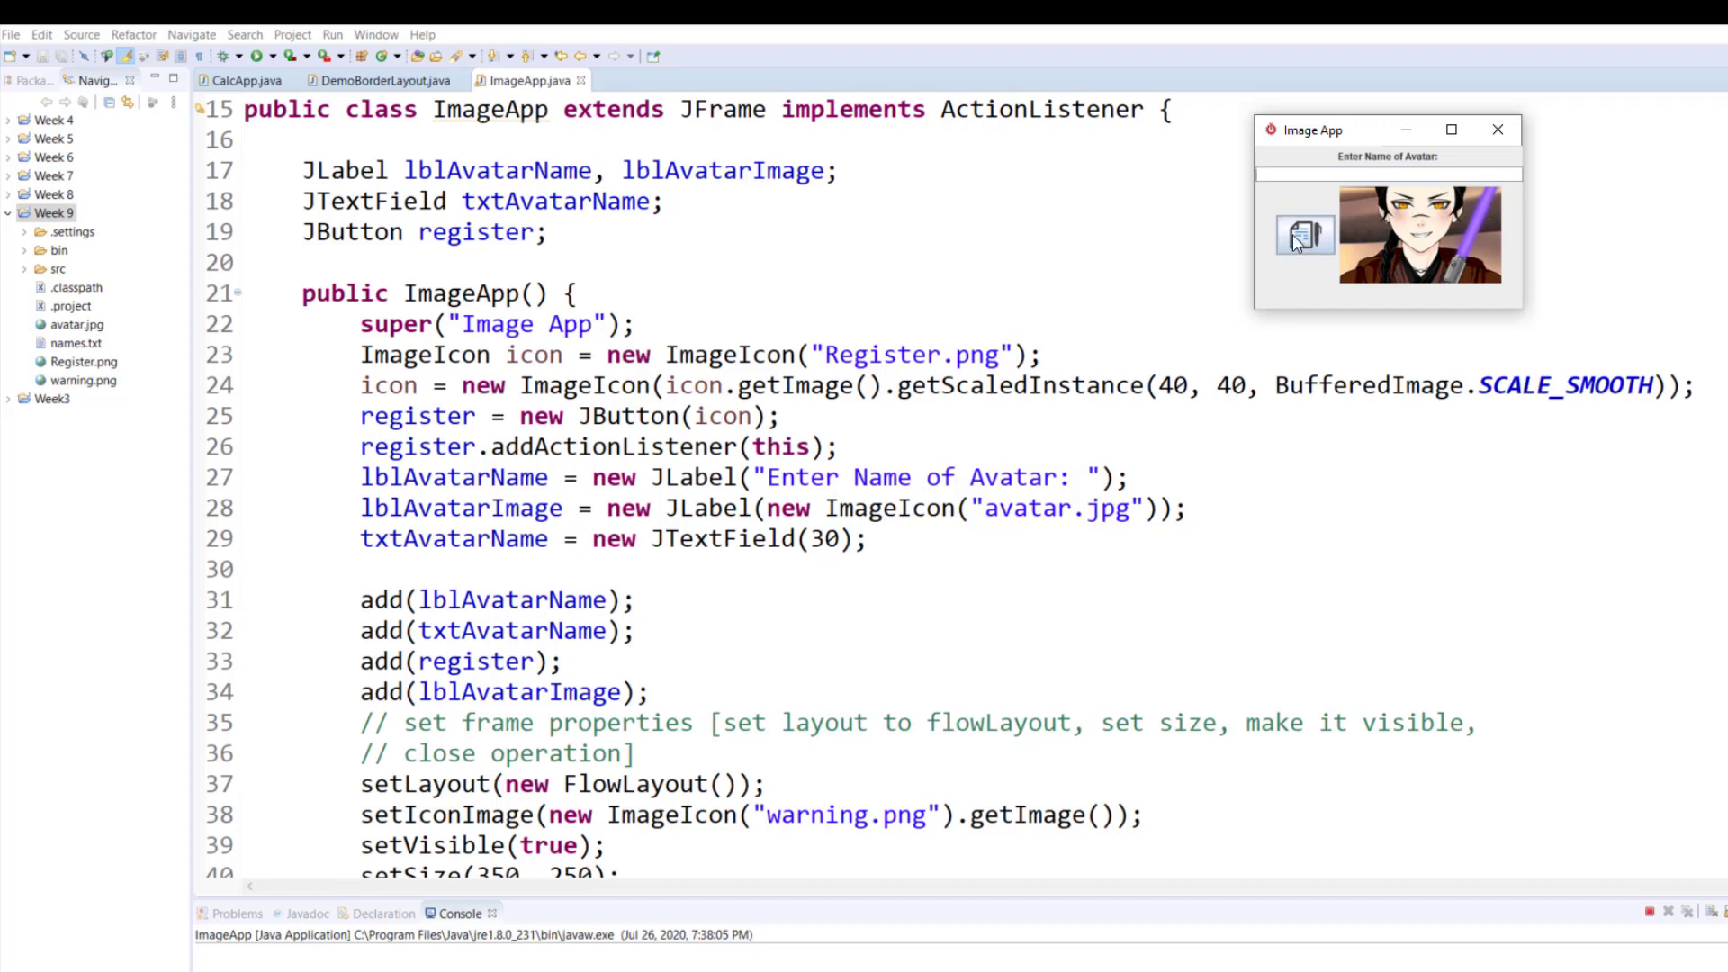
mouse_move(1307, 250)
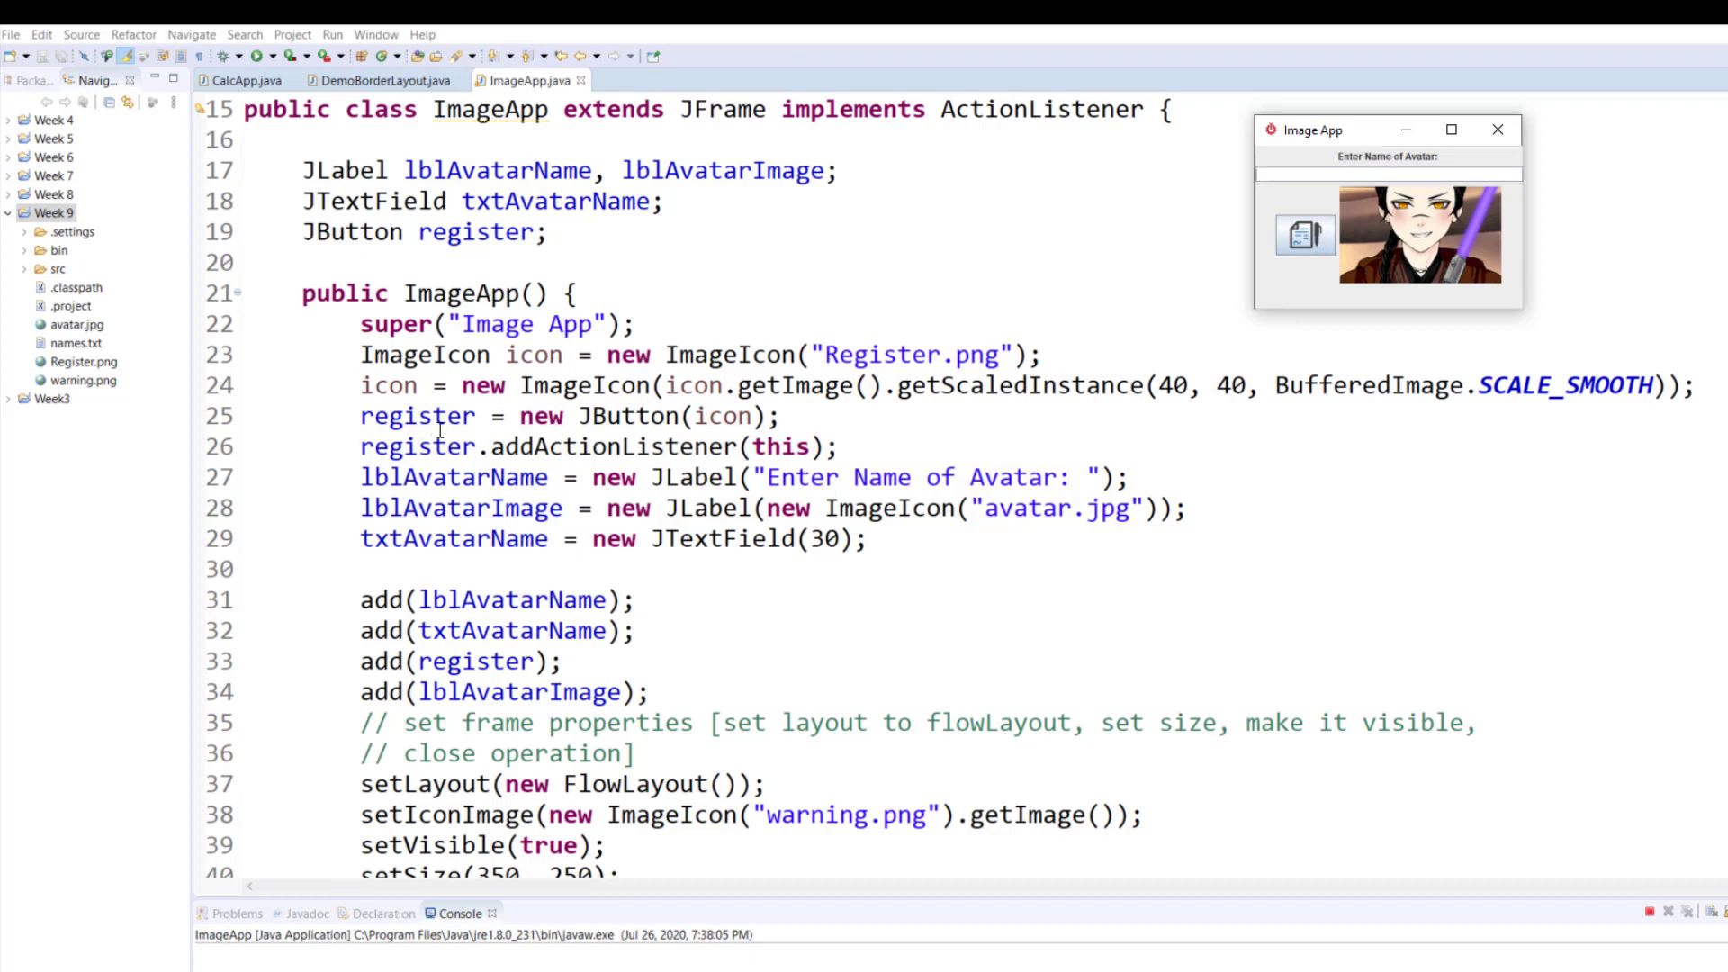
mouse_move(563, 470)
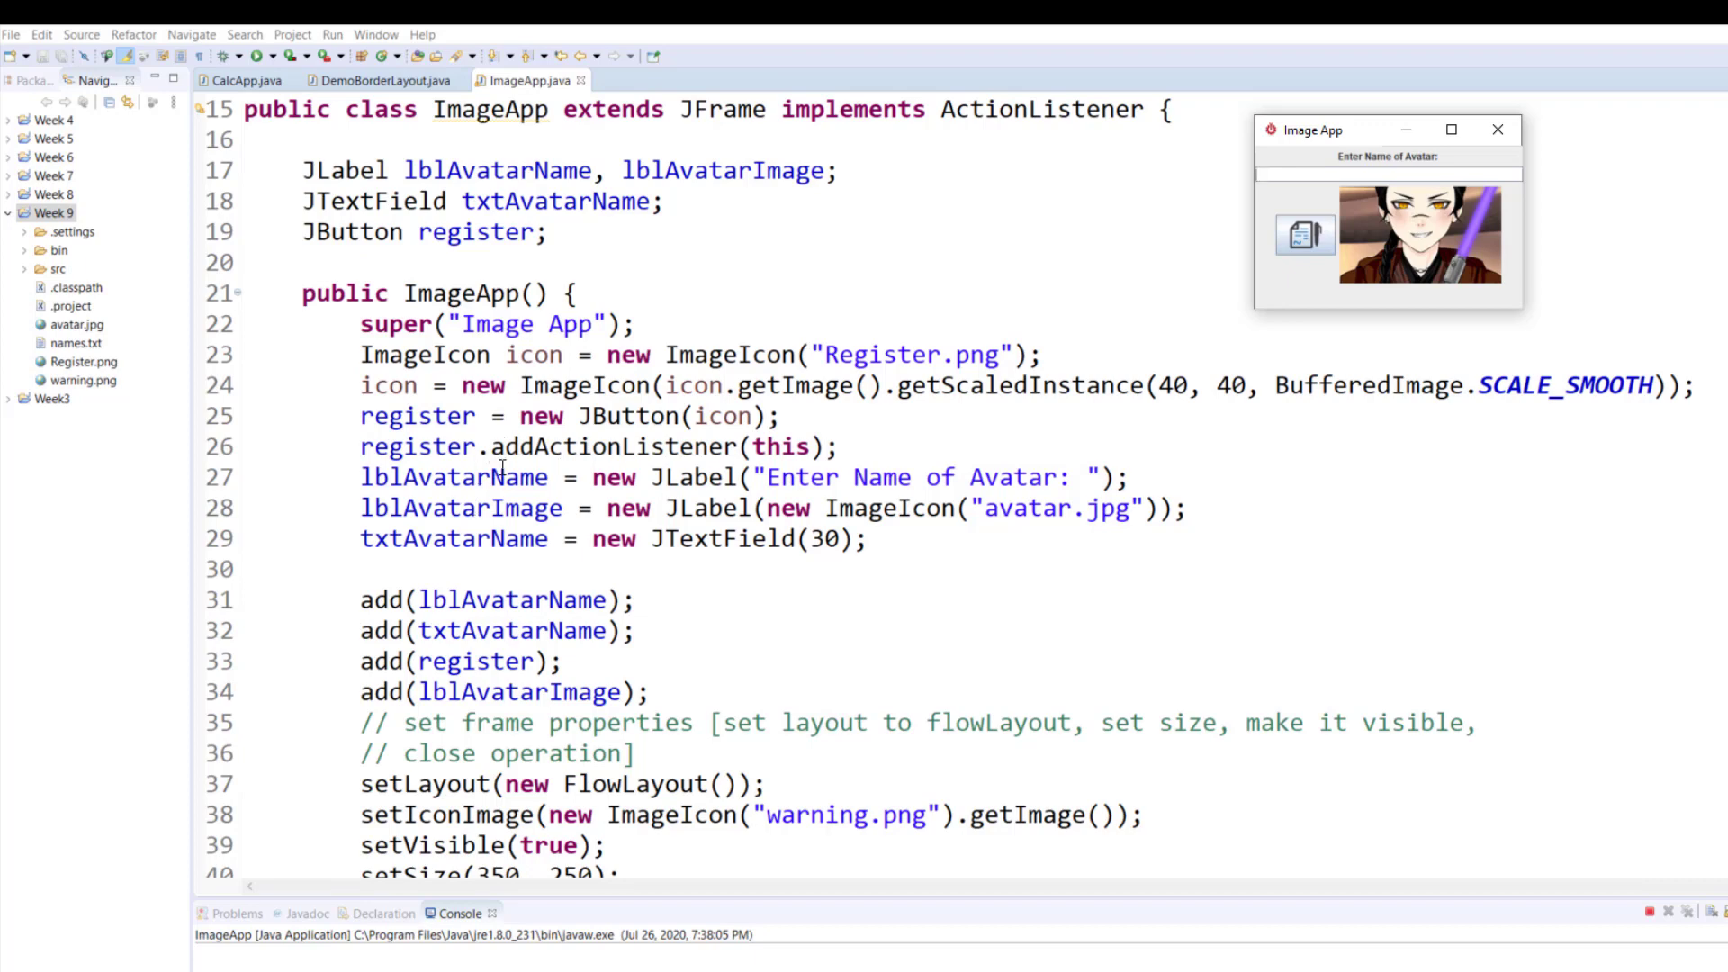
mouse_move(966, 477)
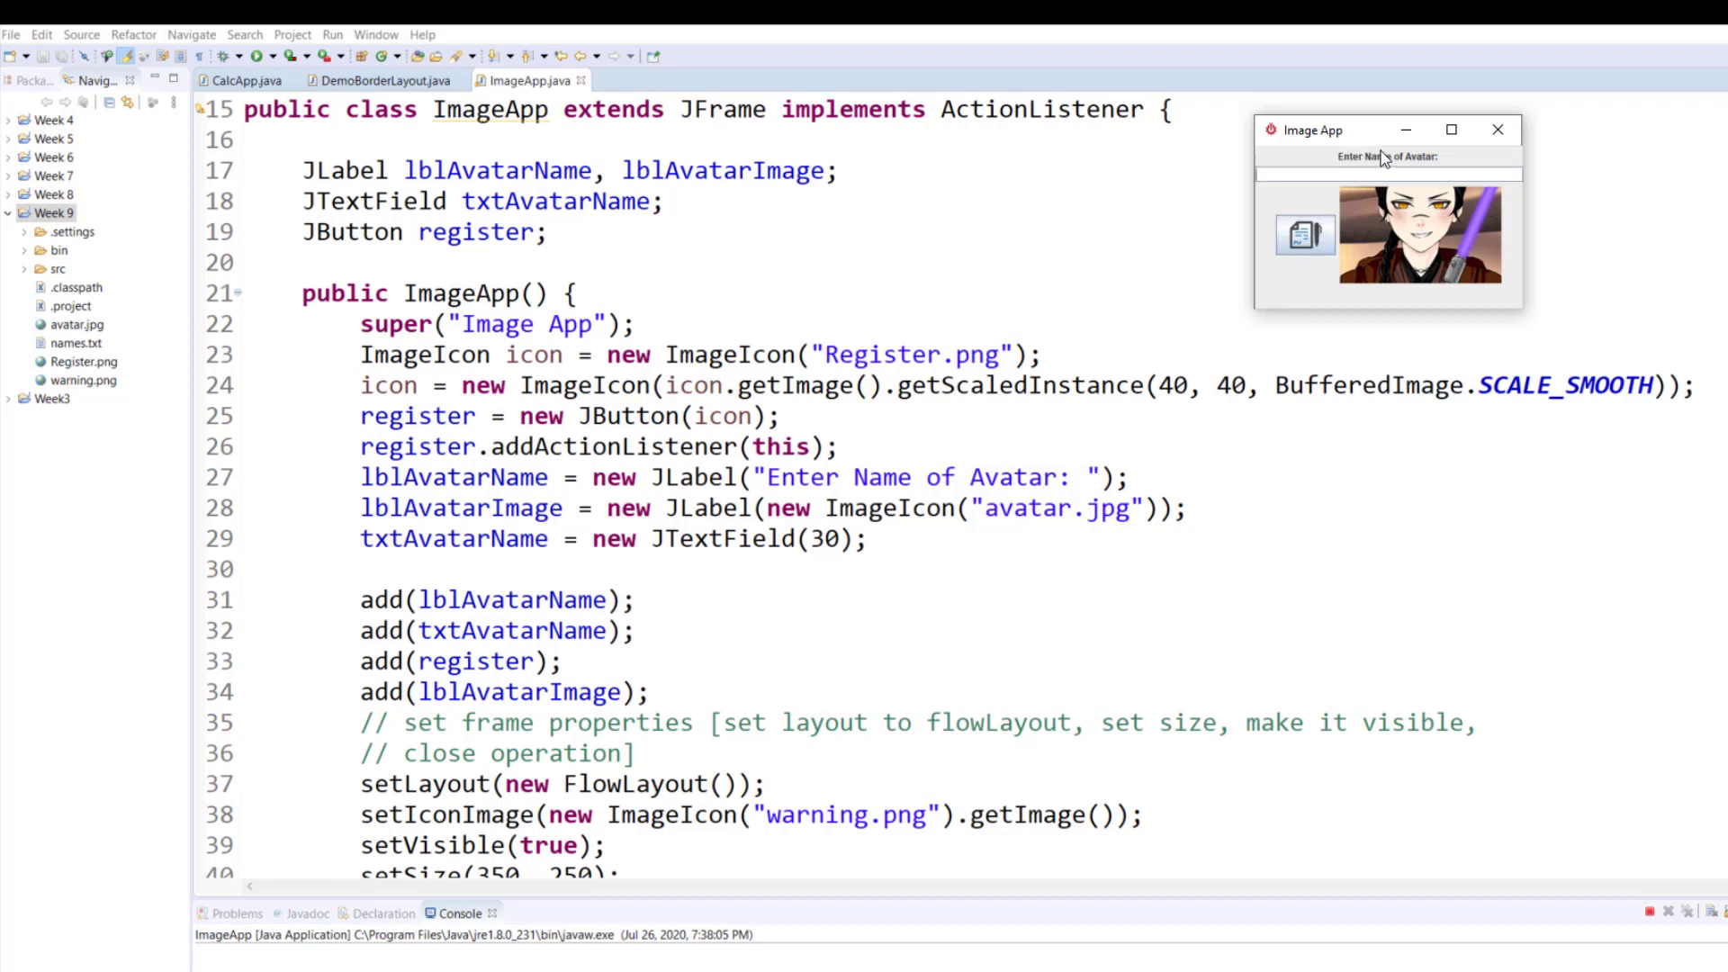
mouse_move(493, 507)
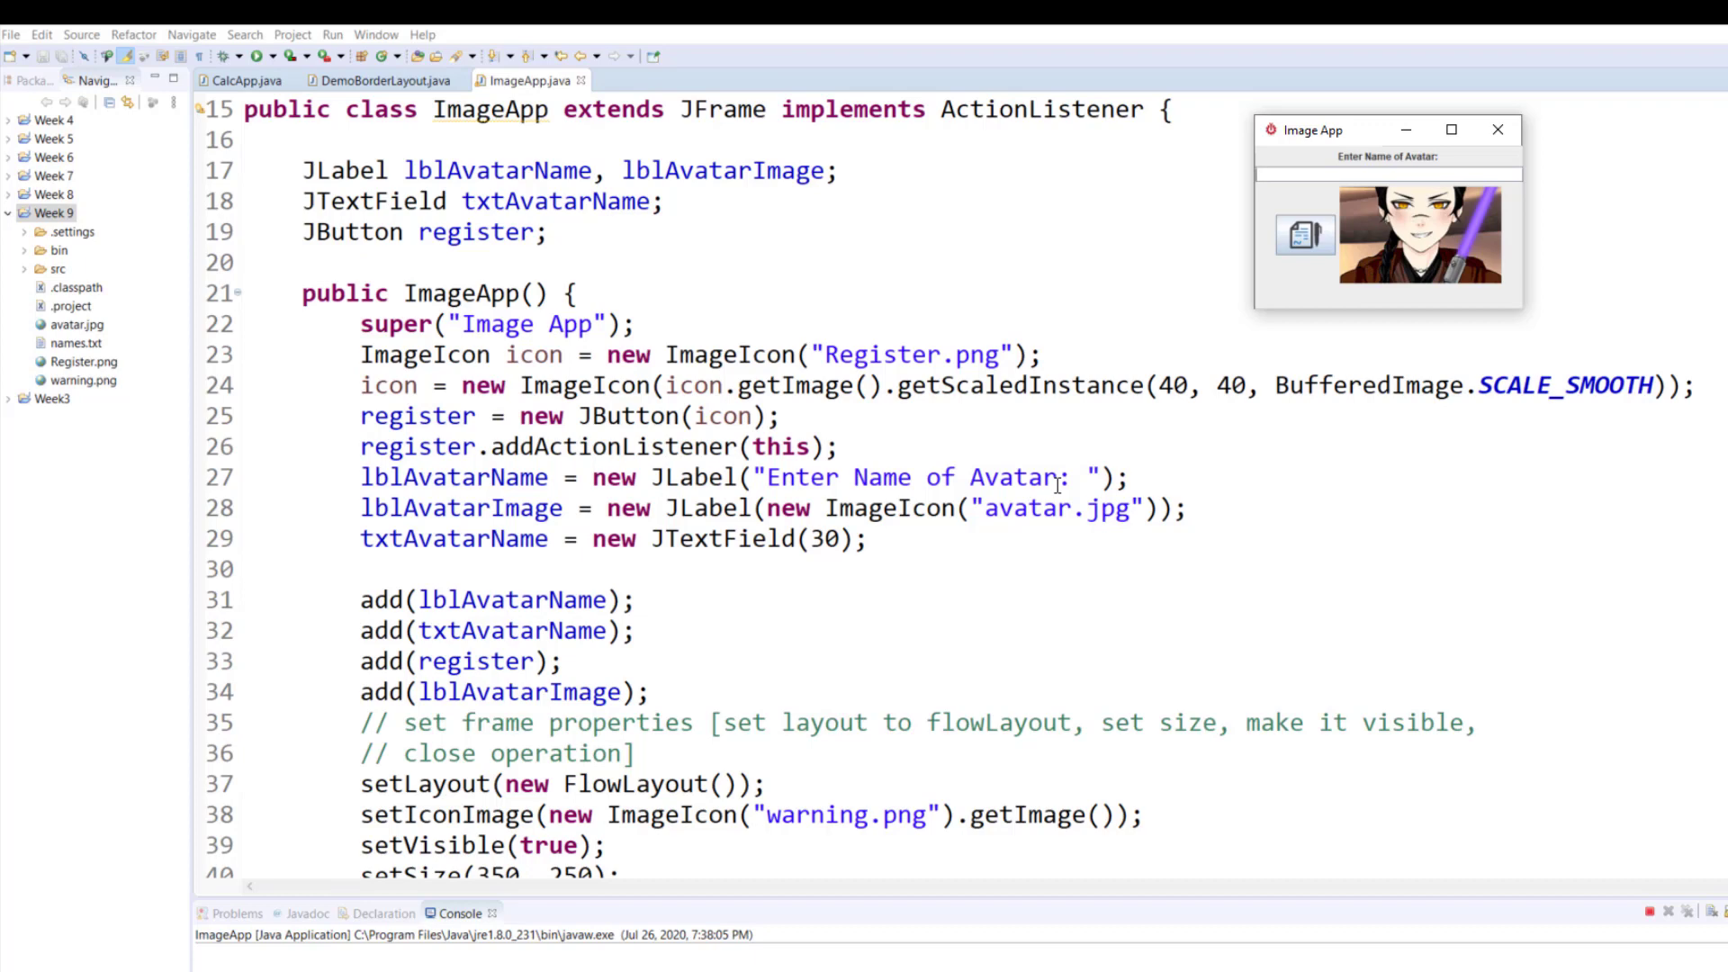
mouse_move(668, 539)
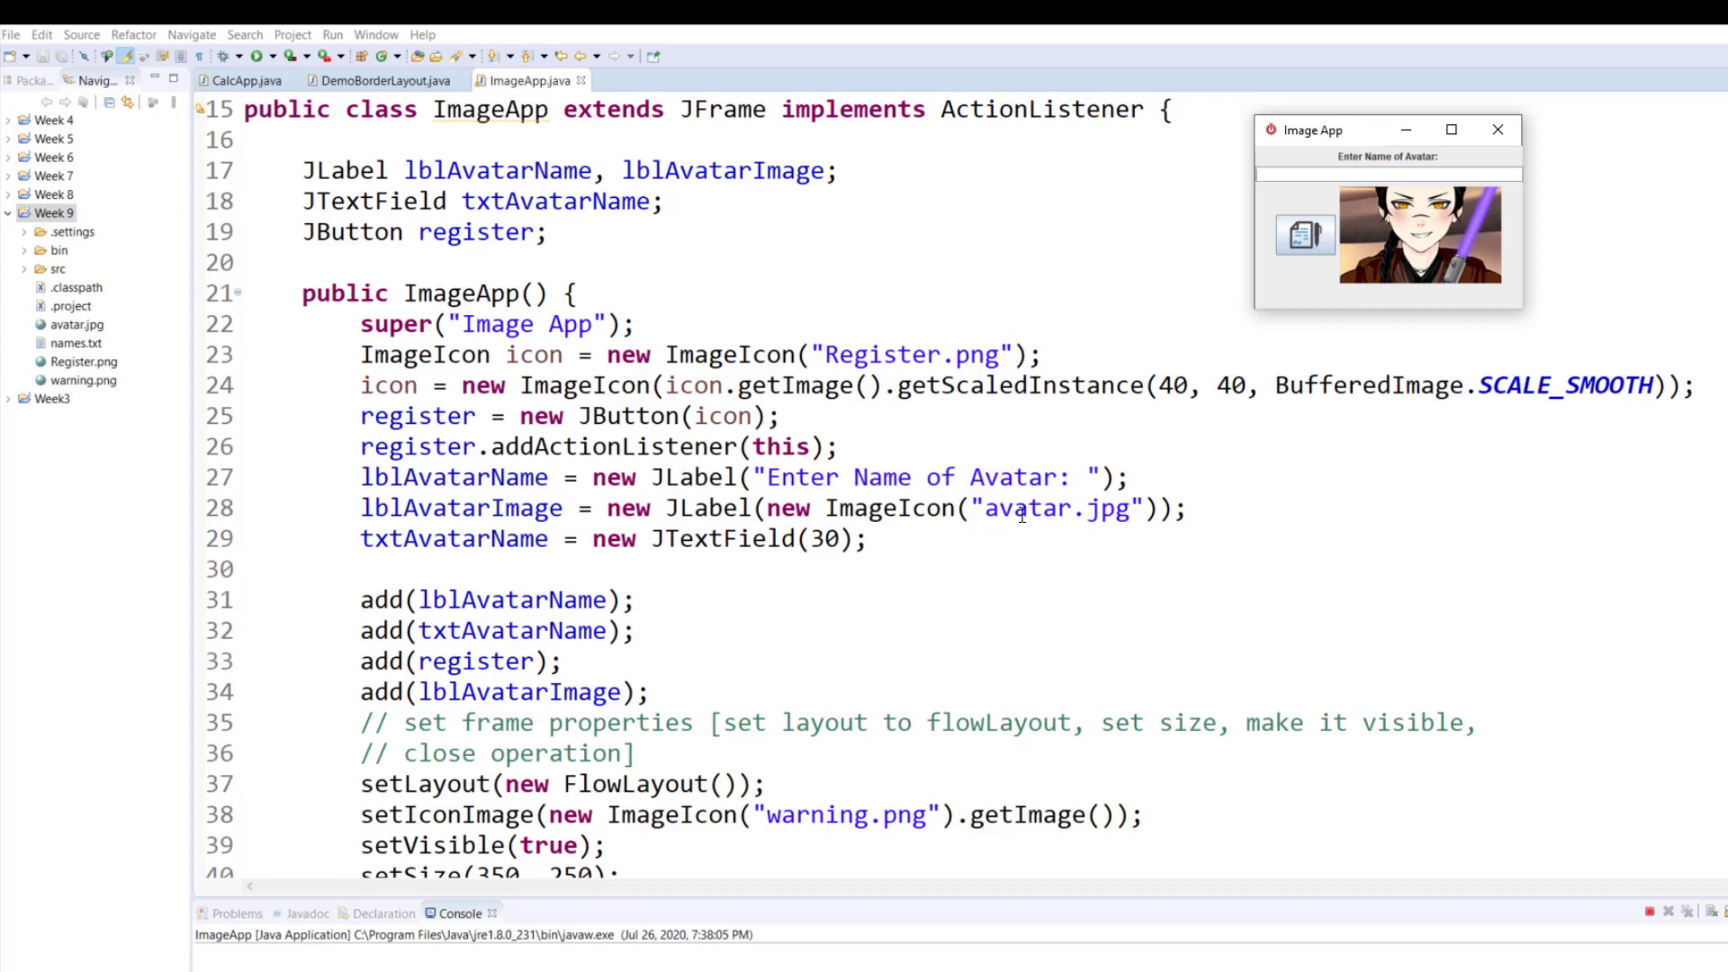
mouse_move(732, 515)
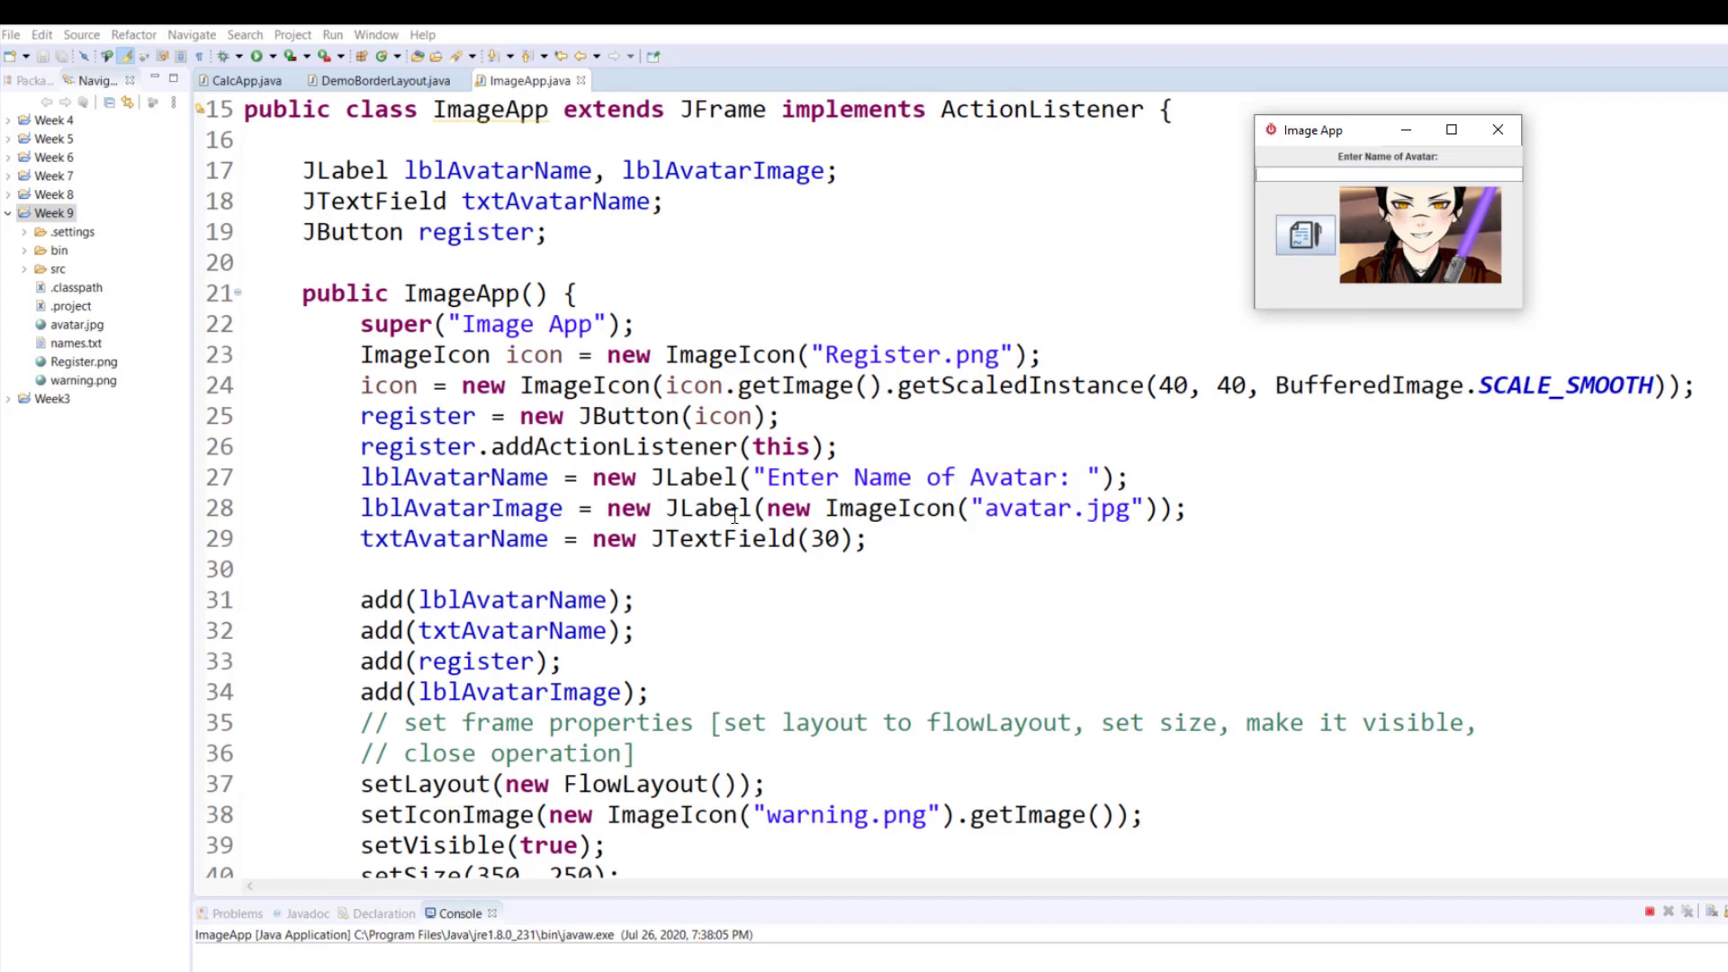
mouse_move(1508, 161)
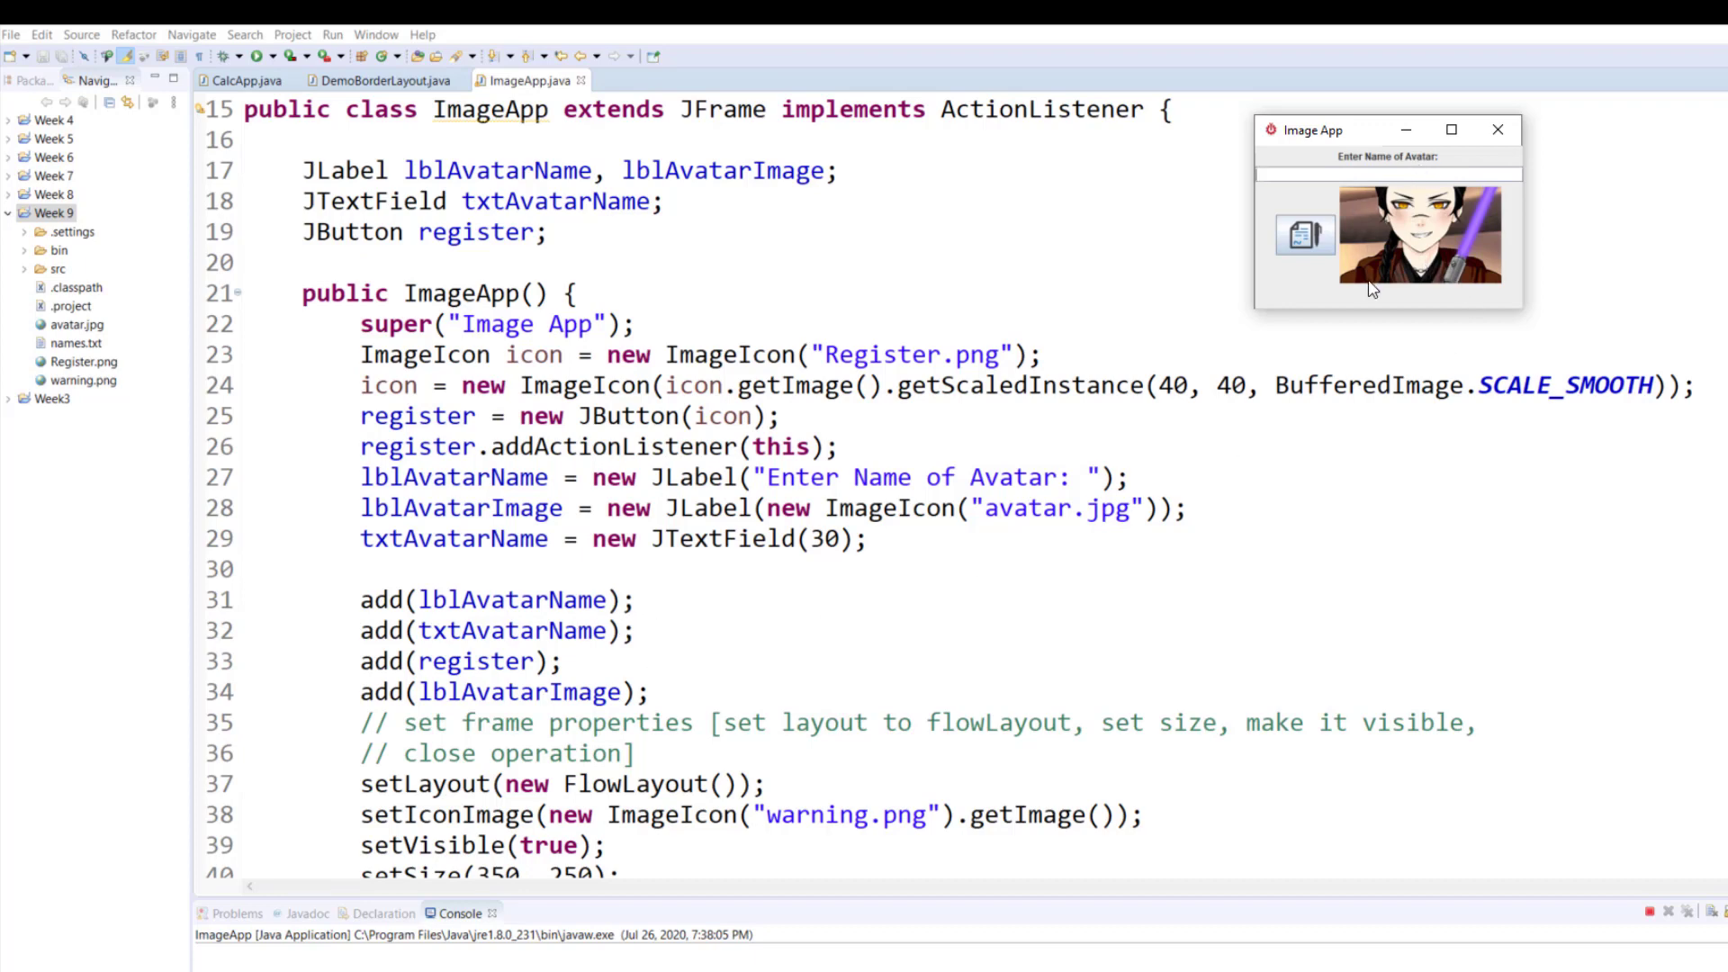
mouse_move(732, 795)
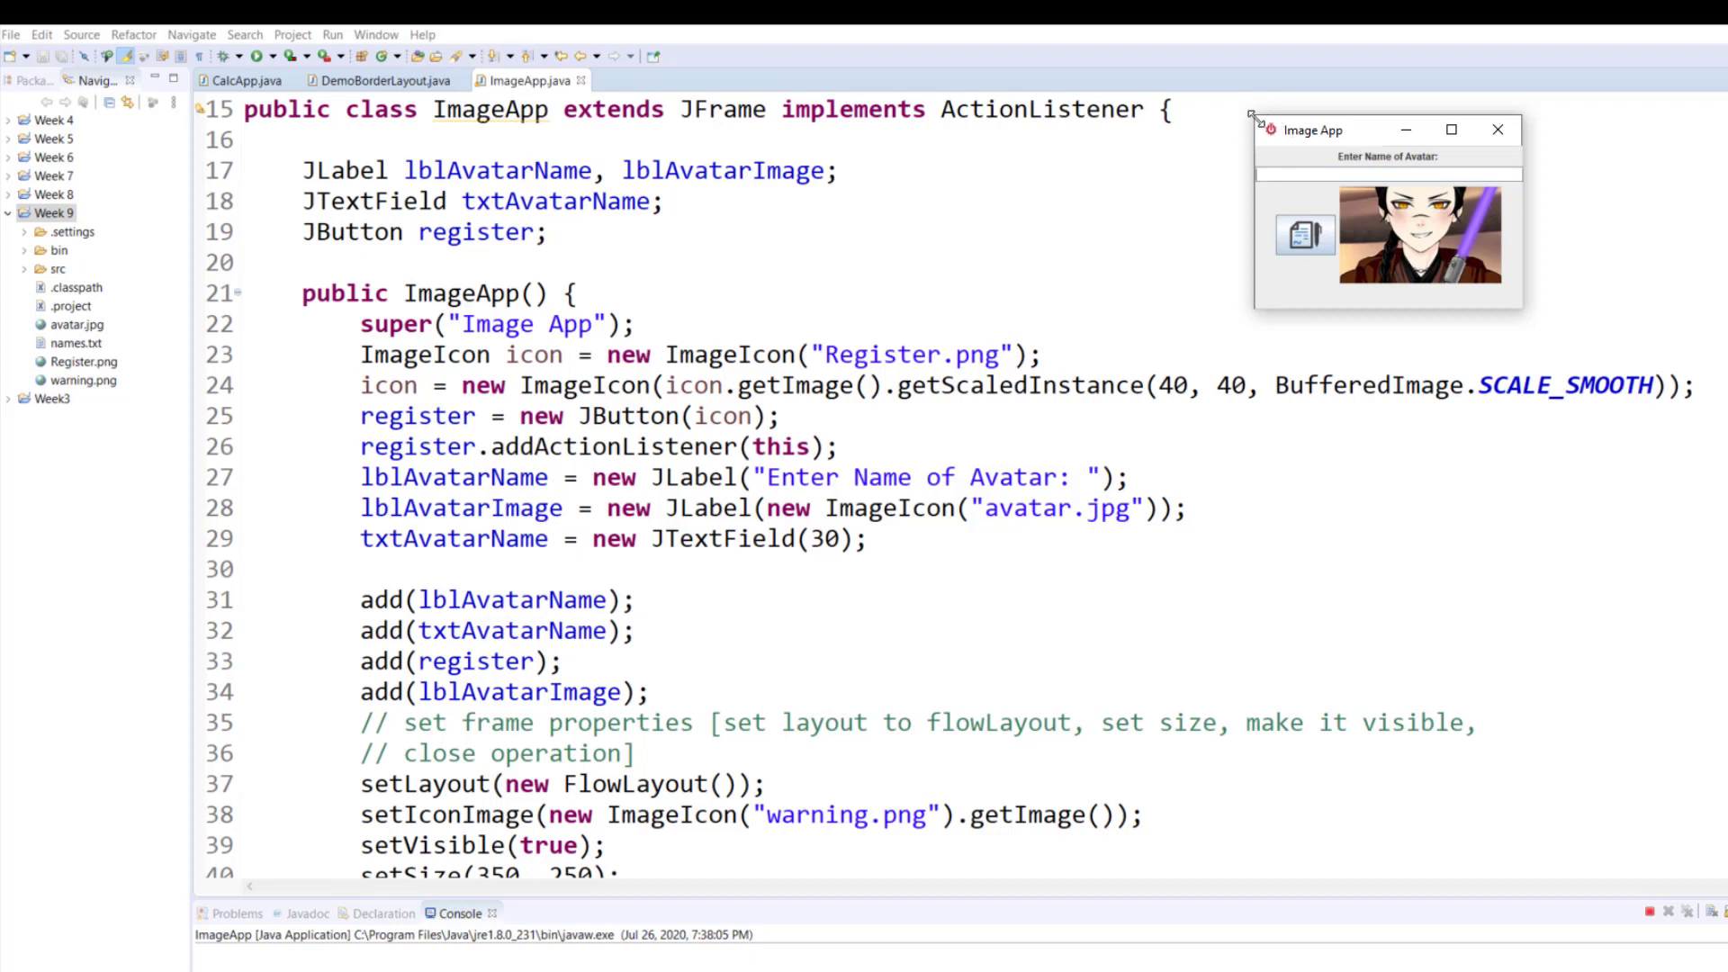
mouse_move(1015, 317)
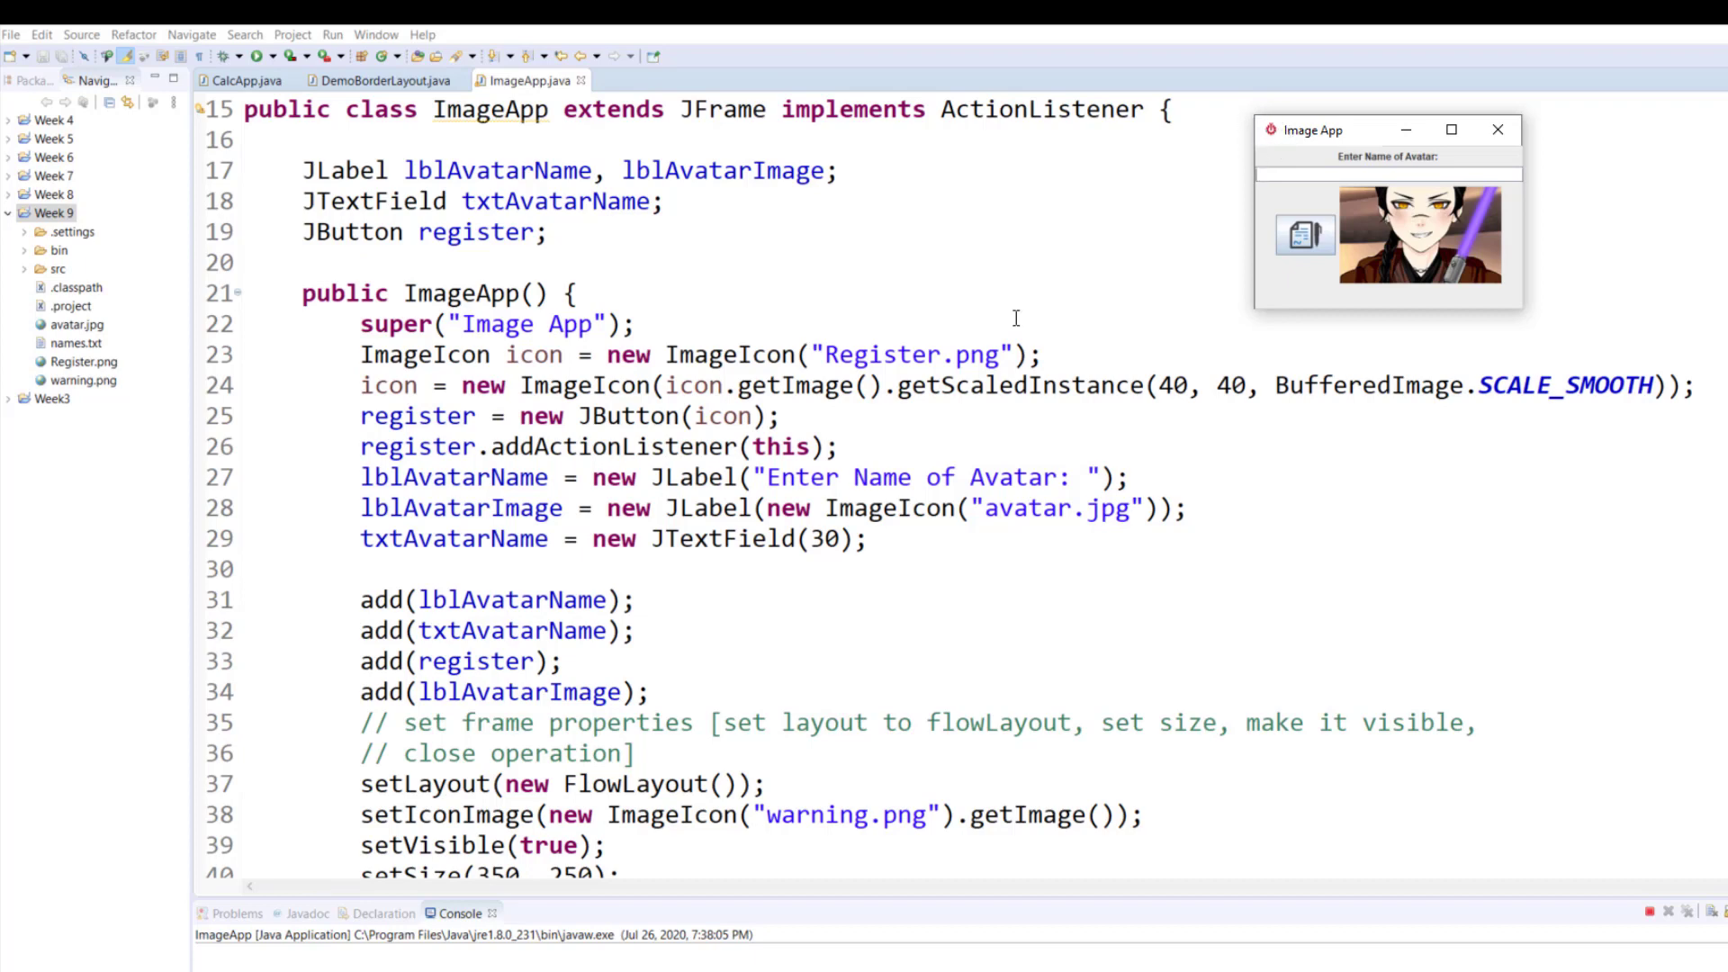
mouse_move(406, 802)
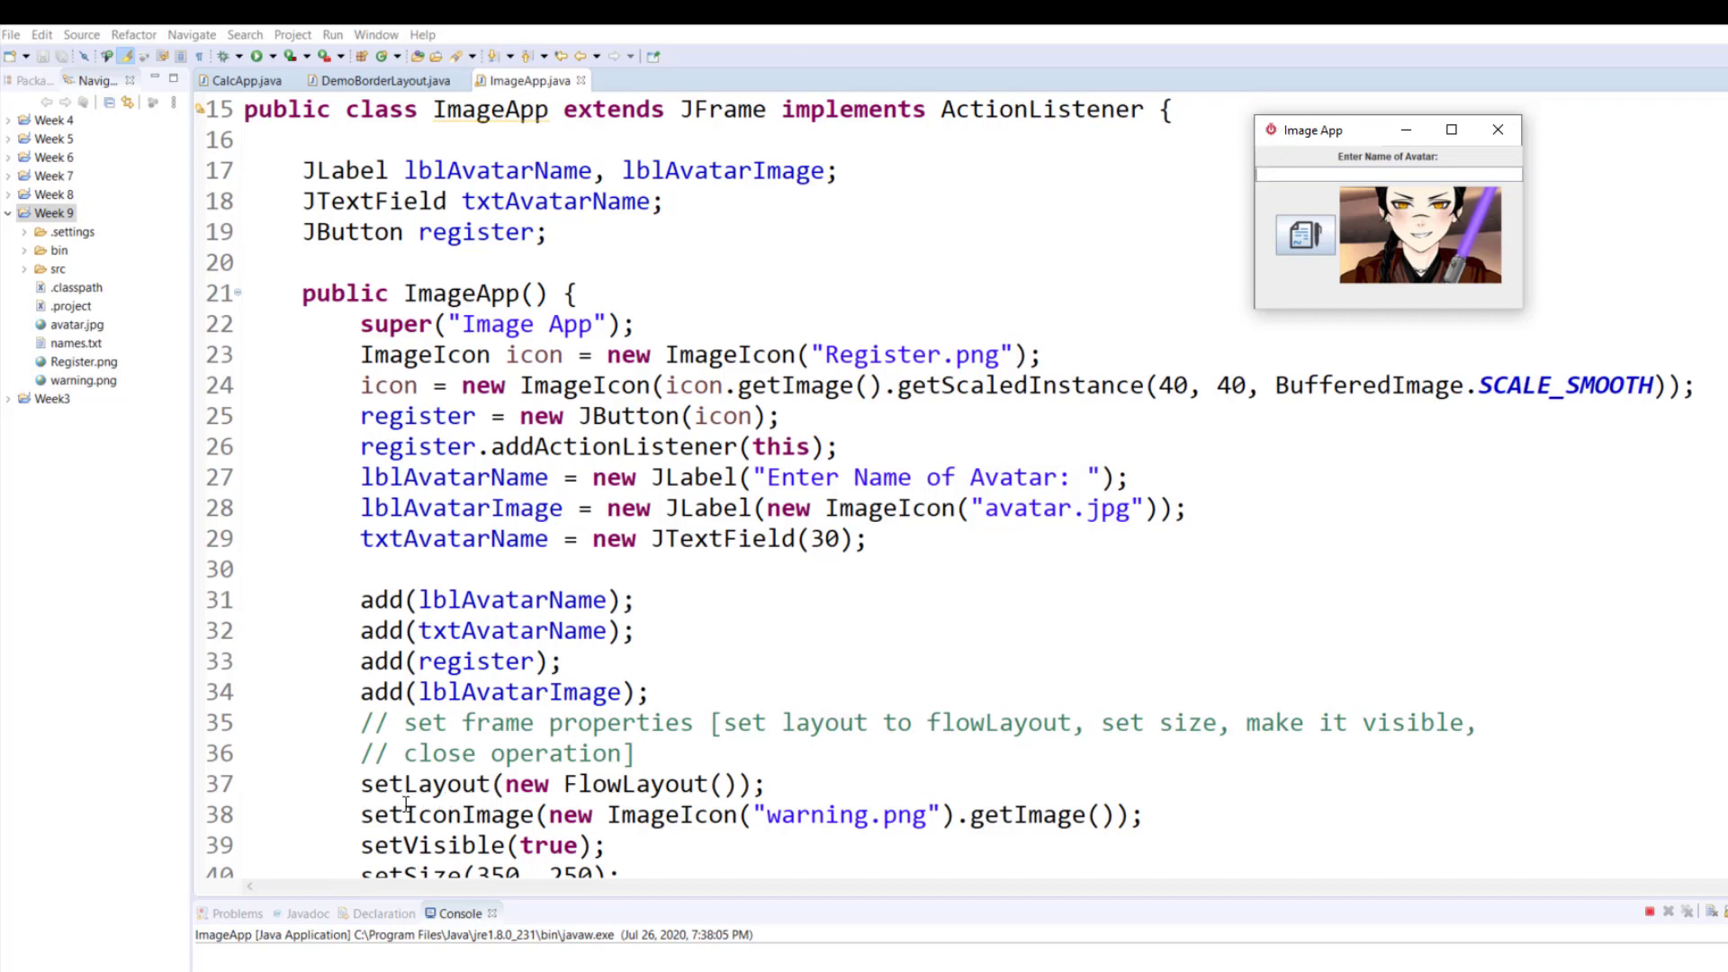
mouse_move(472, 824)
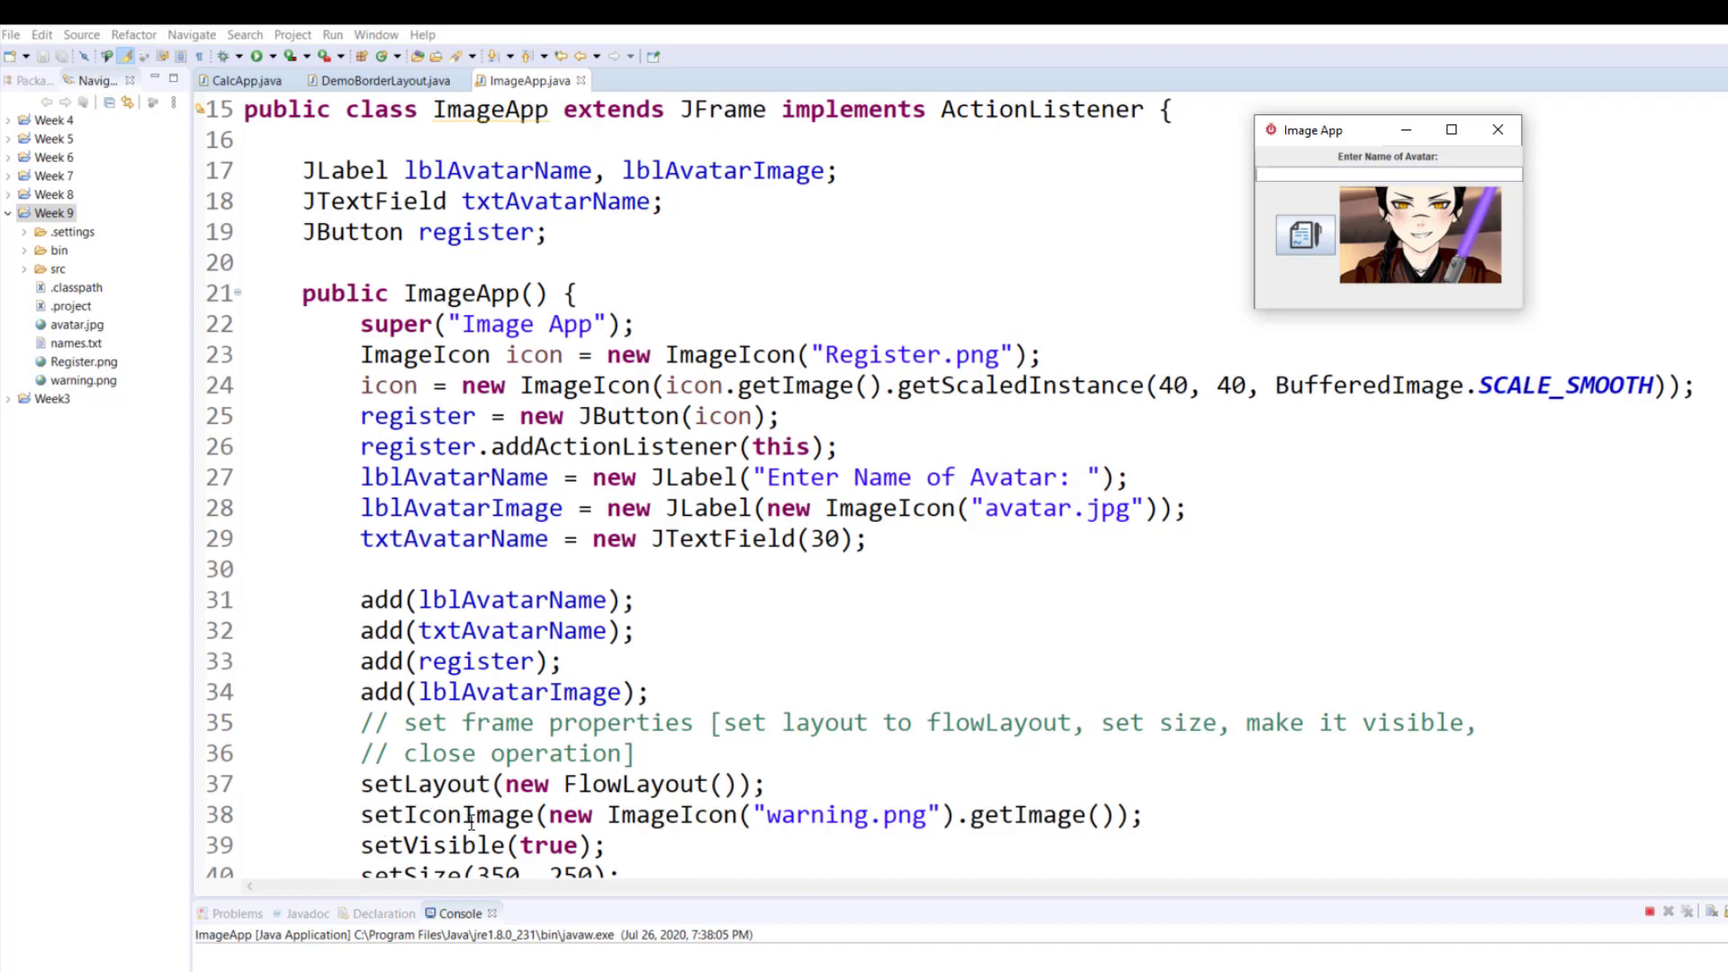
mouse_move(735, 796)
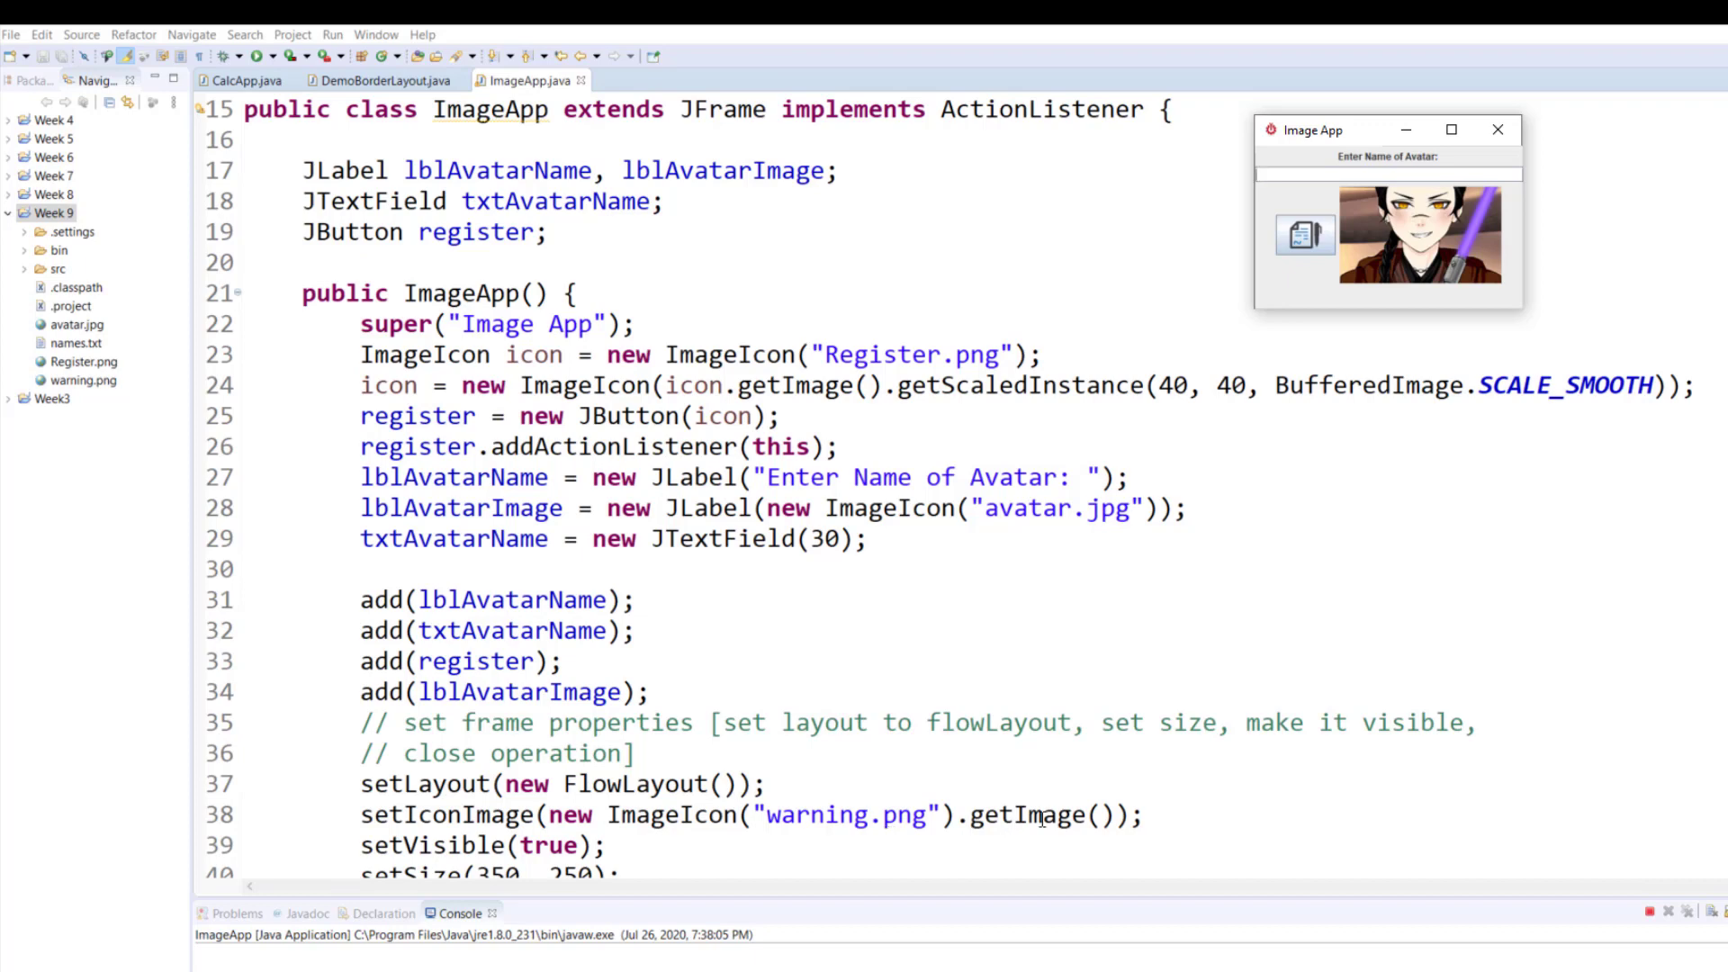
mouse_move(1058, 815)
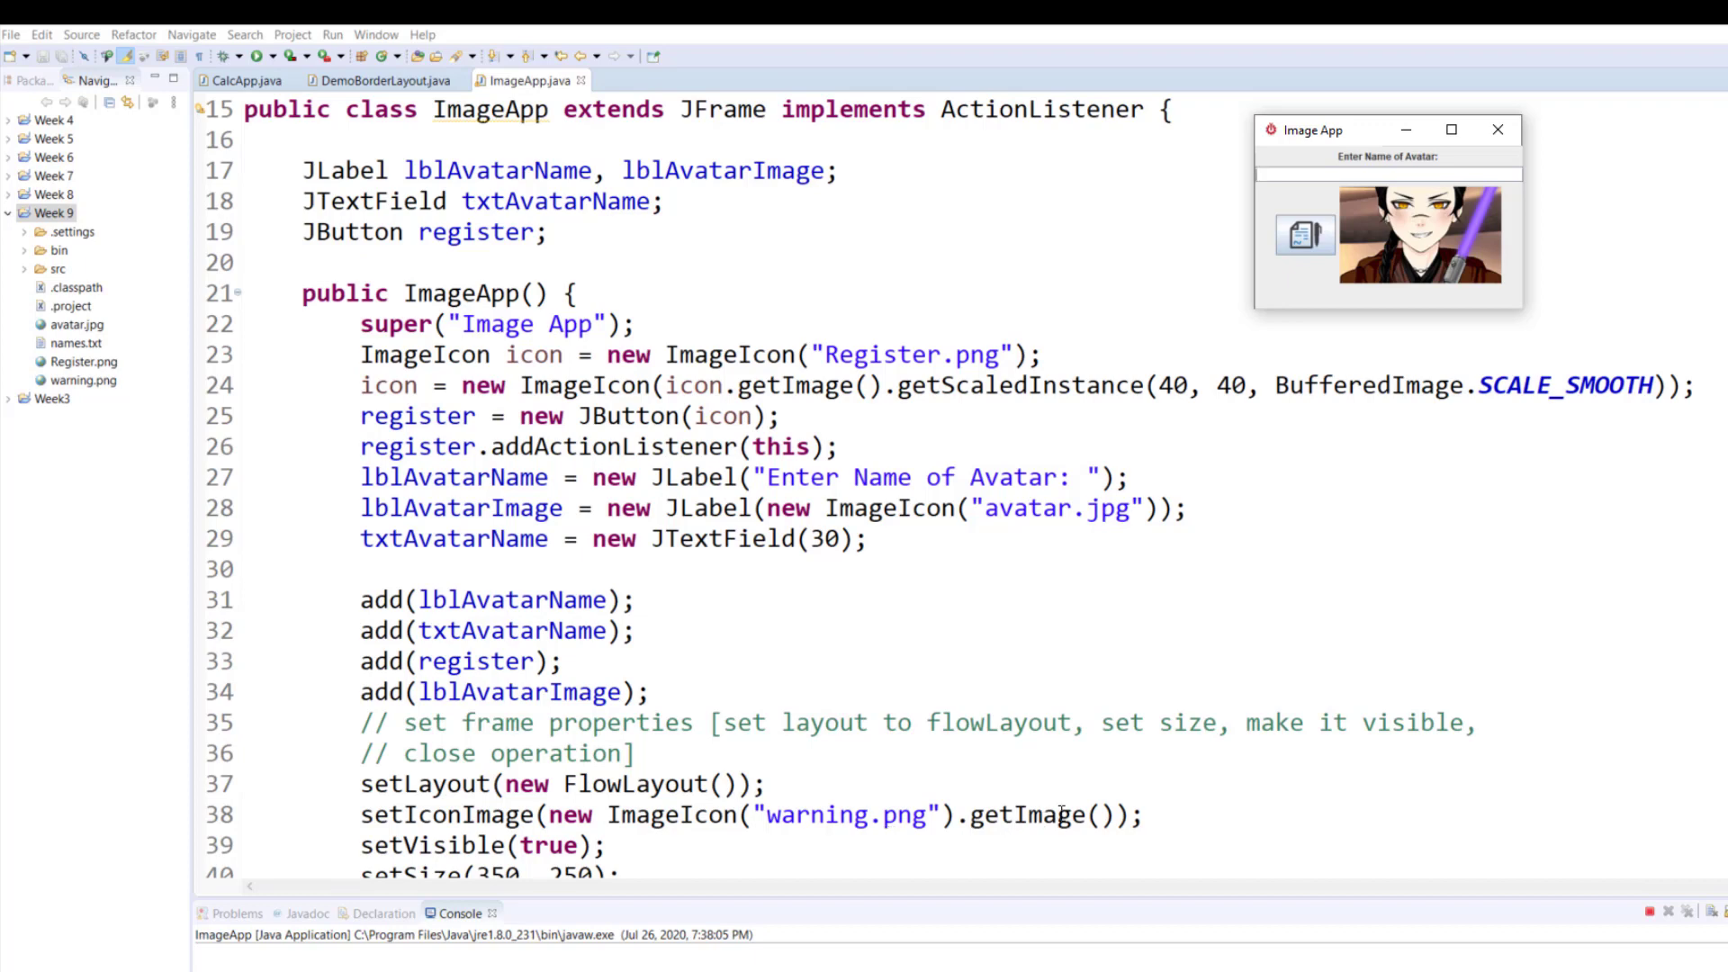
mouse_move(1677, 561)
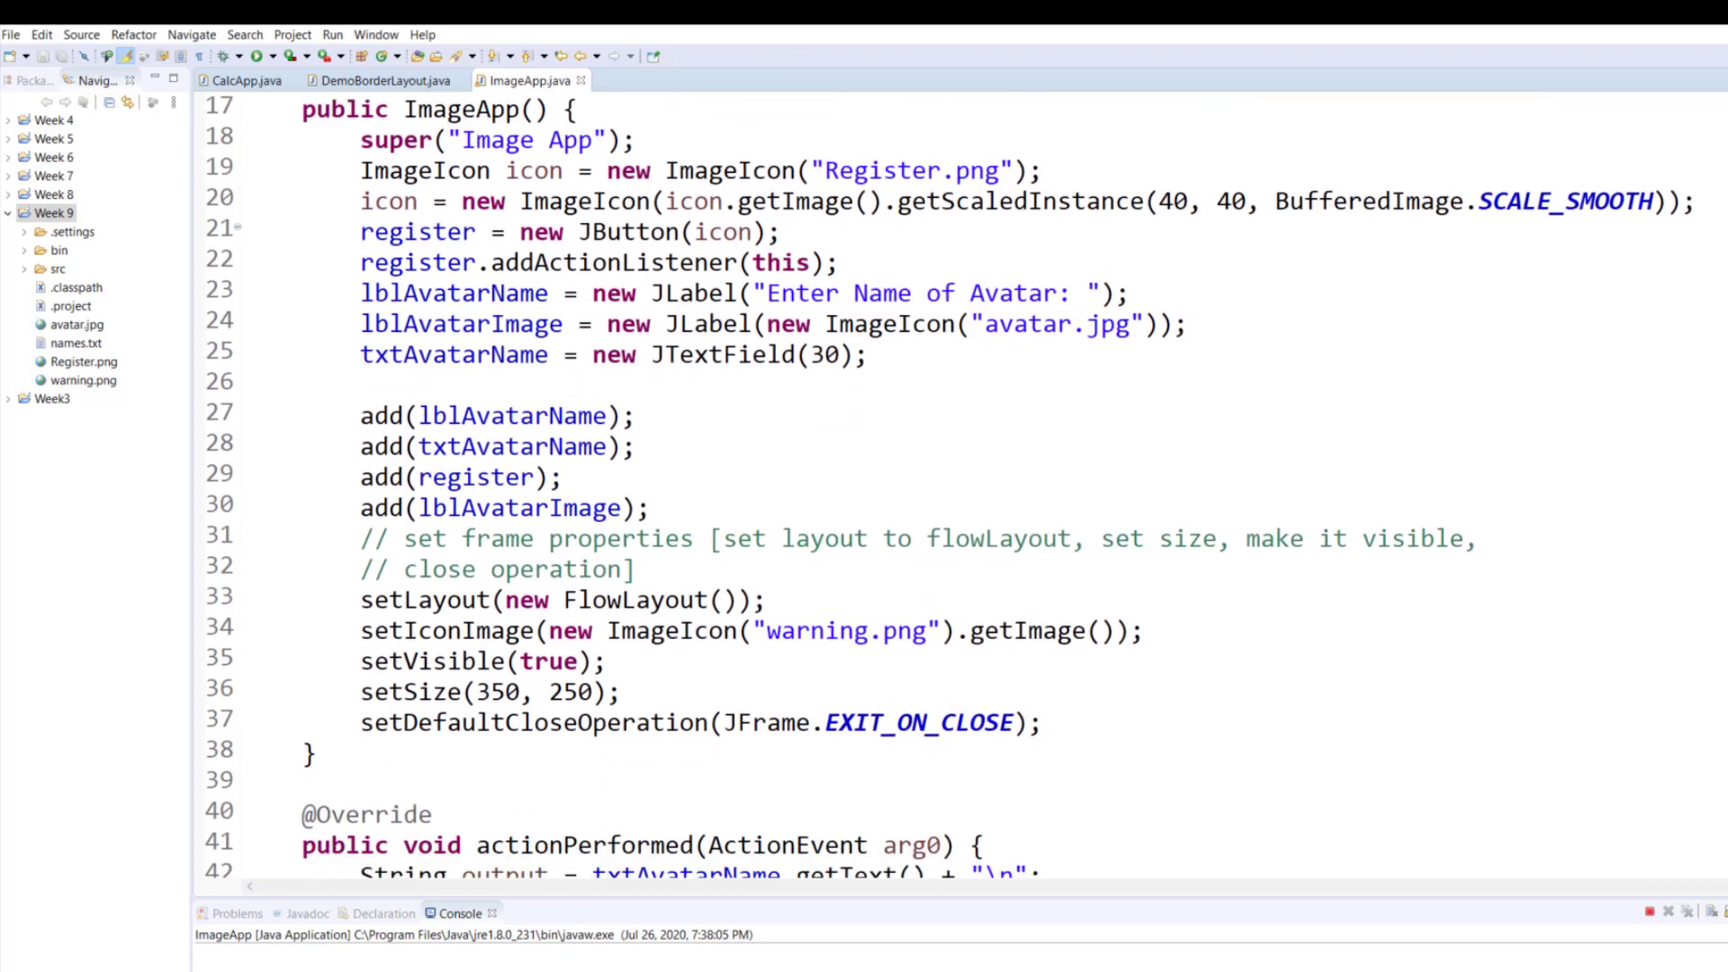
scroll("down", 3)
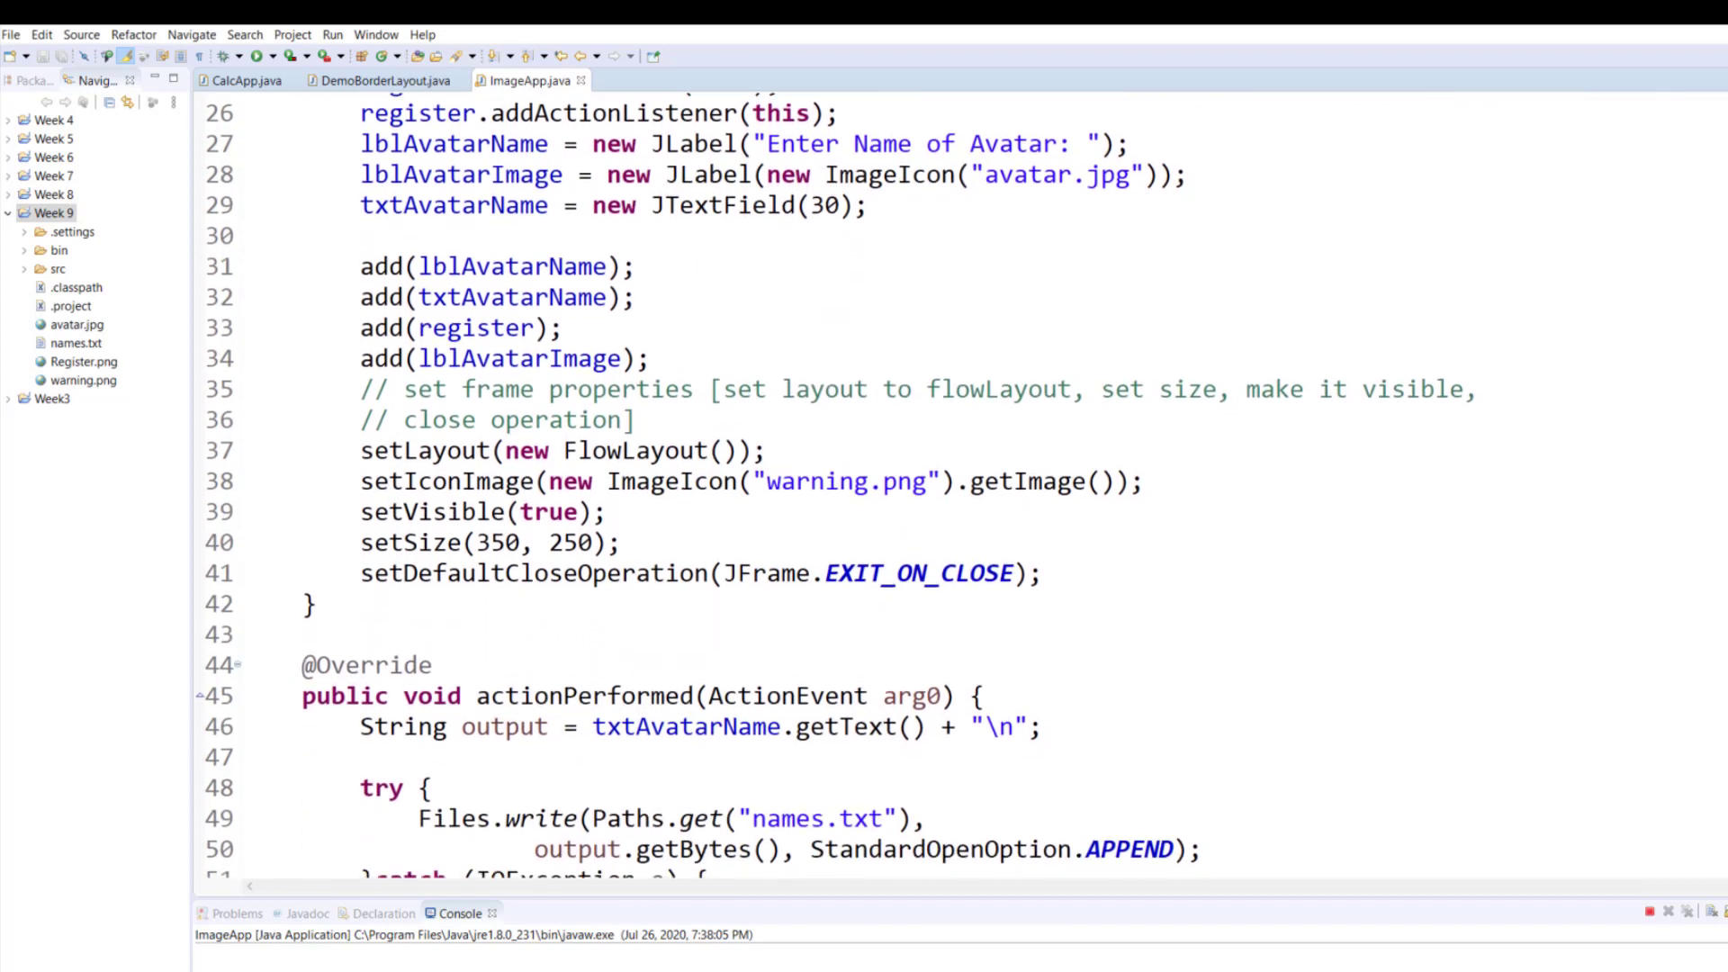
scroll("down", 3)
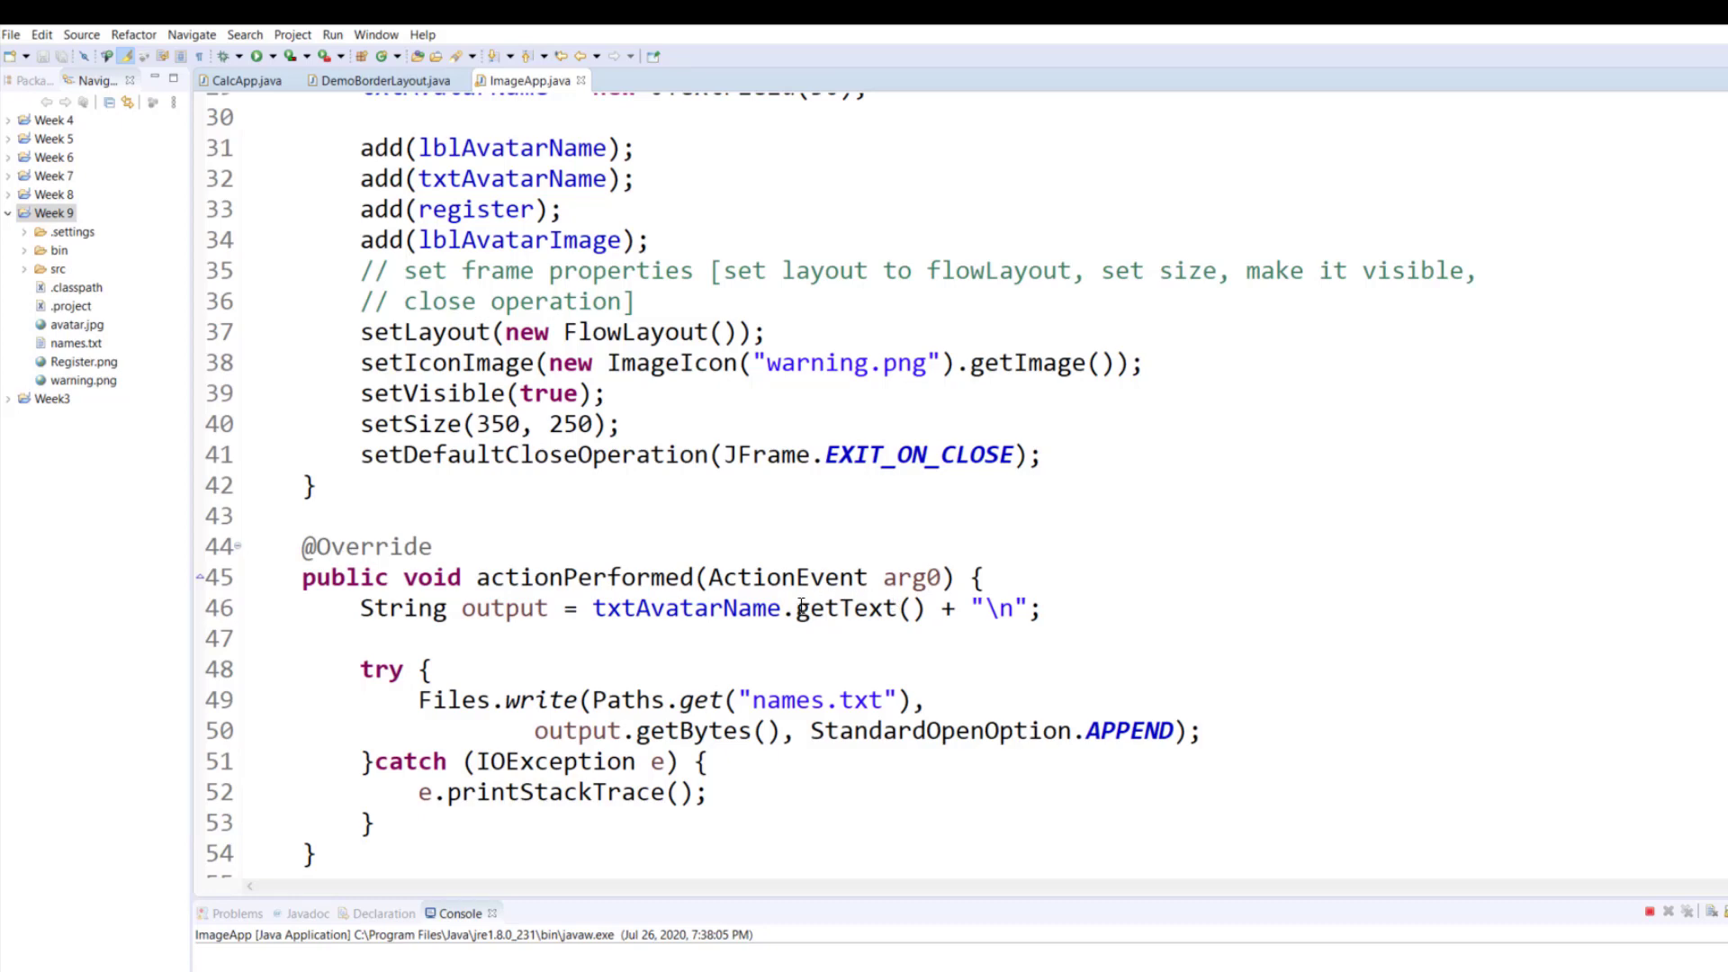
Bring the running Image App window in front of the editor.
left_click(207, 55)
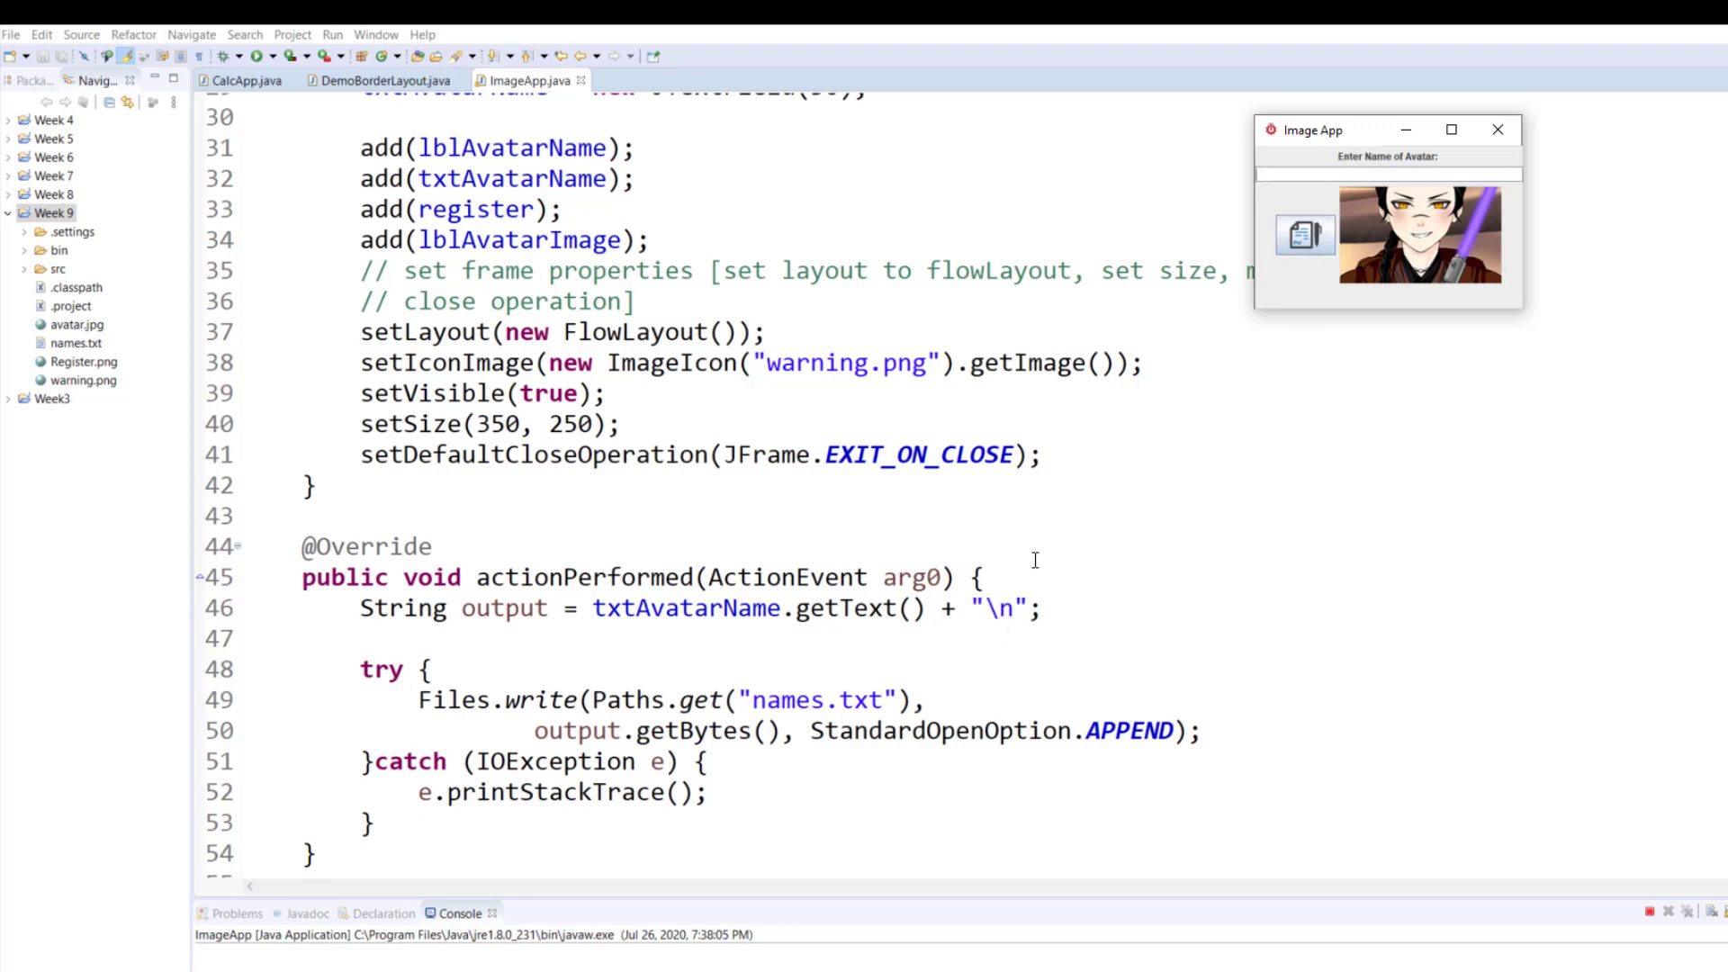
mouse_move(989, 601)
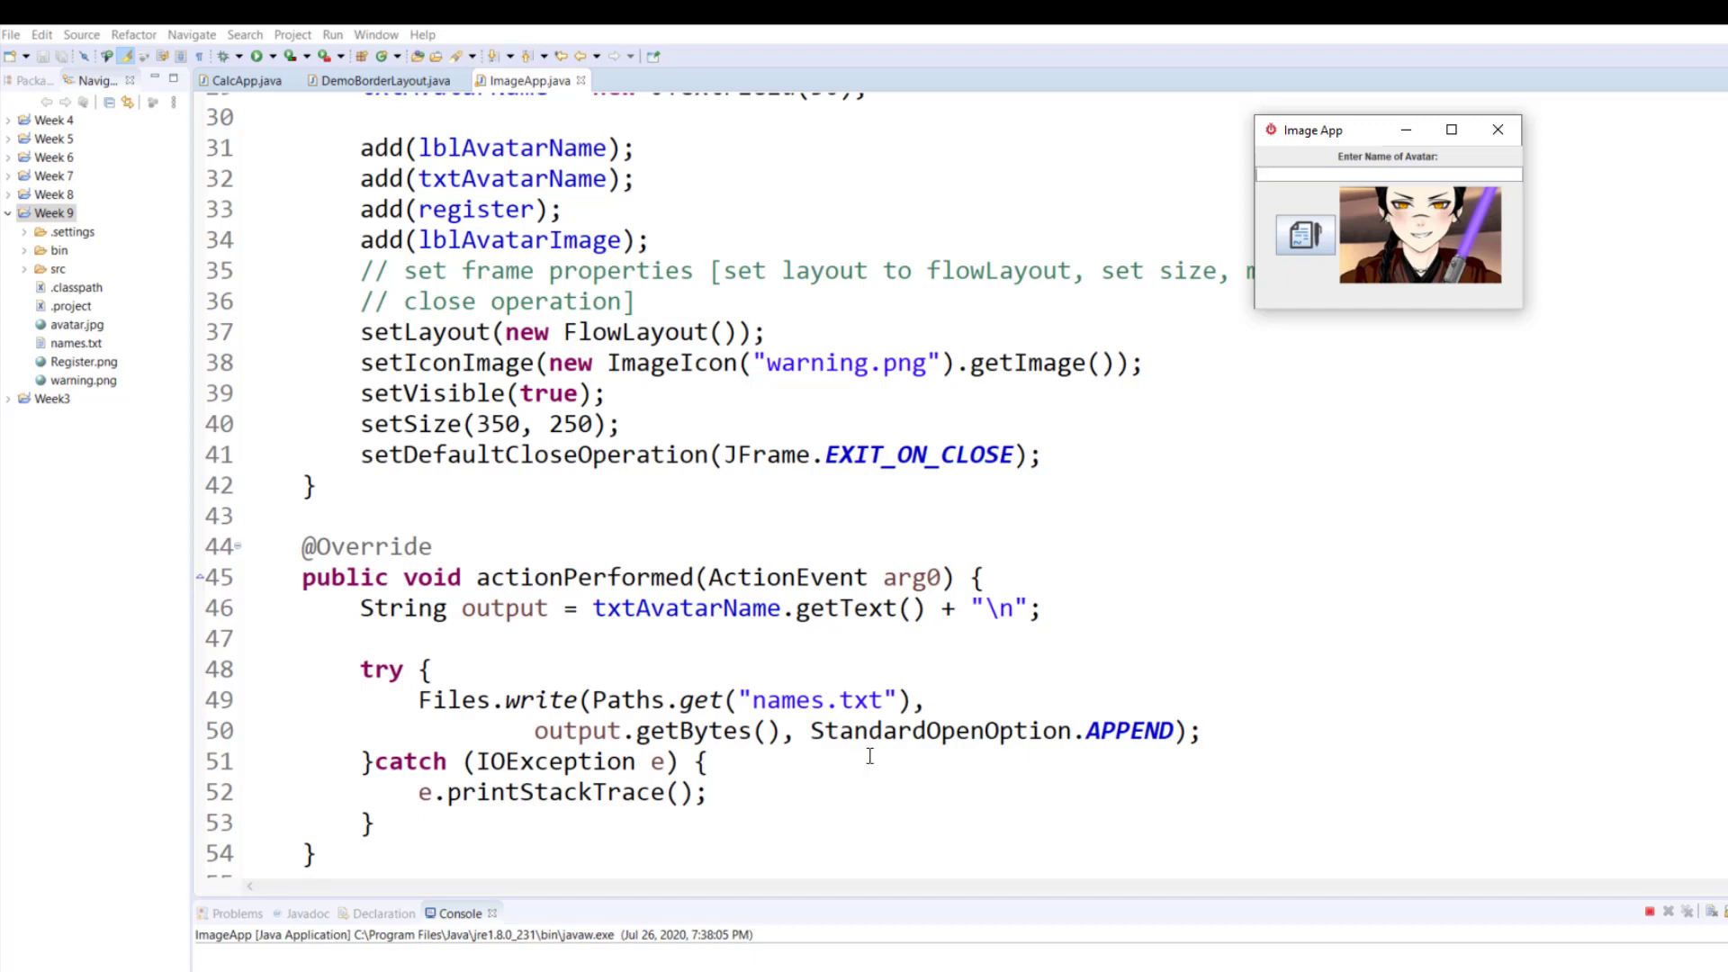
mouse_move(1161, 700)
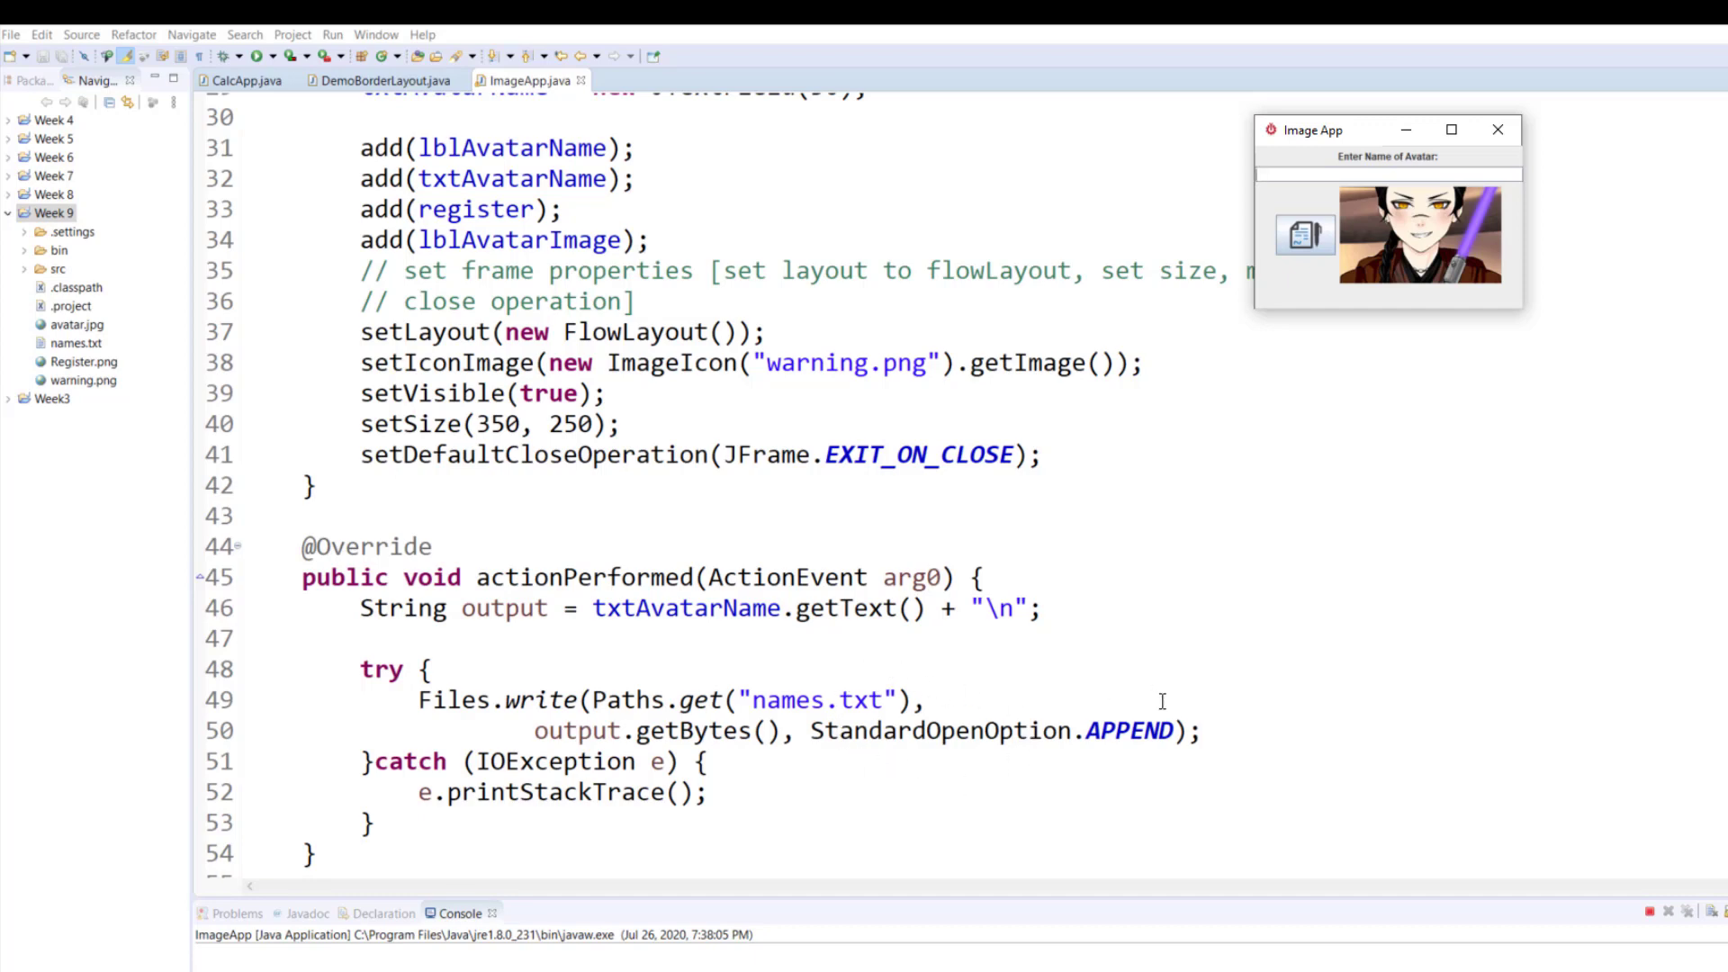
mouse_move(984, 745)
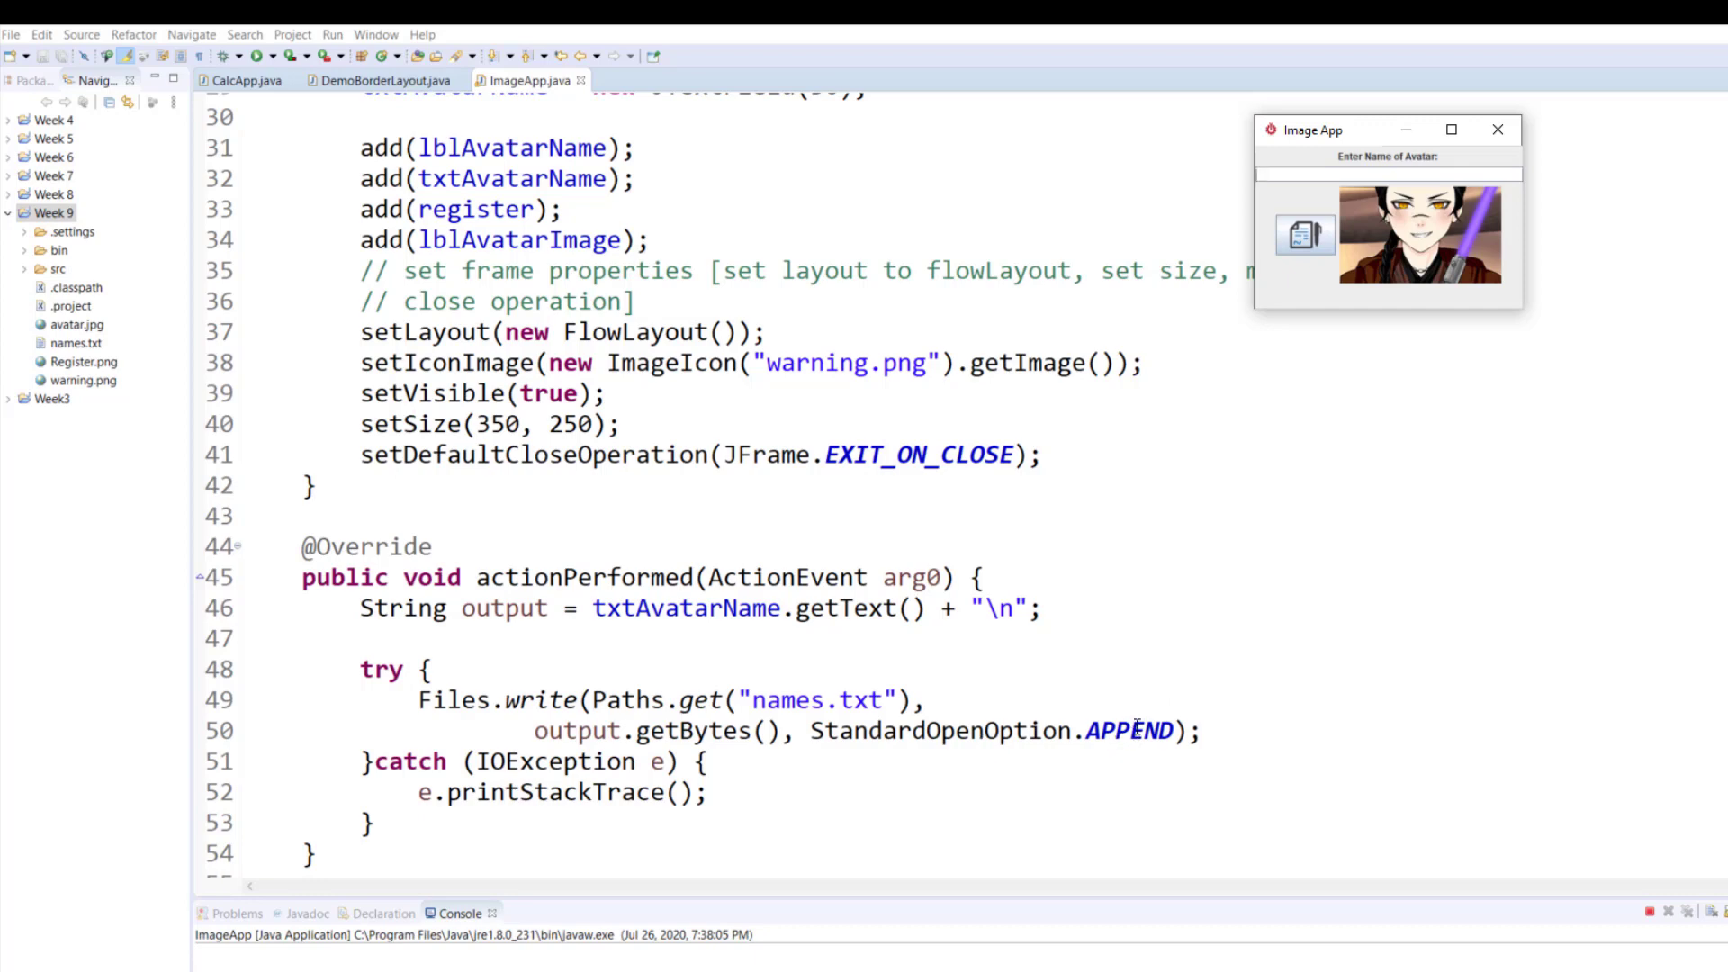
mouse_move(1105, 778)
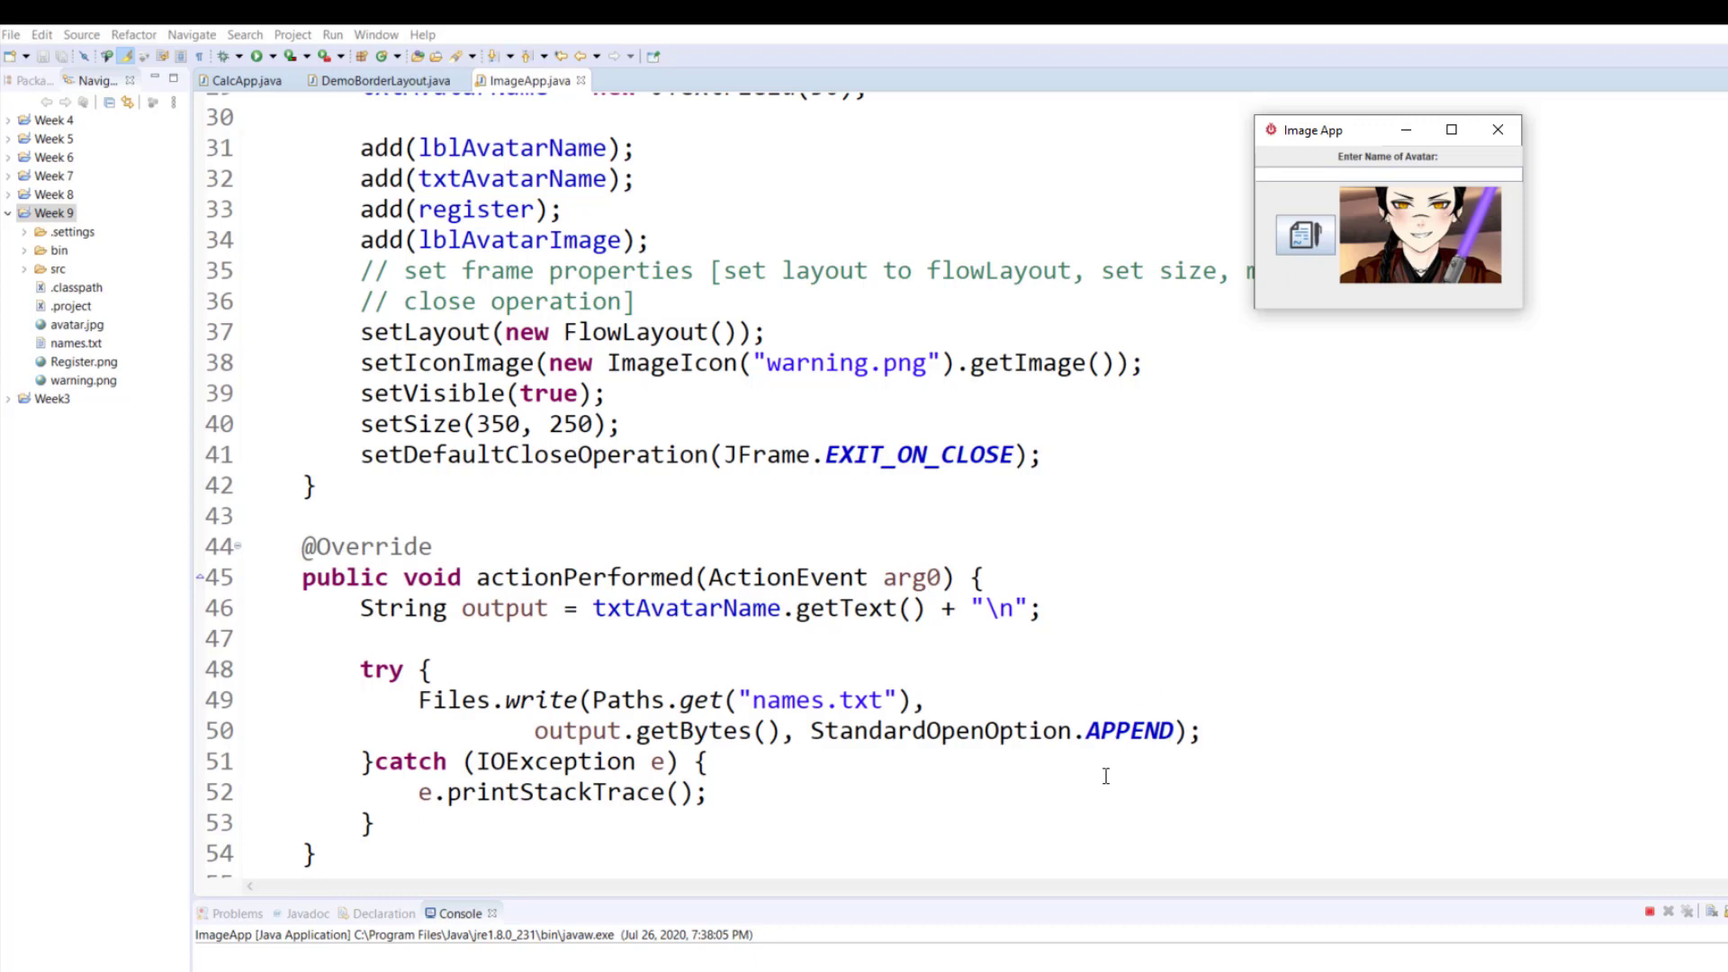
mouse_move(990, 702)
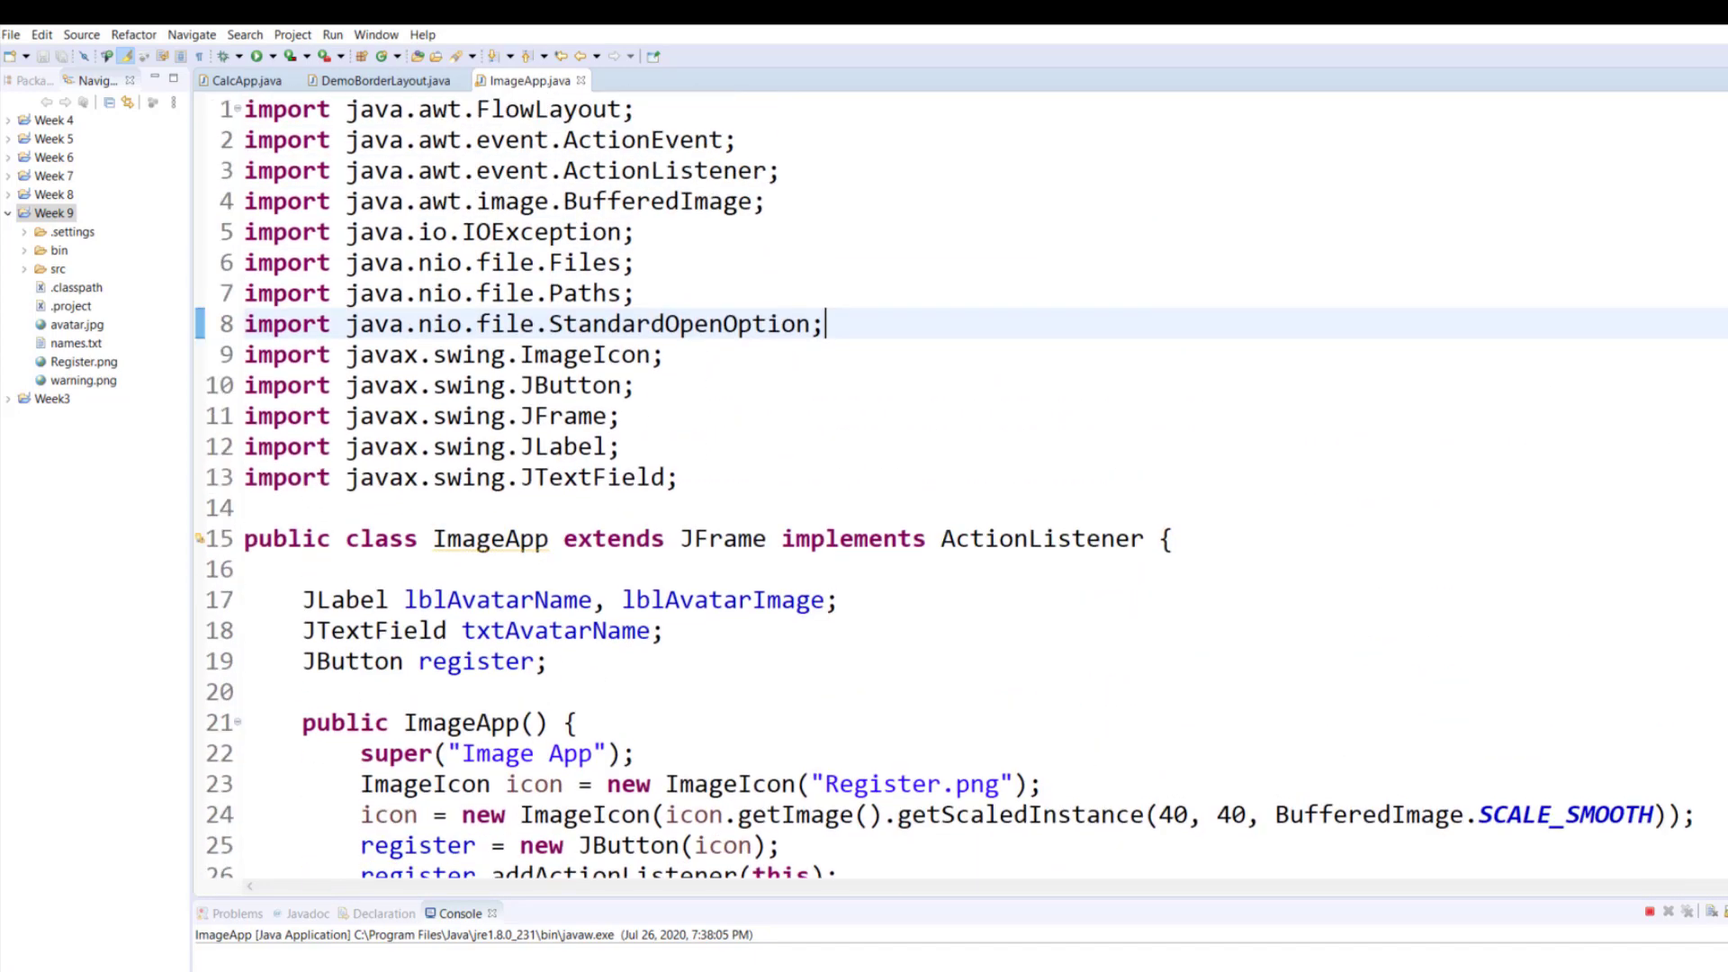
mouse_move(869, 364)
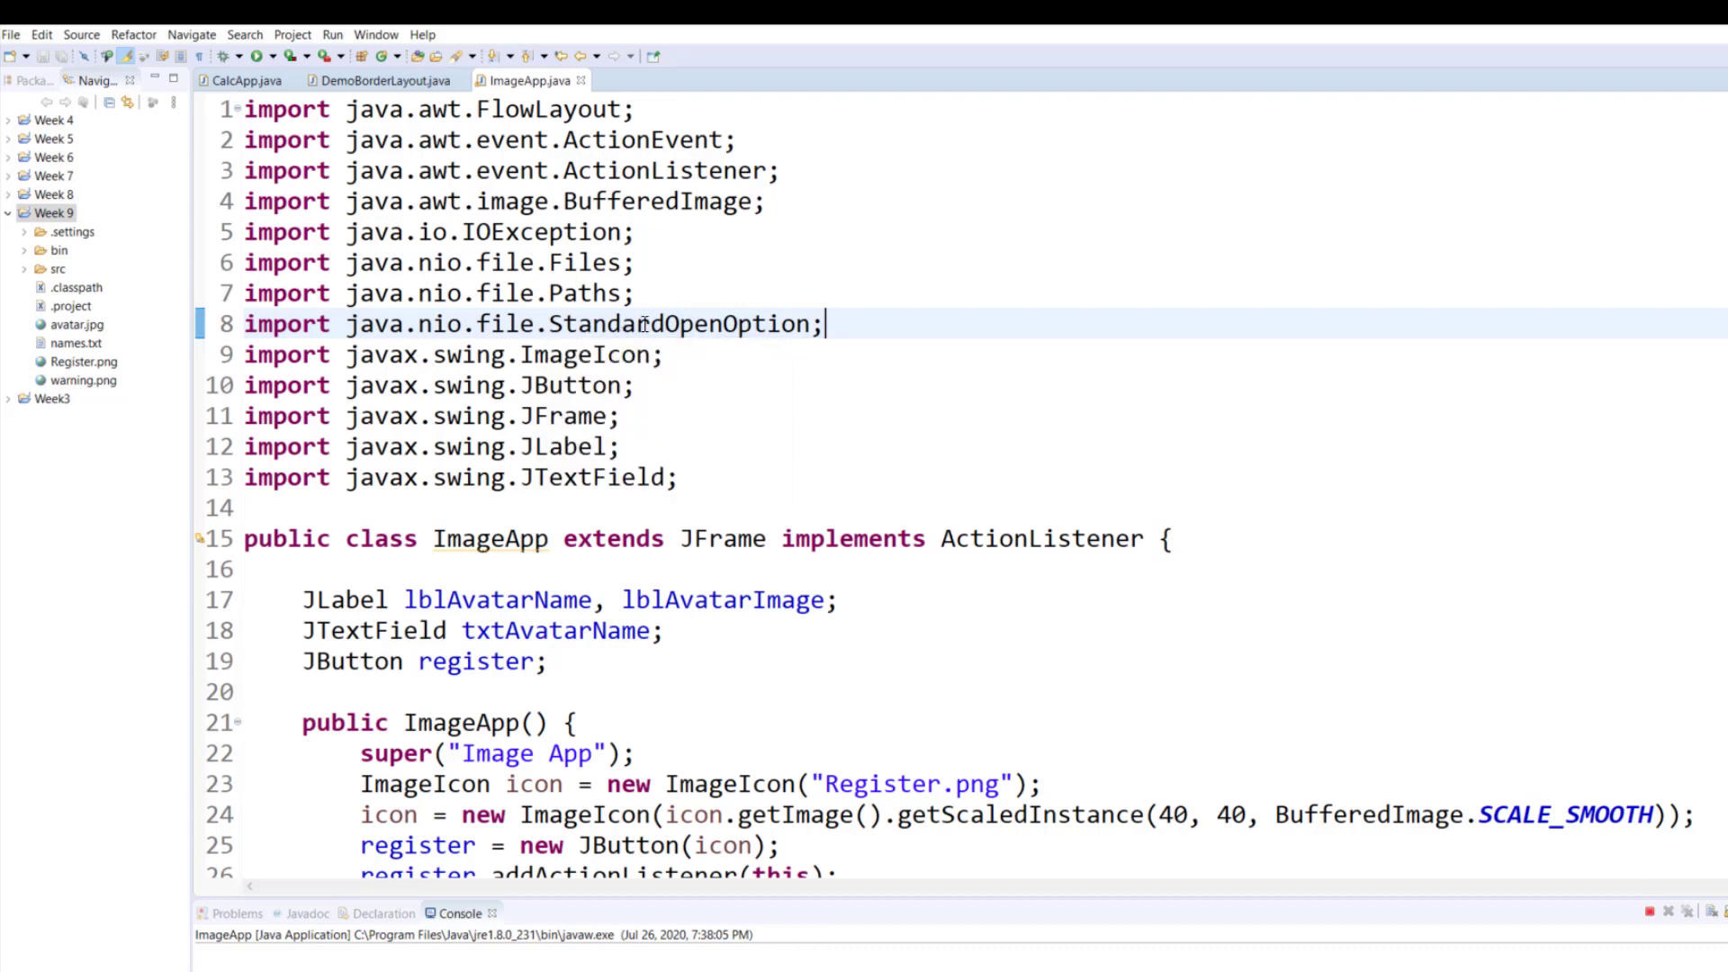
mouse_move(466, 324)
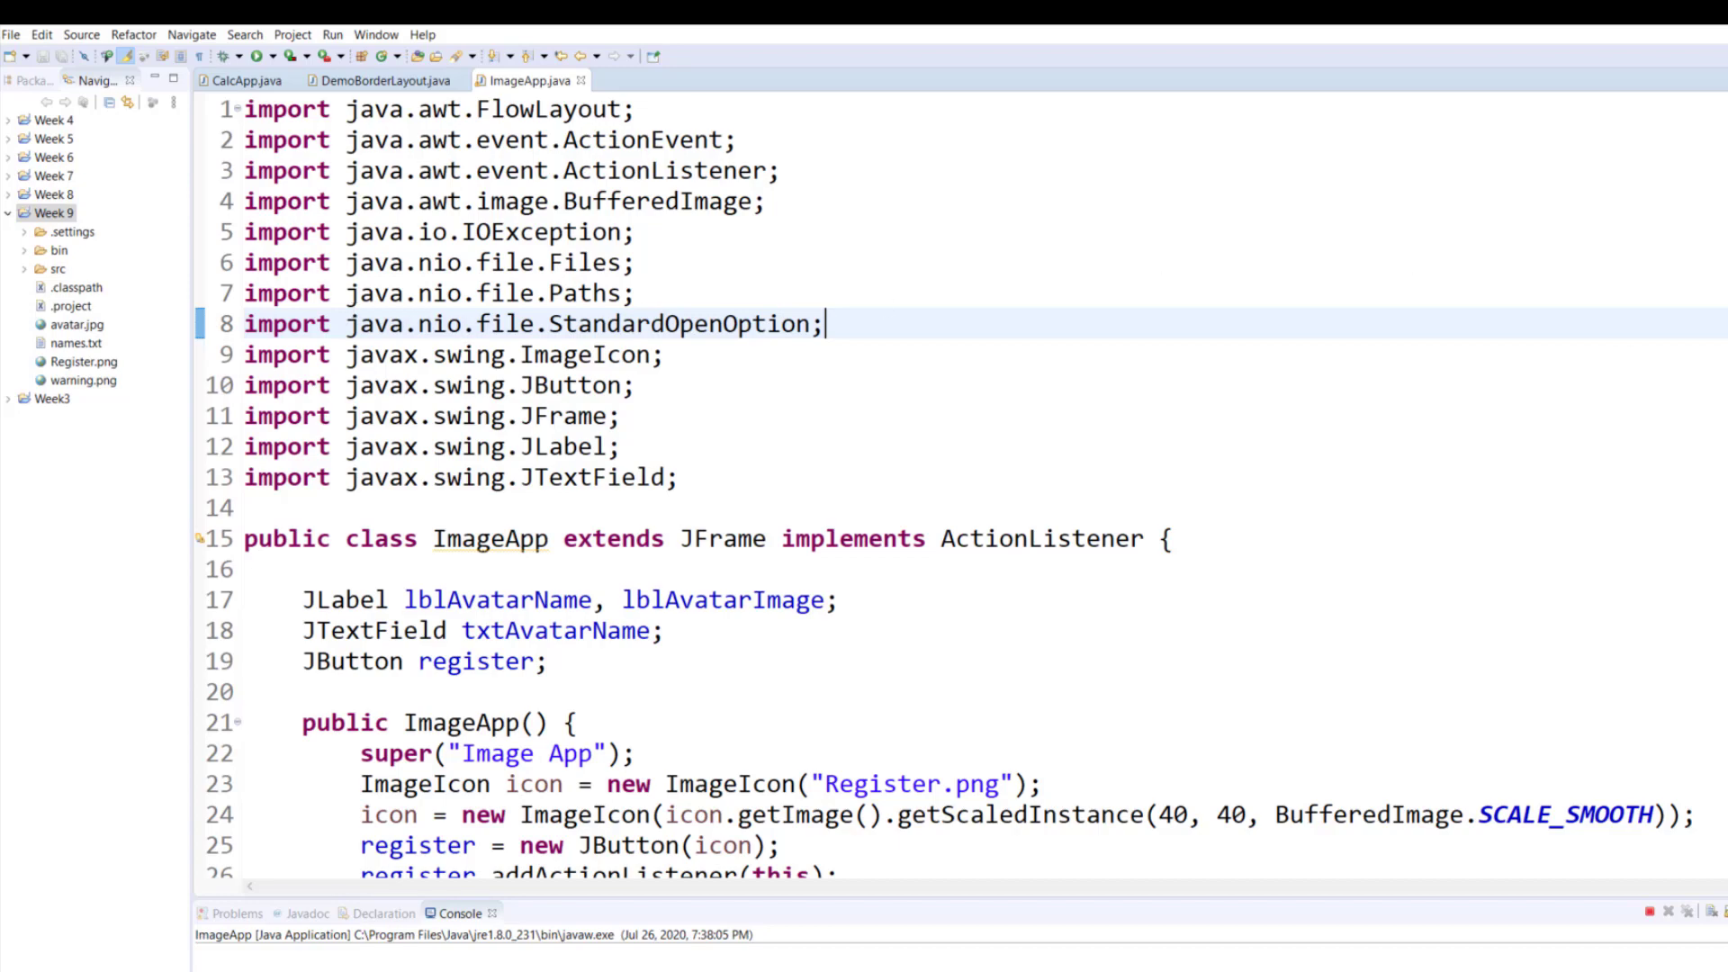
Scroll down to the main method at the end of ImageApp.java.
scroll("down", 3)
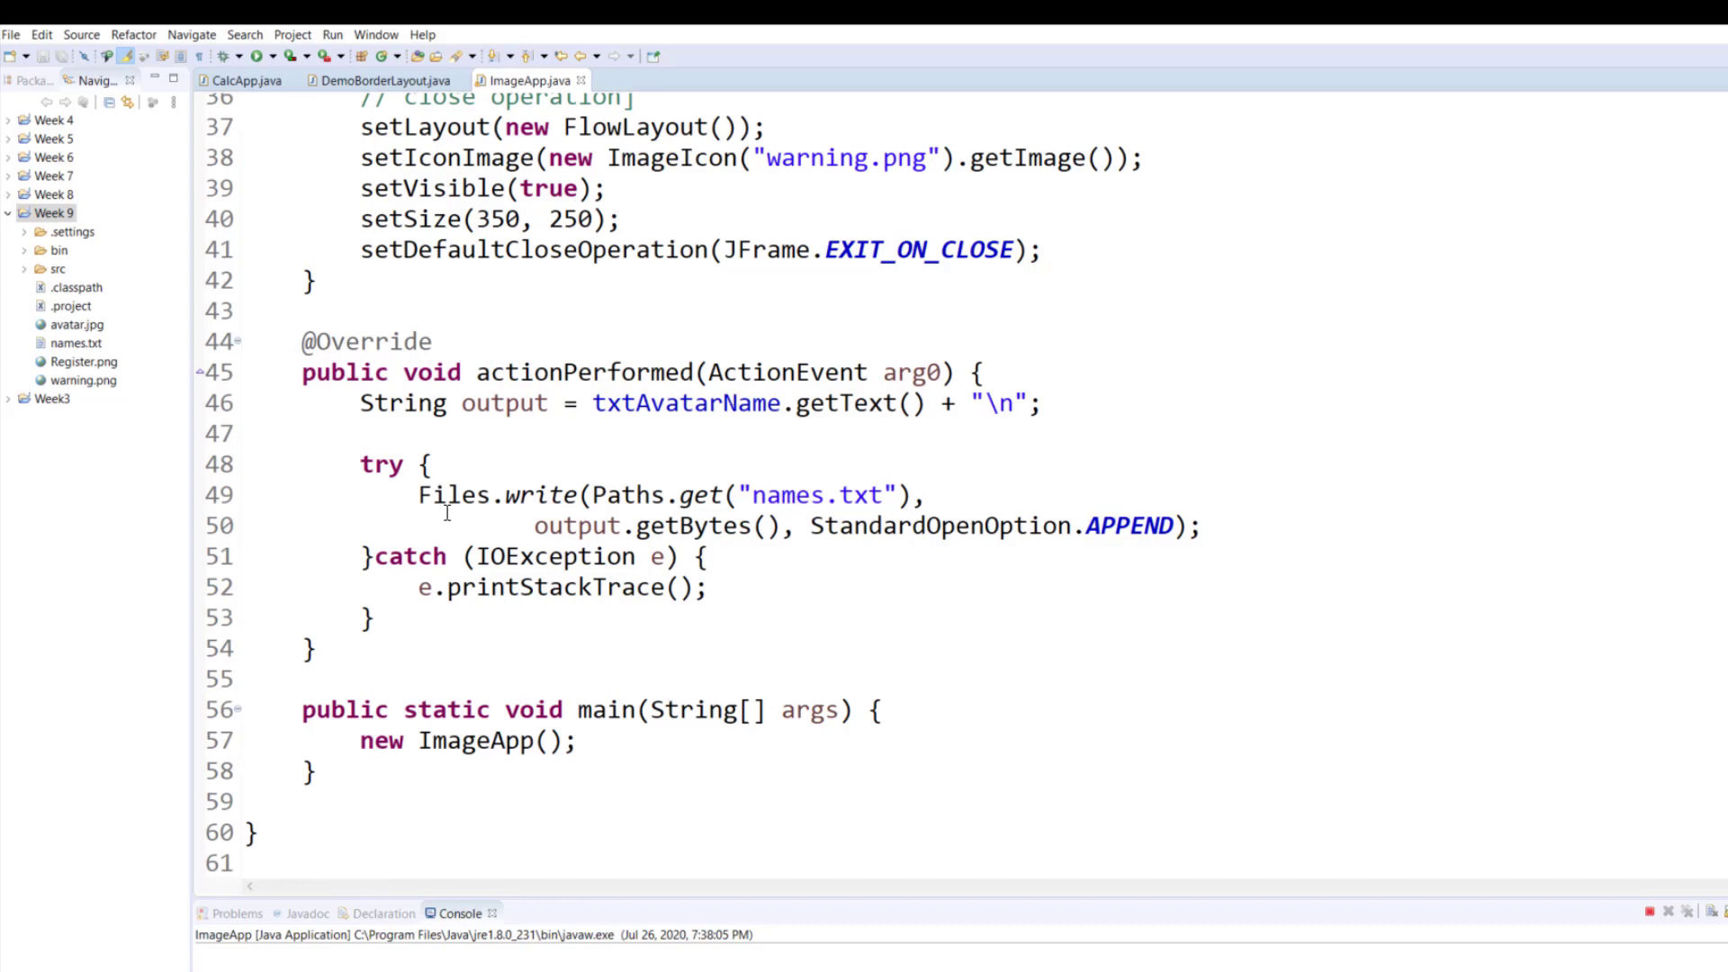
mouse_move(641, 493)
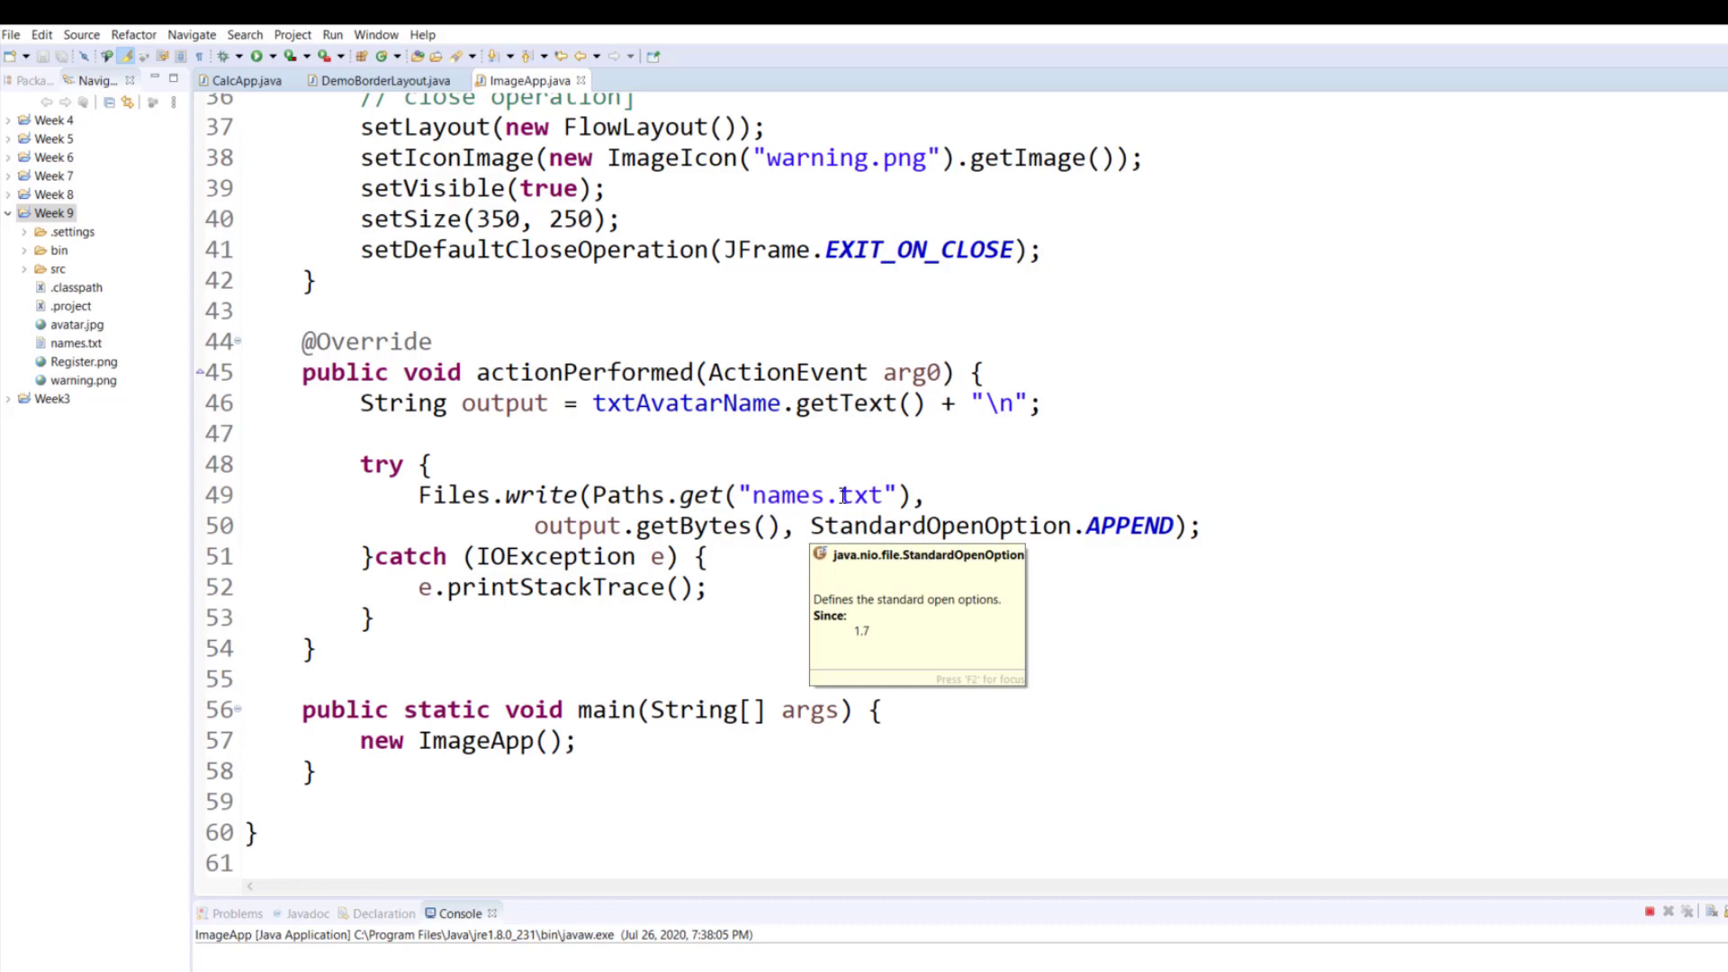
mouse_move(823, 527)
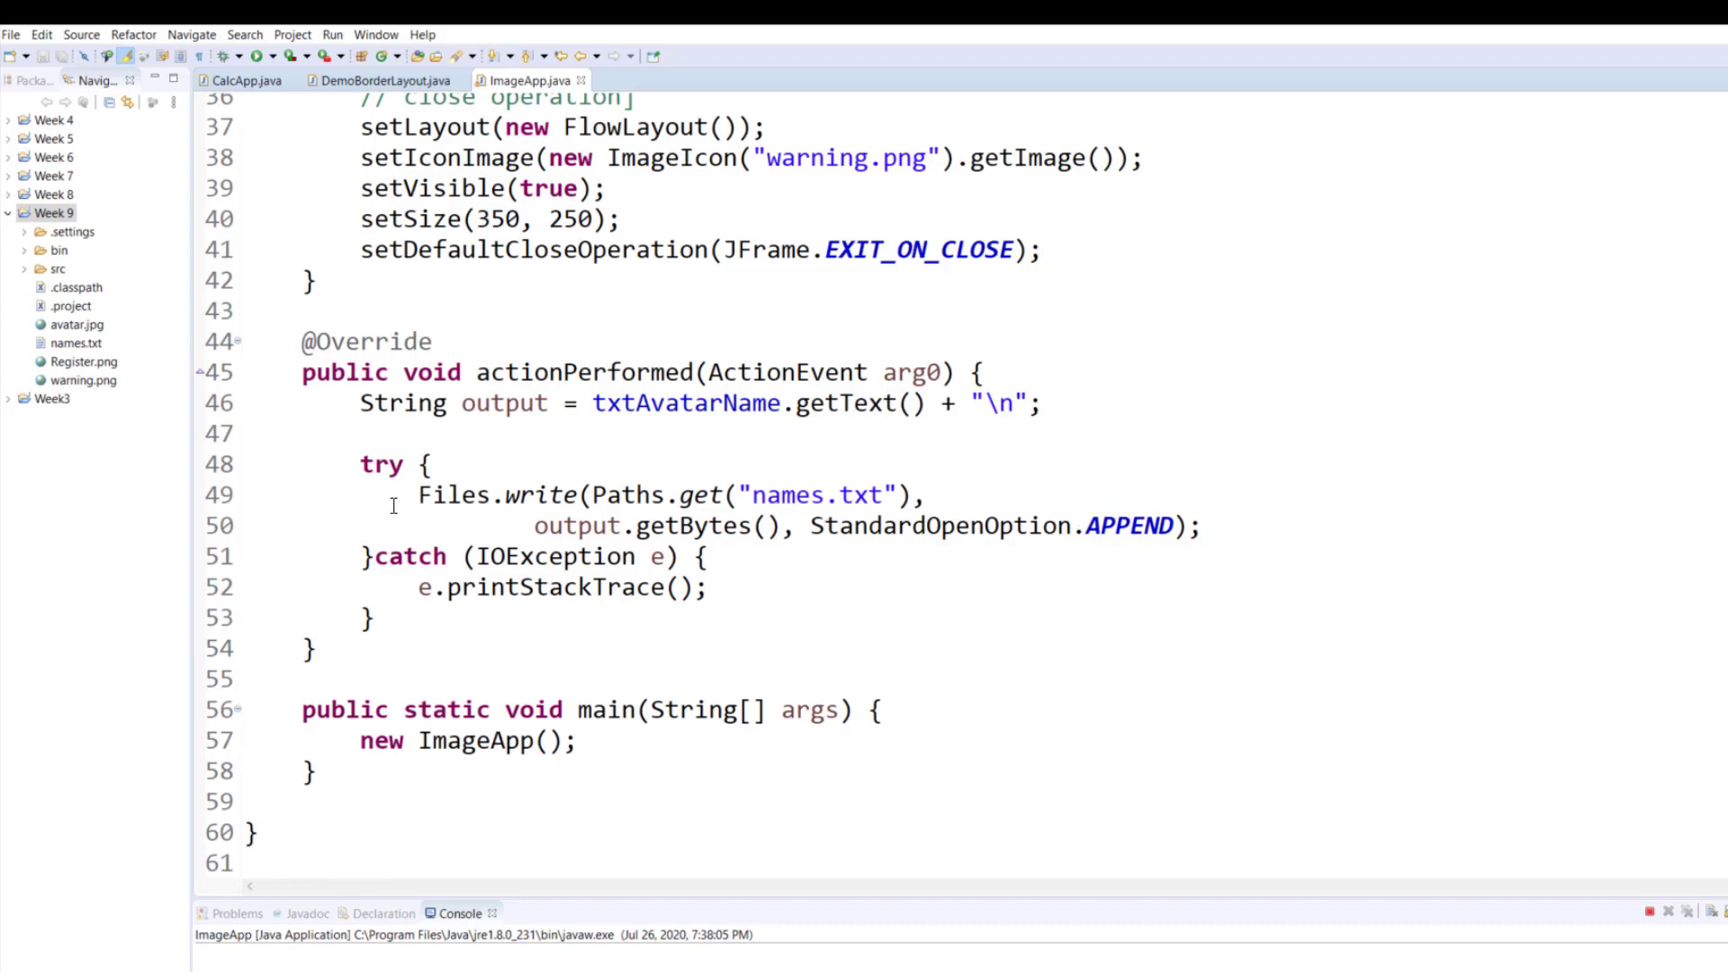
mouse_move(594, 587)
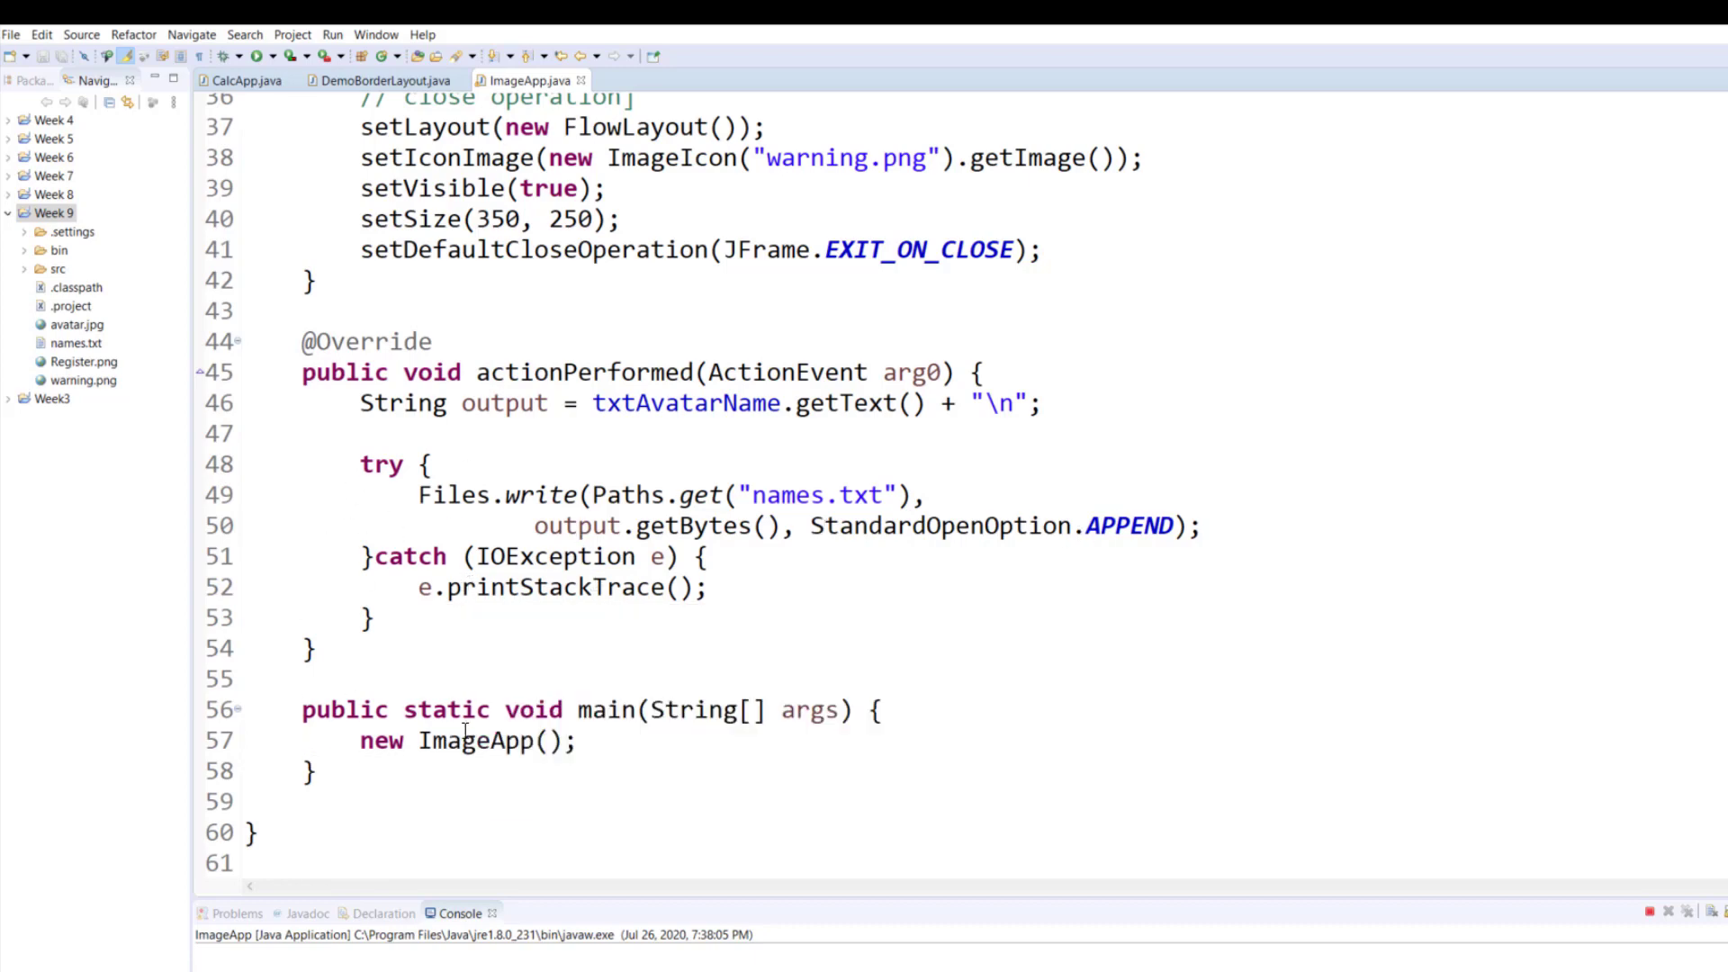
mouse_move(821, 596)
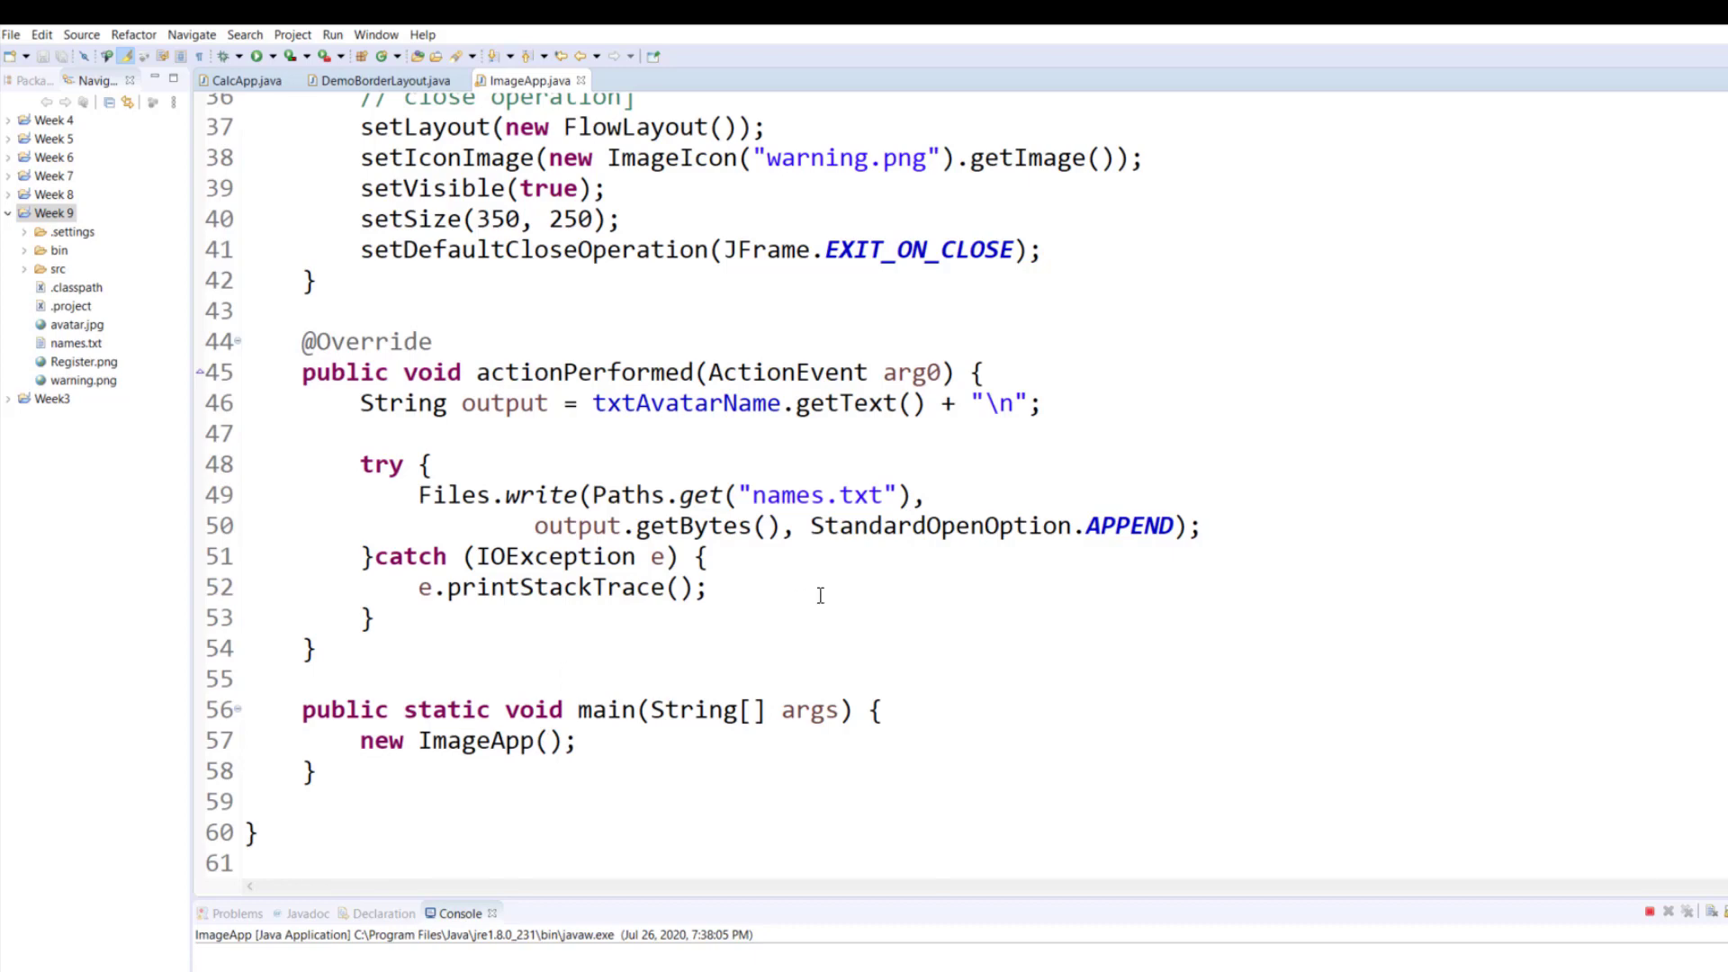
mouse_move(729, 349)
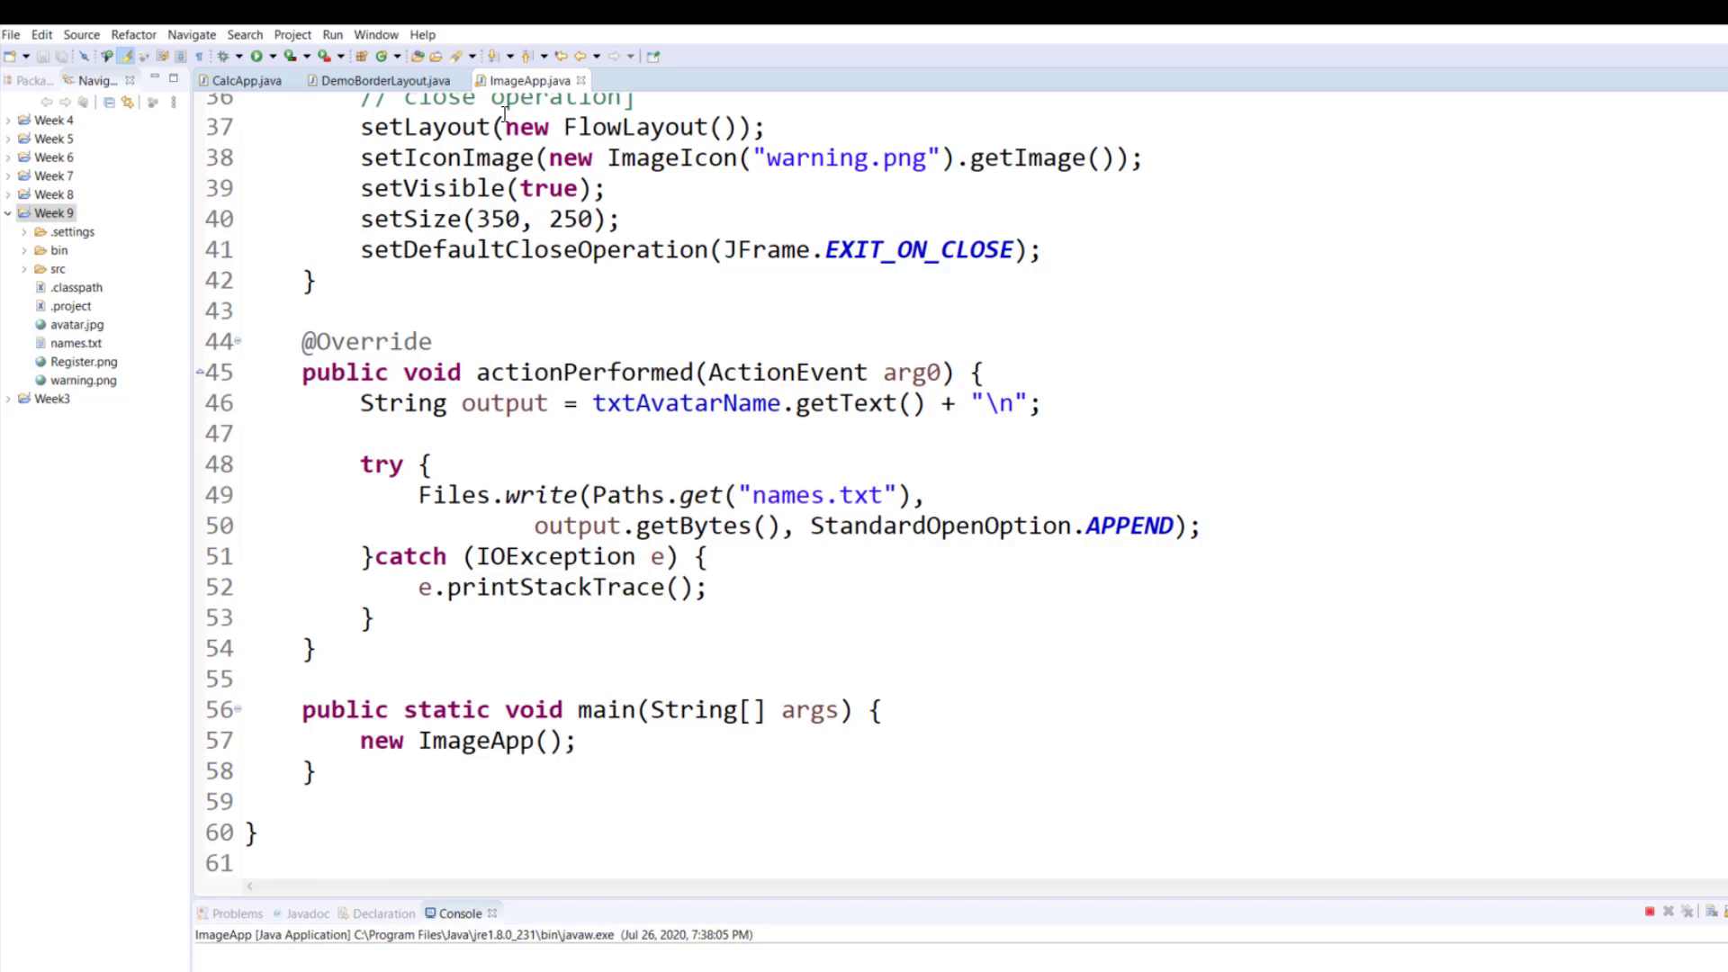
mouse_move(258, 57)
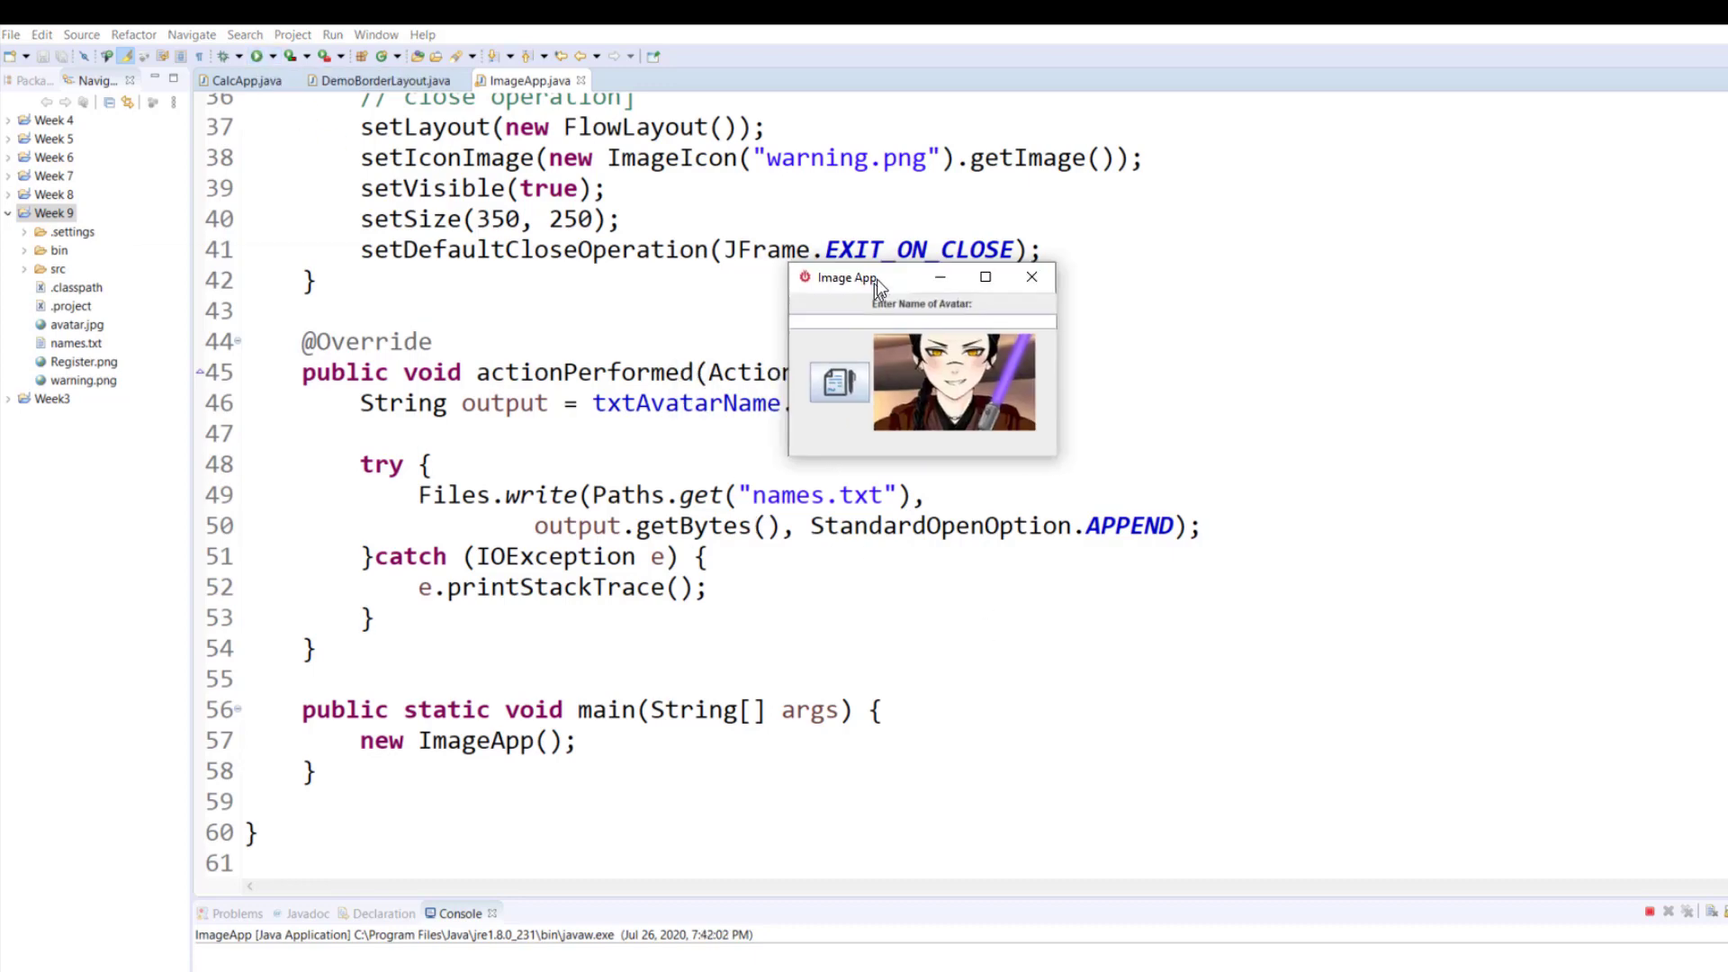
Move the Image App aside and enter the names Saad and Yousuf to register them.
left_click_drag(846, 277, 1211, 288)
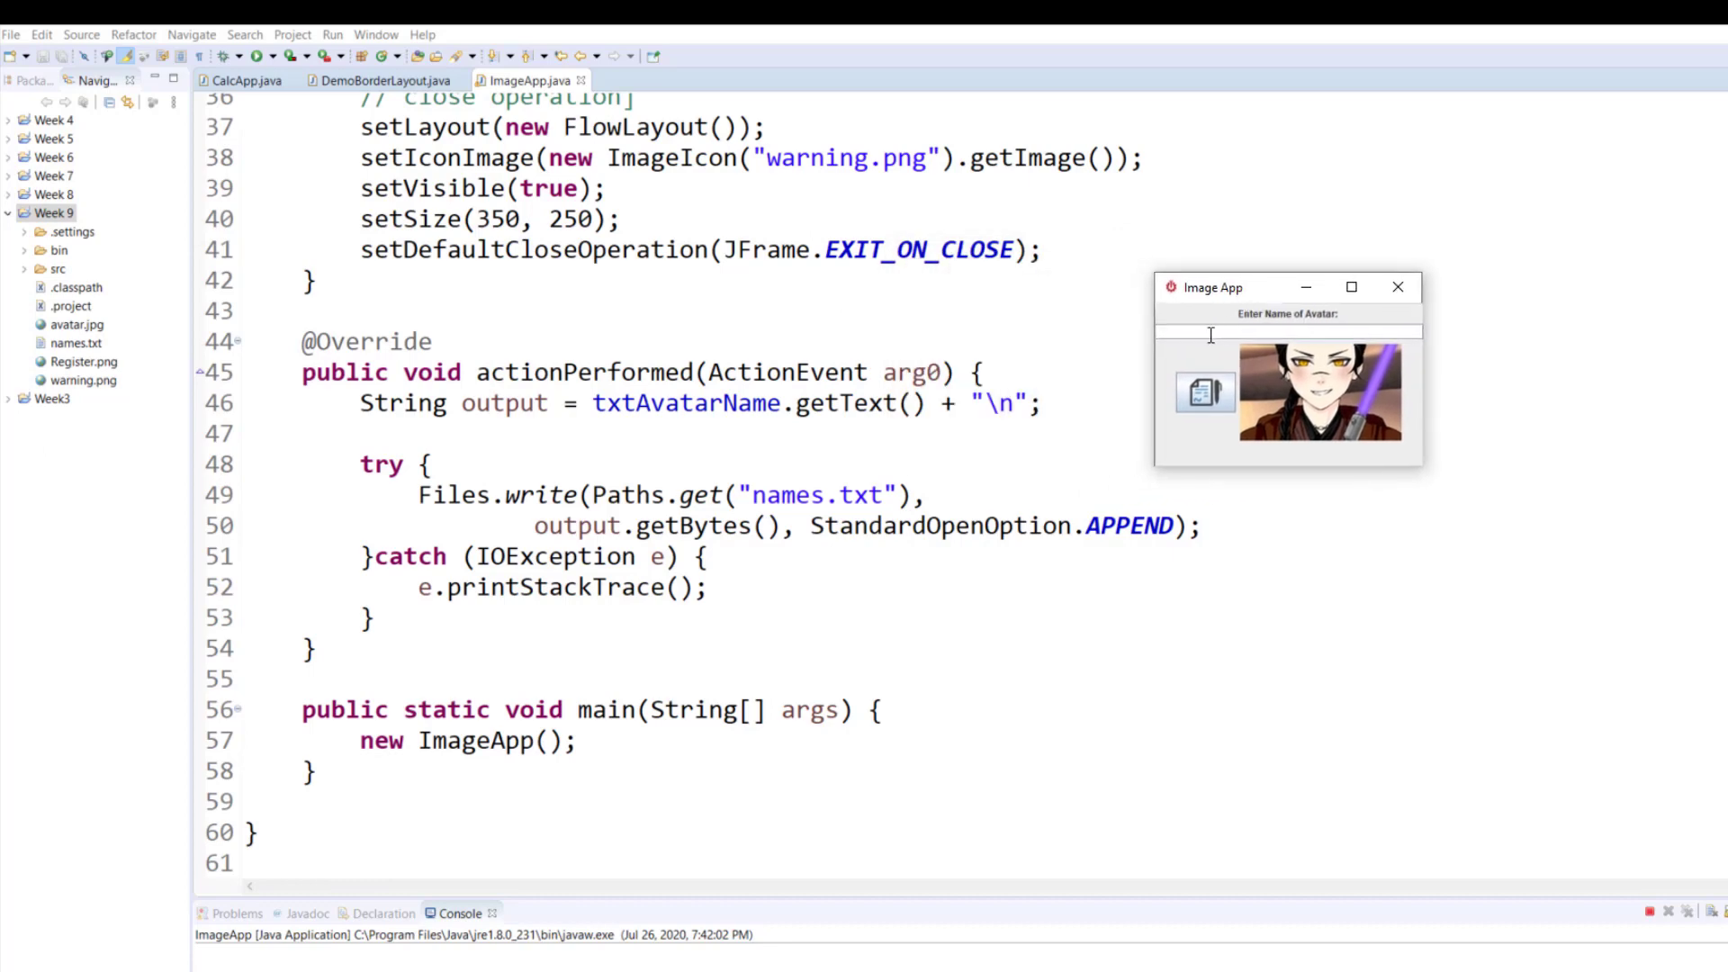
type("Saad")
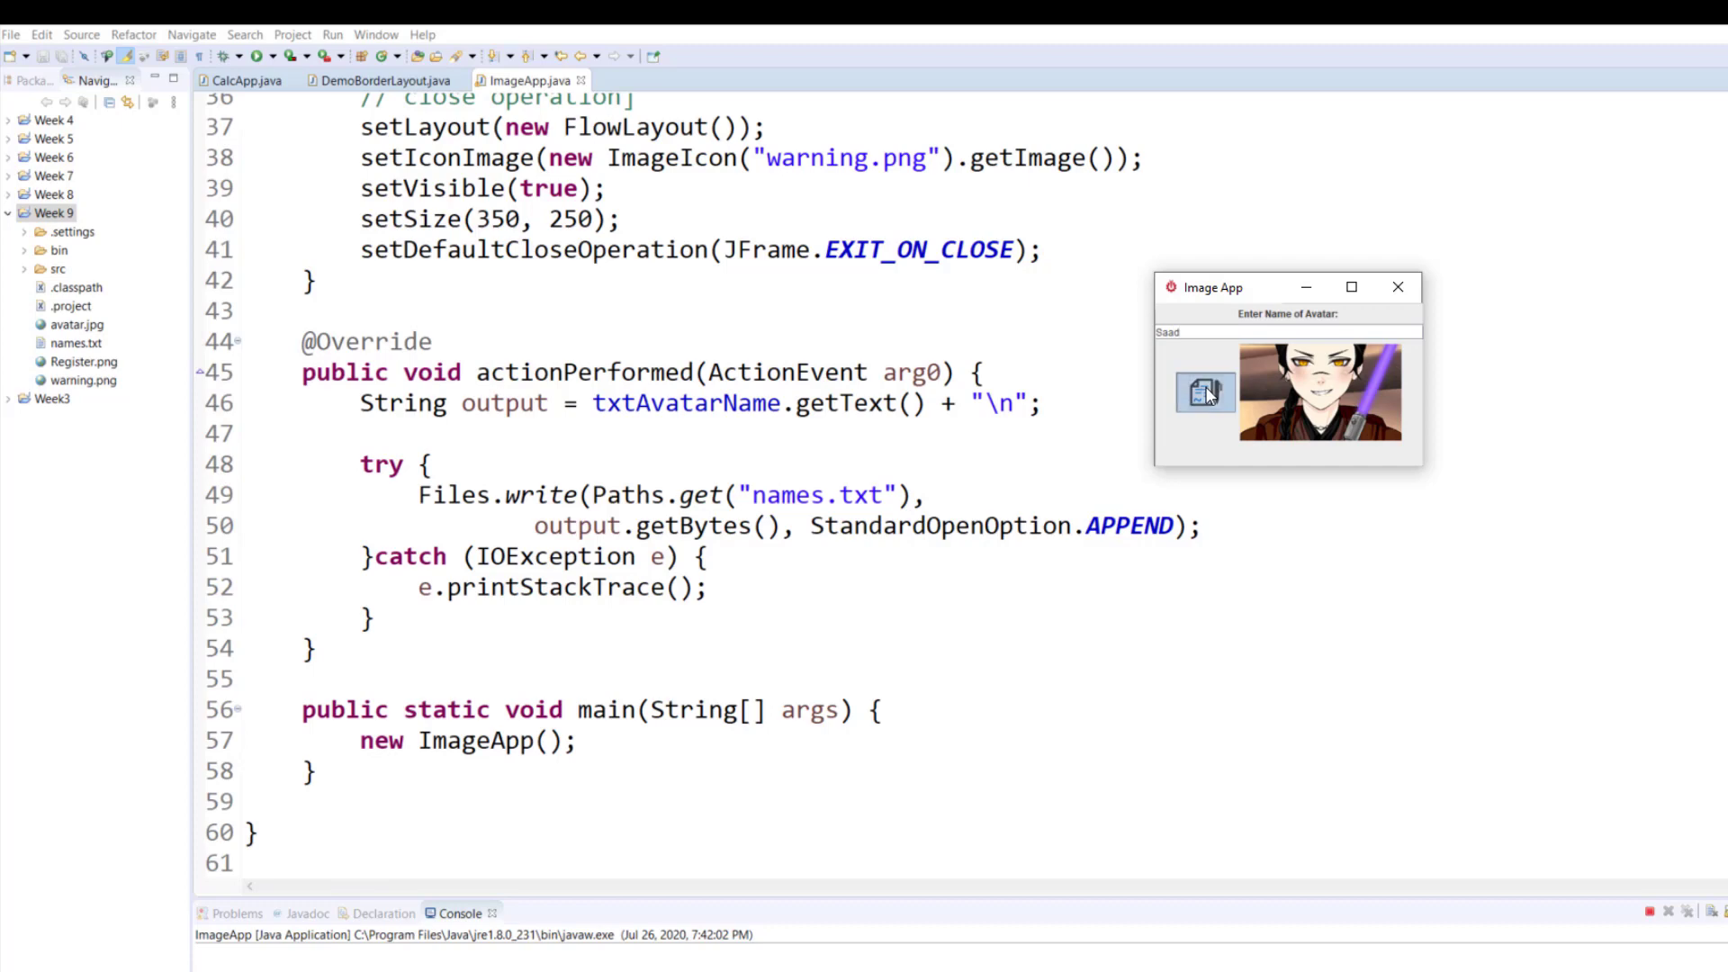
mouse_move(1216, 347)
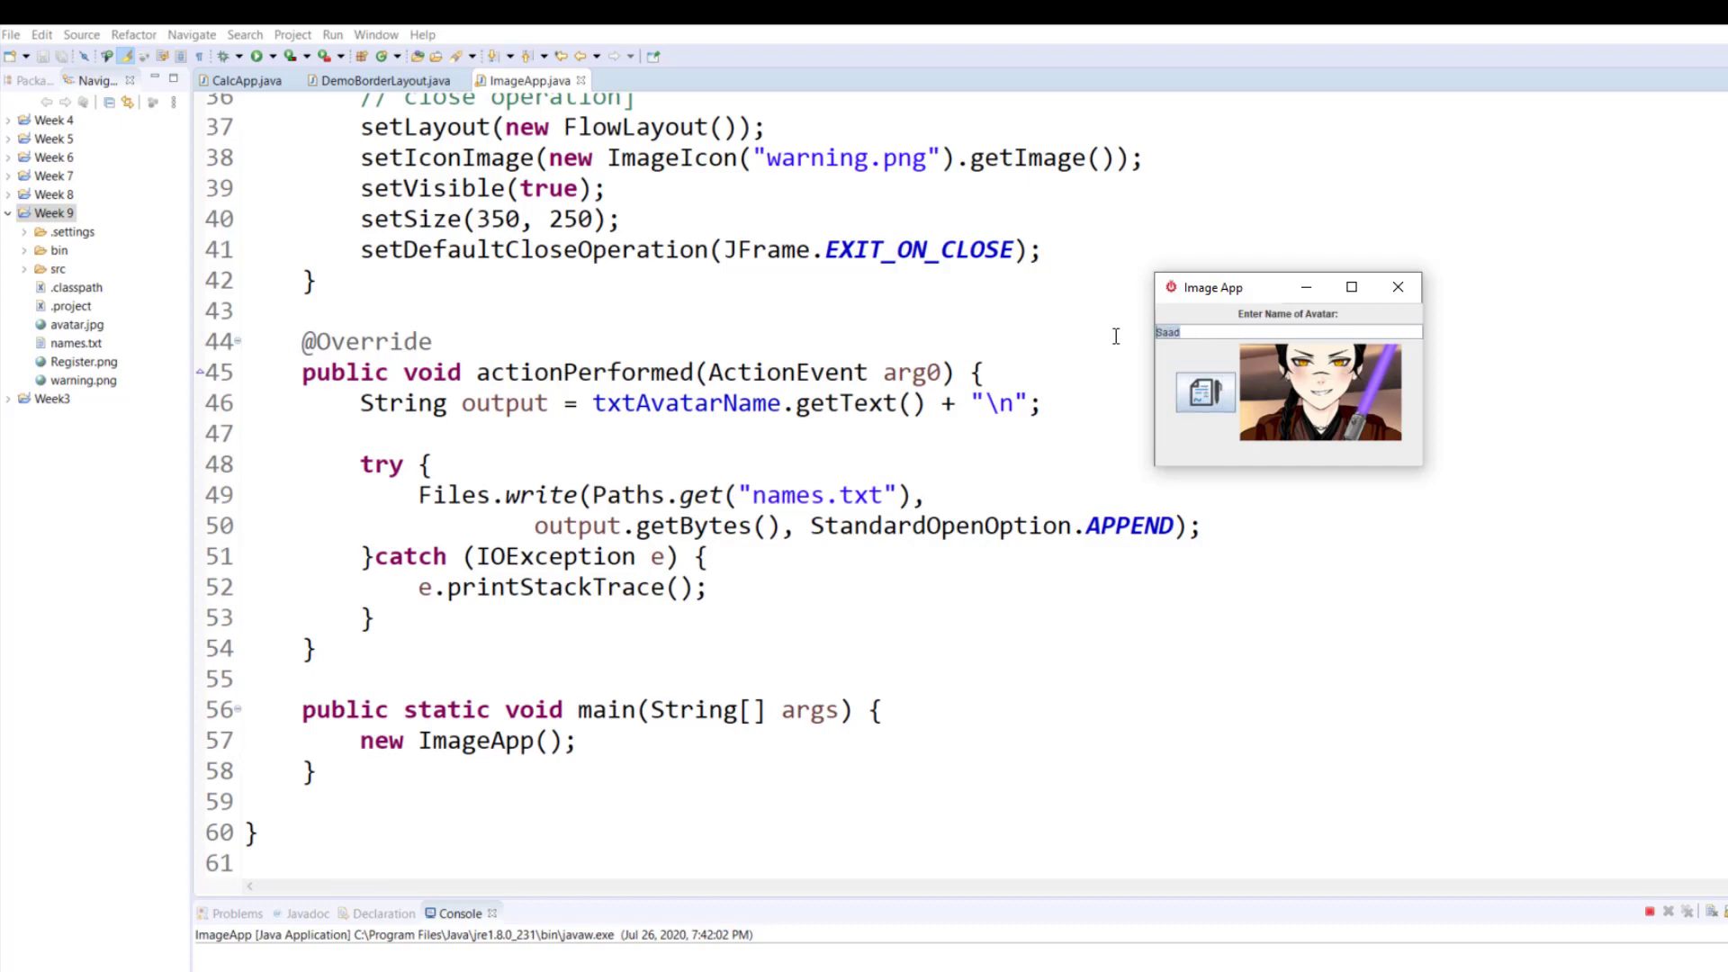
type("Yous")
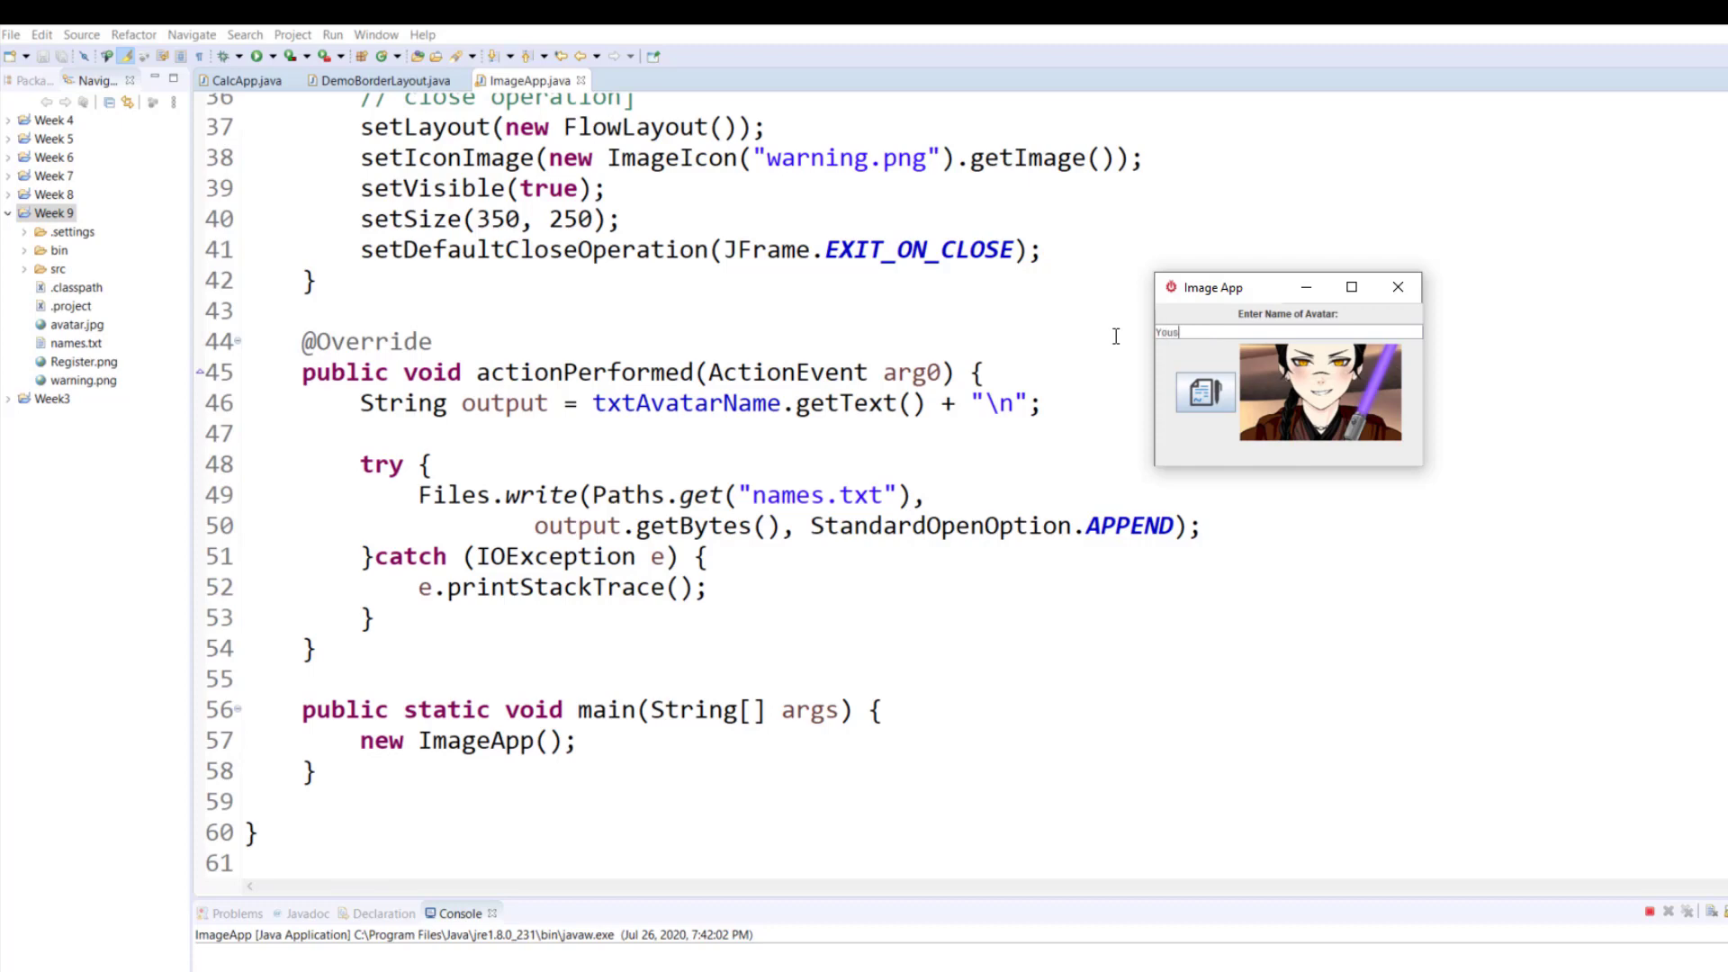
type("uf")
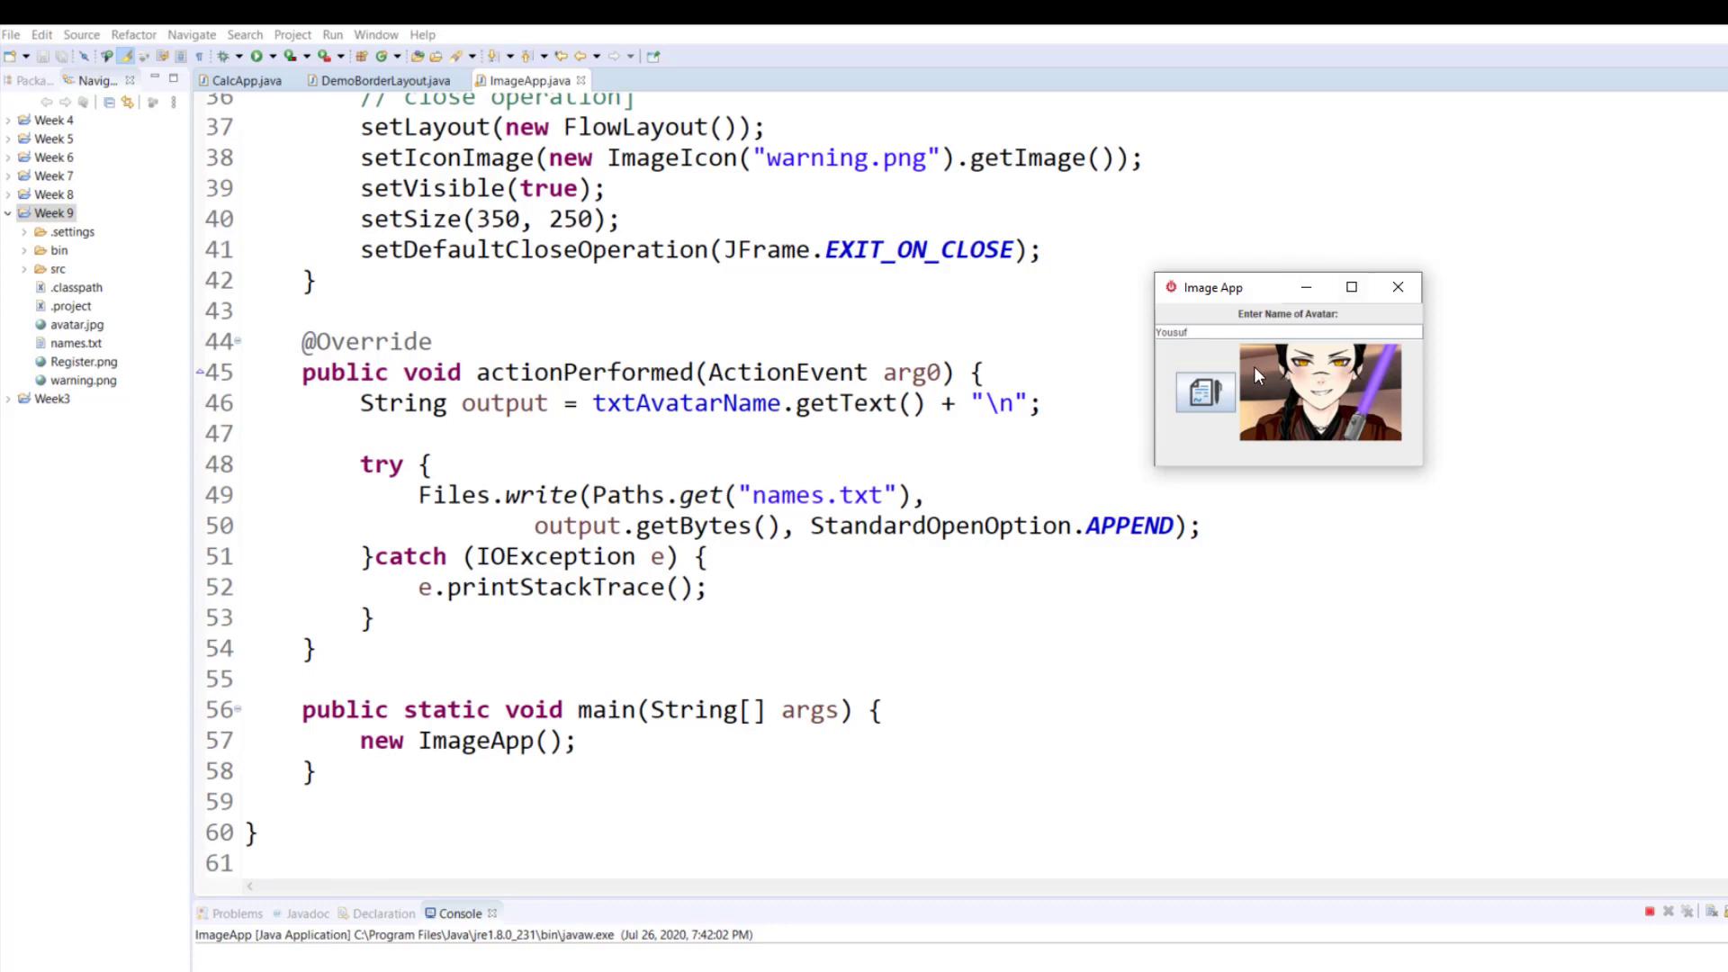
mouse_move(1255, 362)
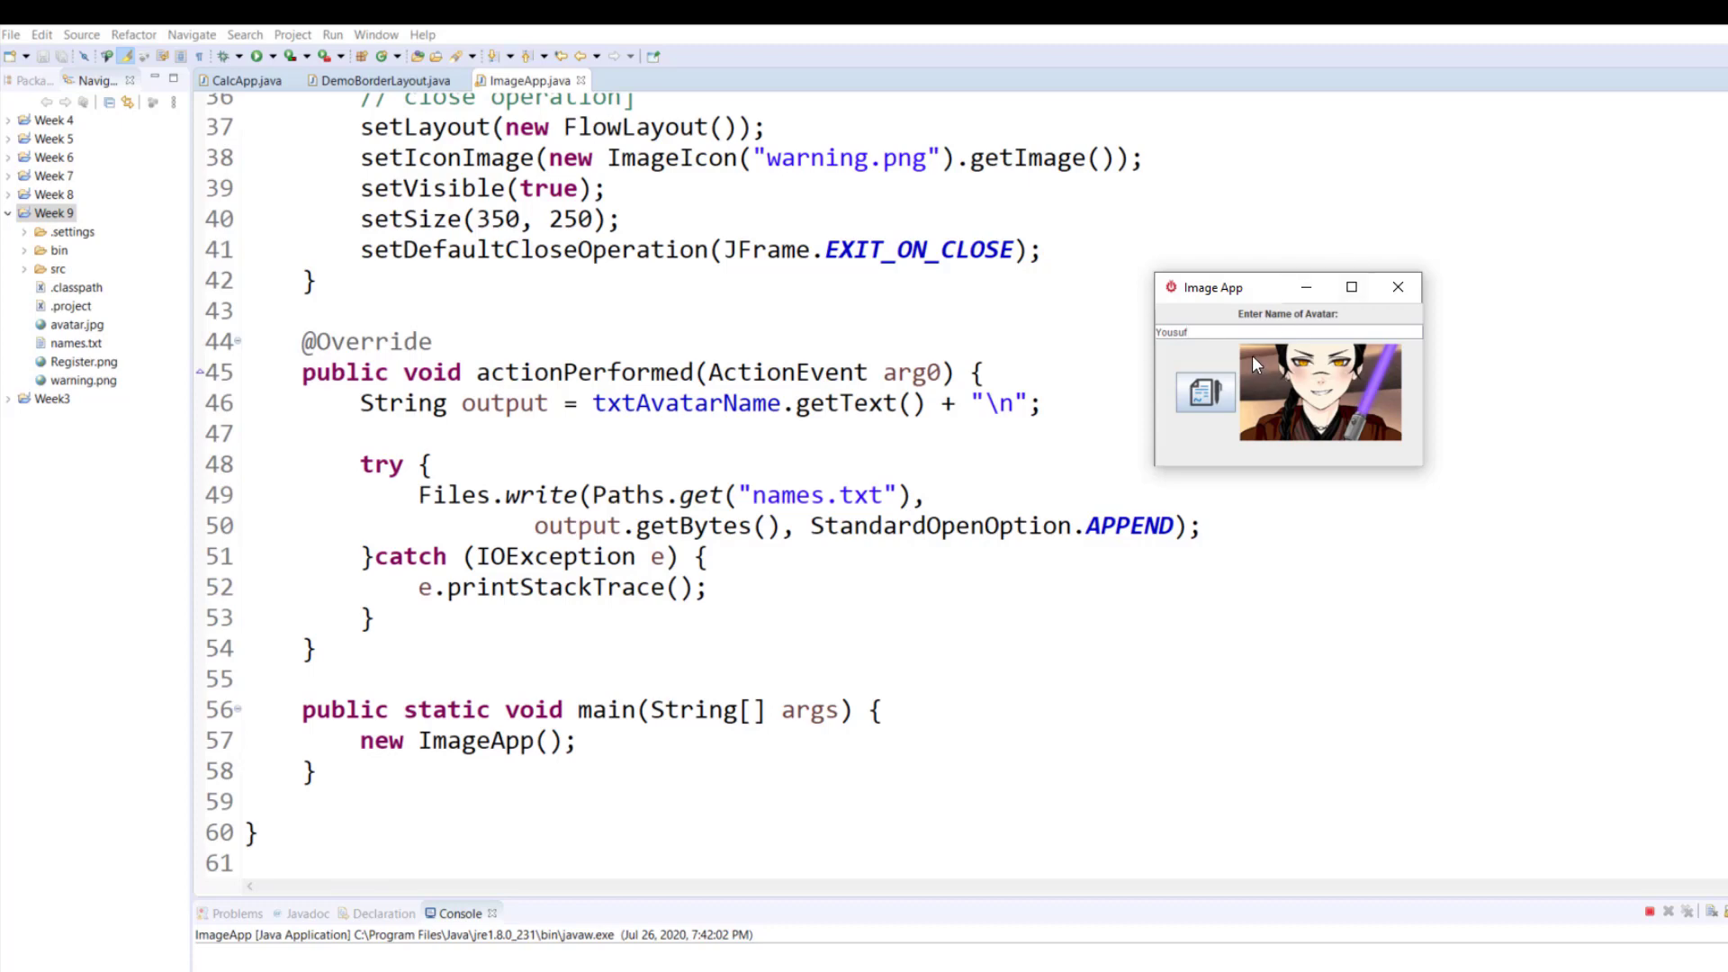
mouse_move(1241, 399)
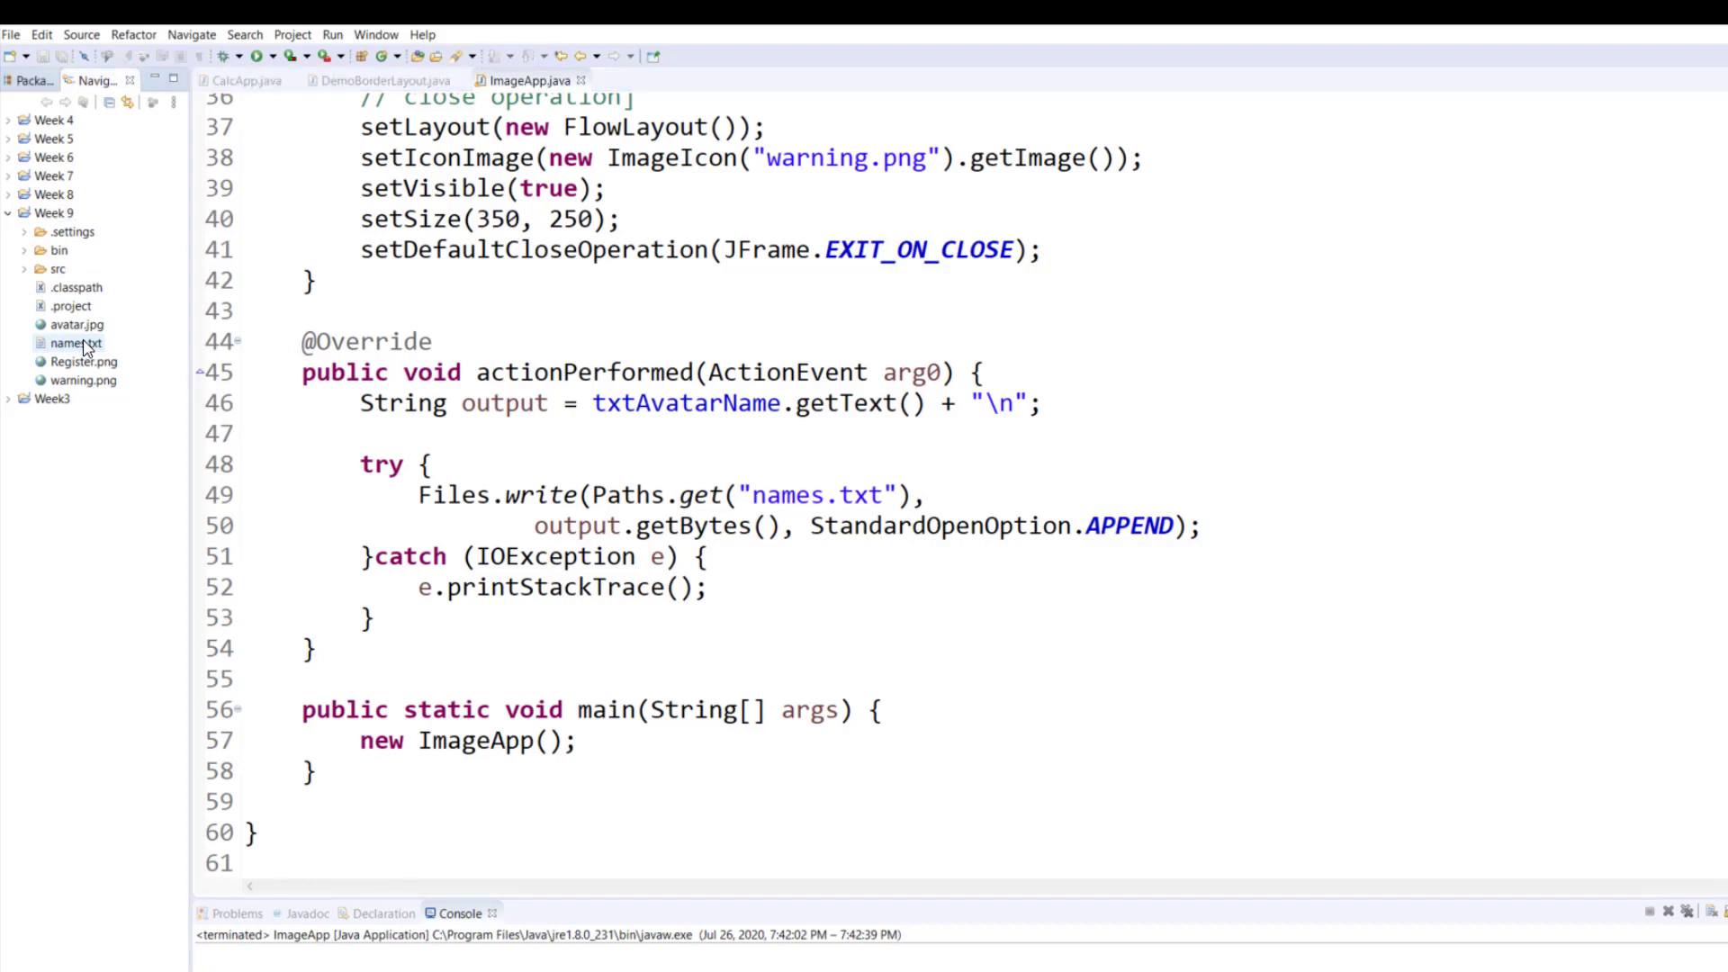
Open names.txt from the Navigator to check the appended names.
double_click(74, 342)
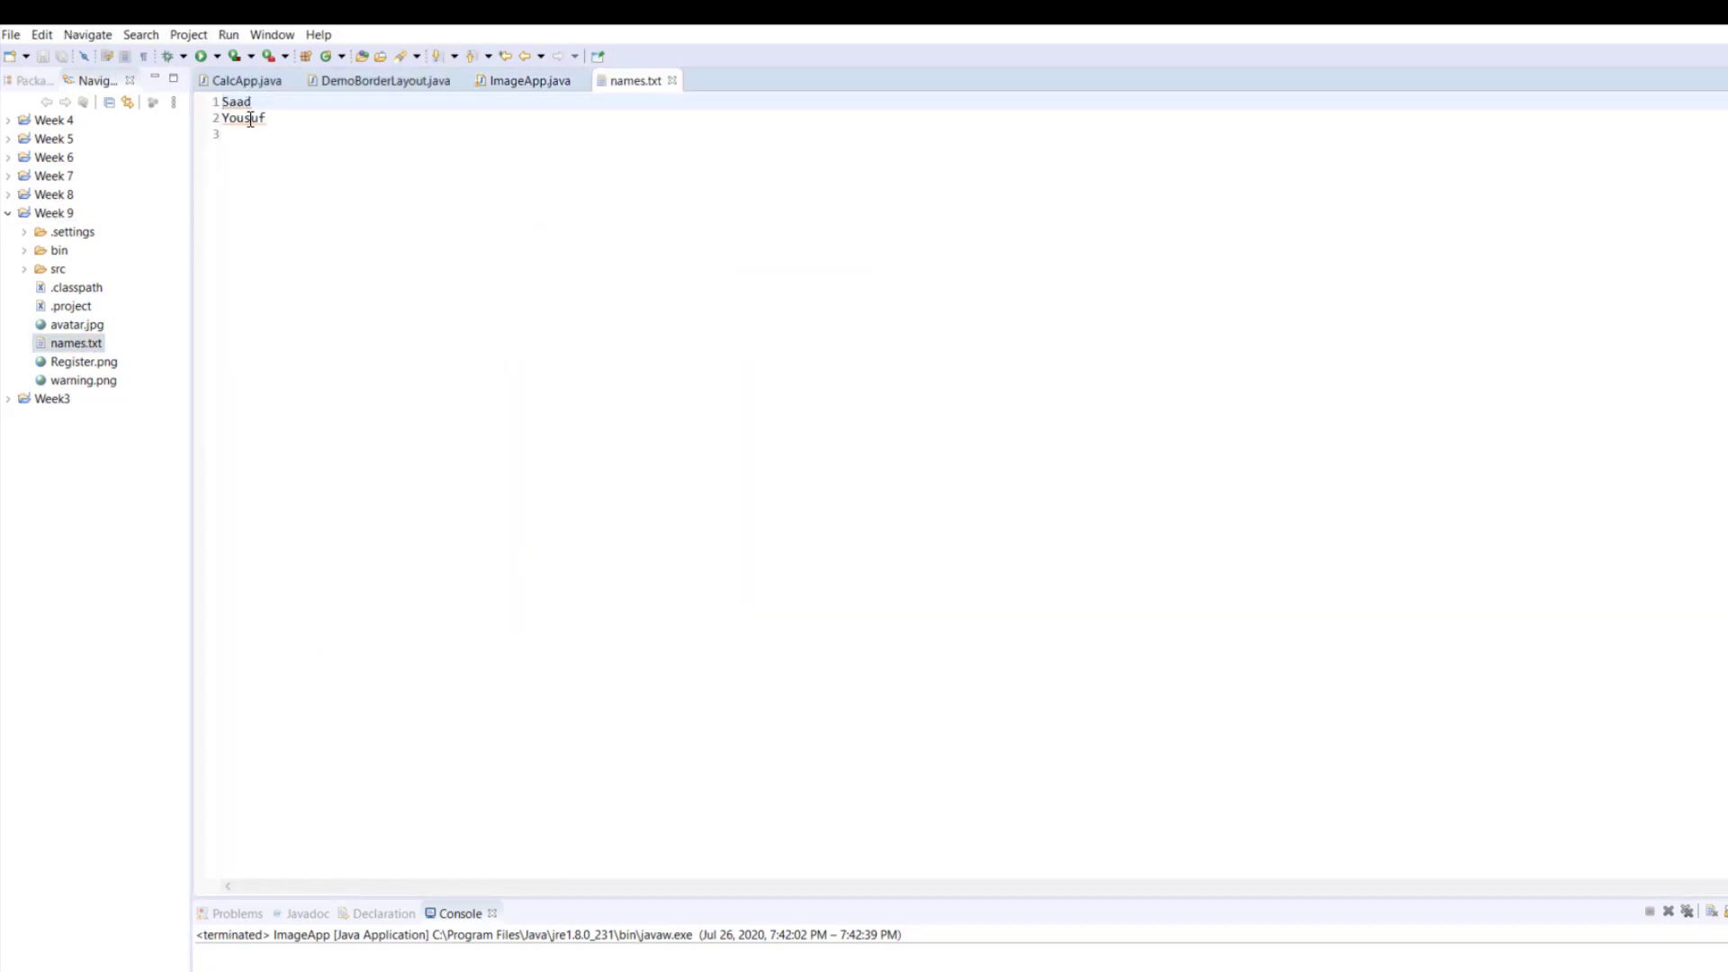
mouse_move(250, 123)
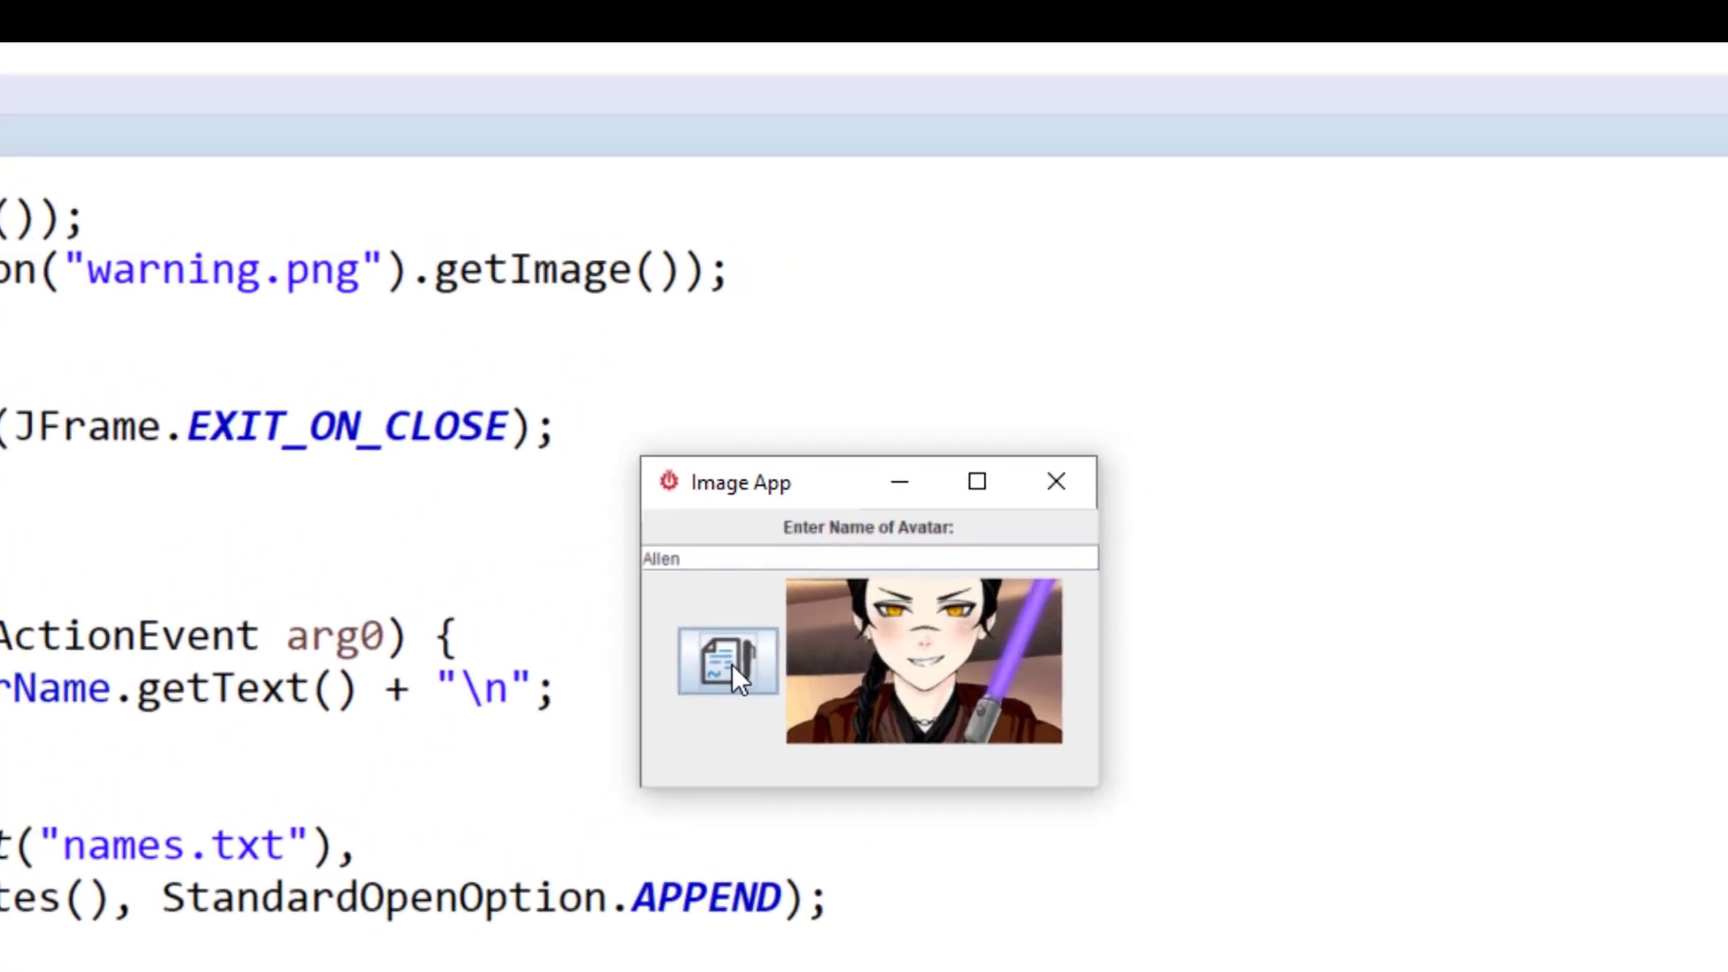
Register the entered name Allen so it is appended to names.txt.
left_click(1055, 482)
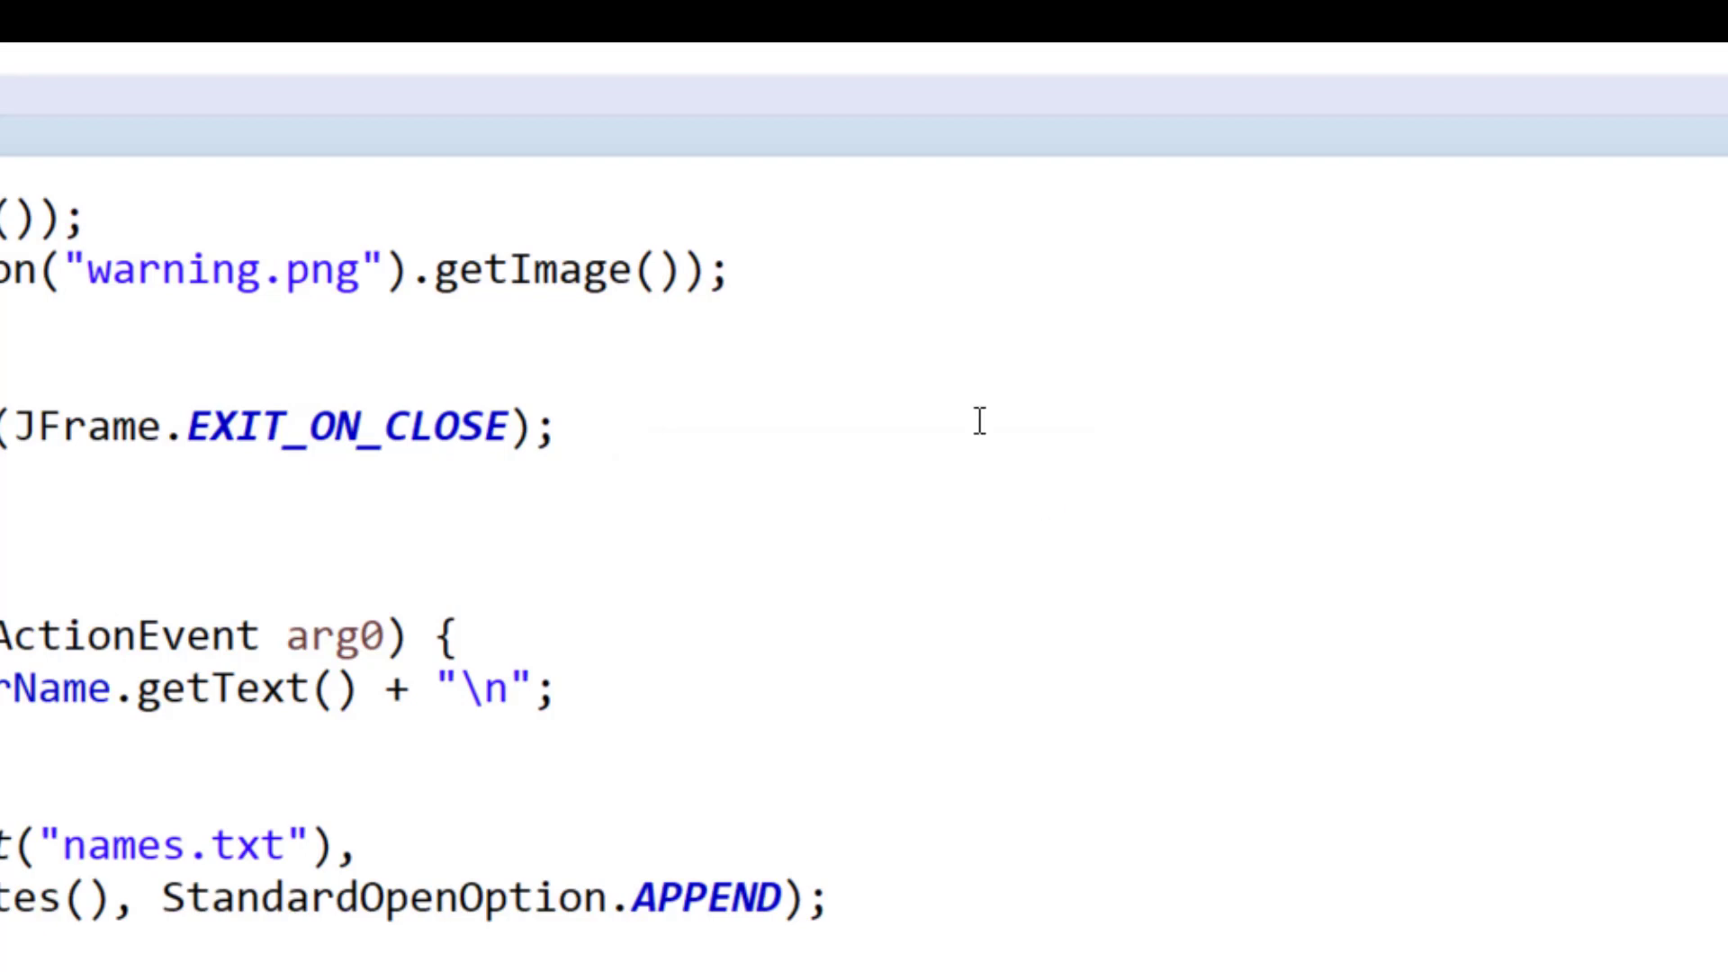